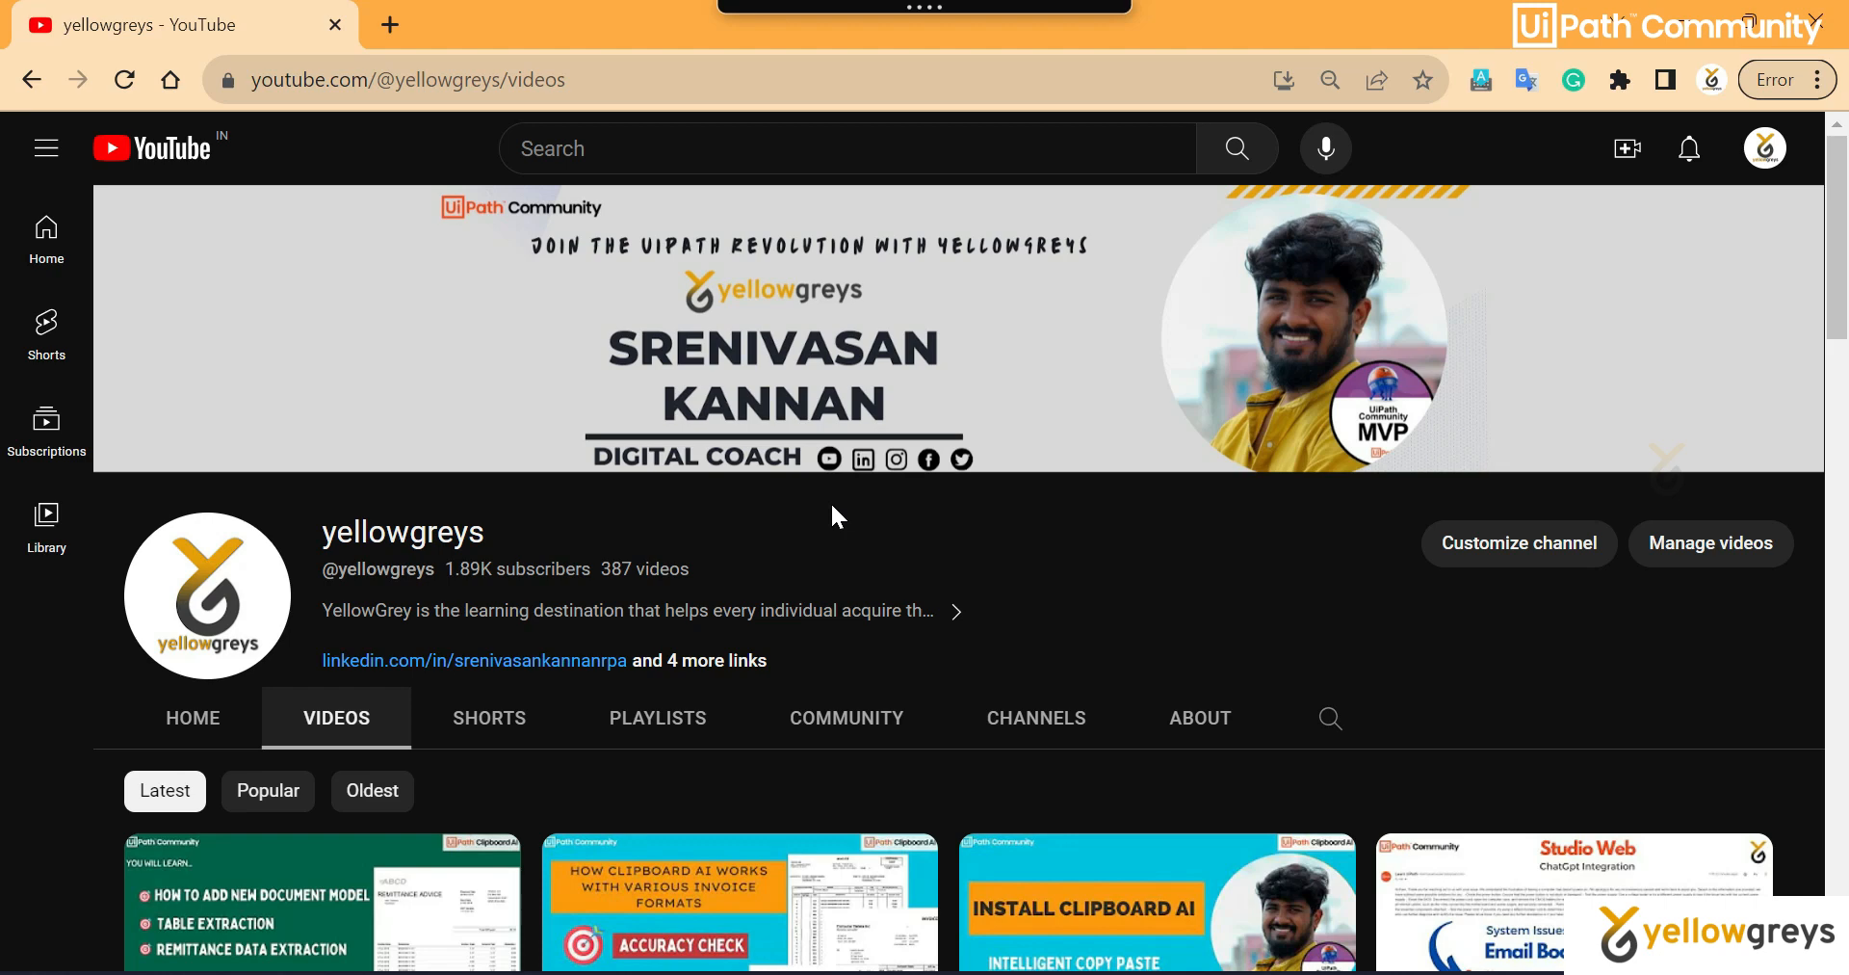
Scroll the yellowgreys Videos tab to reveal the newest Clipboard AI tutorial thumbnails.
{"action": "scroll", "scroll_direction": "down", "scroll_amount": 3}
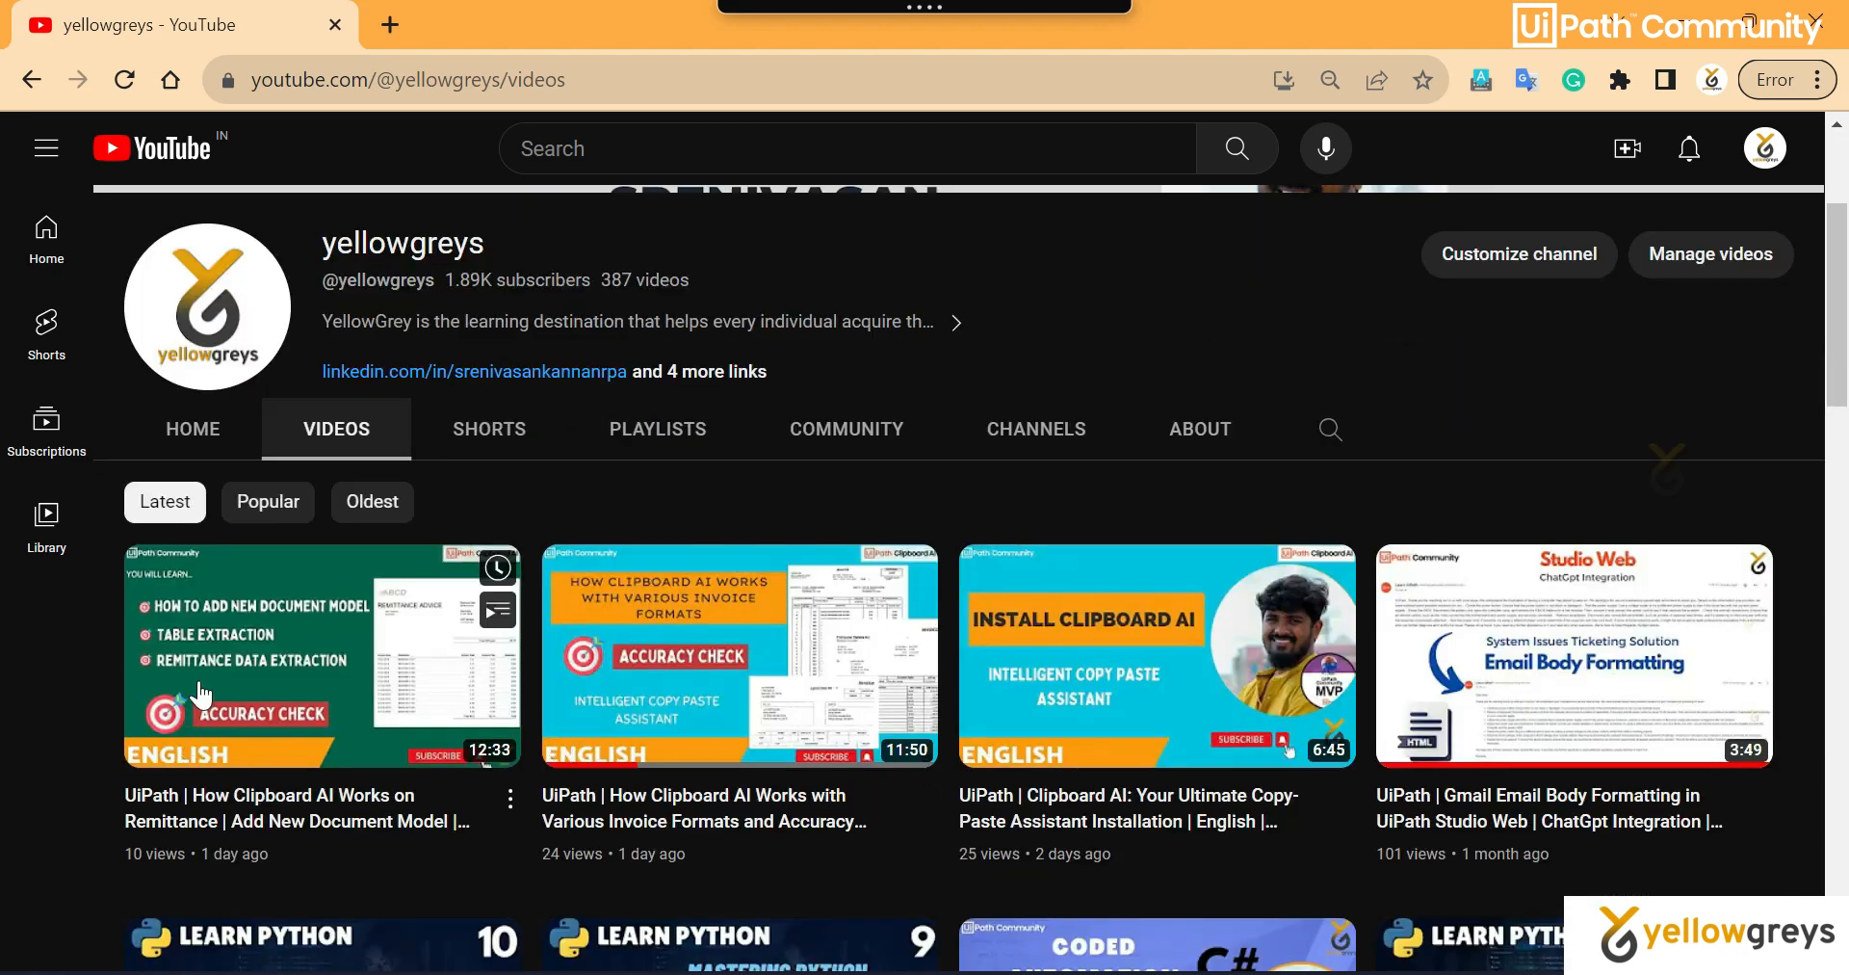
{"action": "mouse_move", "coordinate": [1062, 693]}
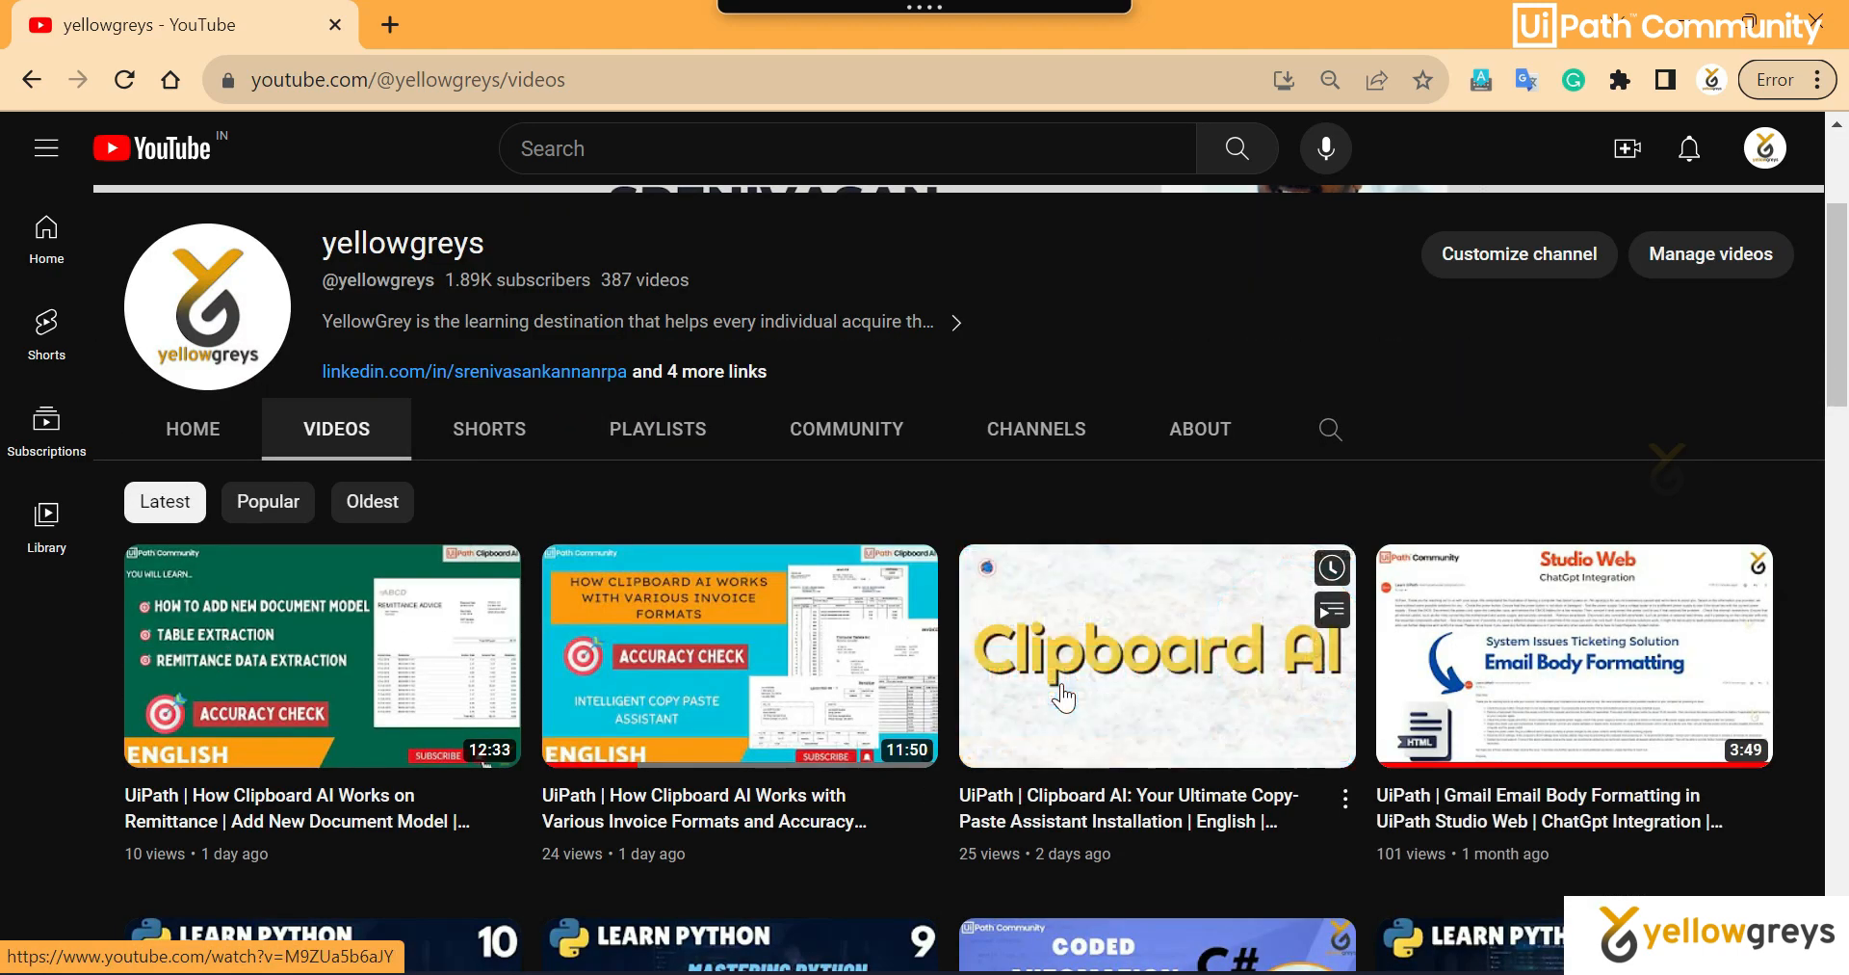
{"action": "mouse_move", "coordinate": [1117, 753]}
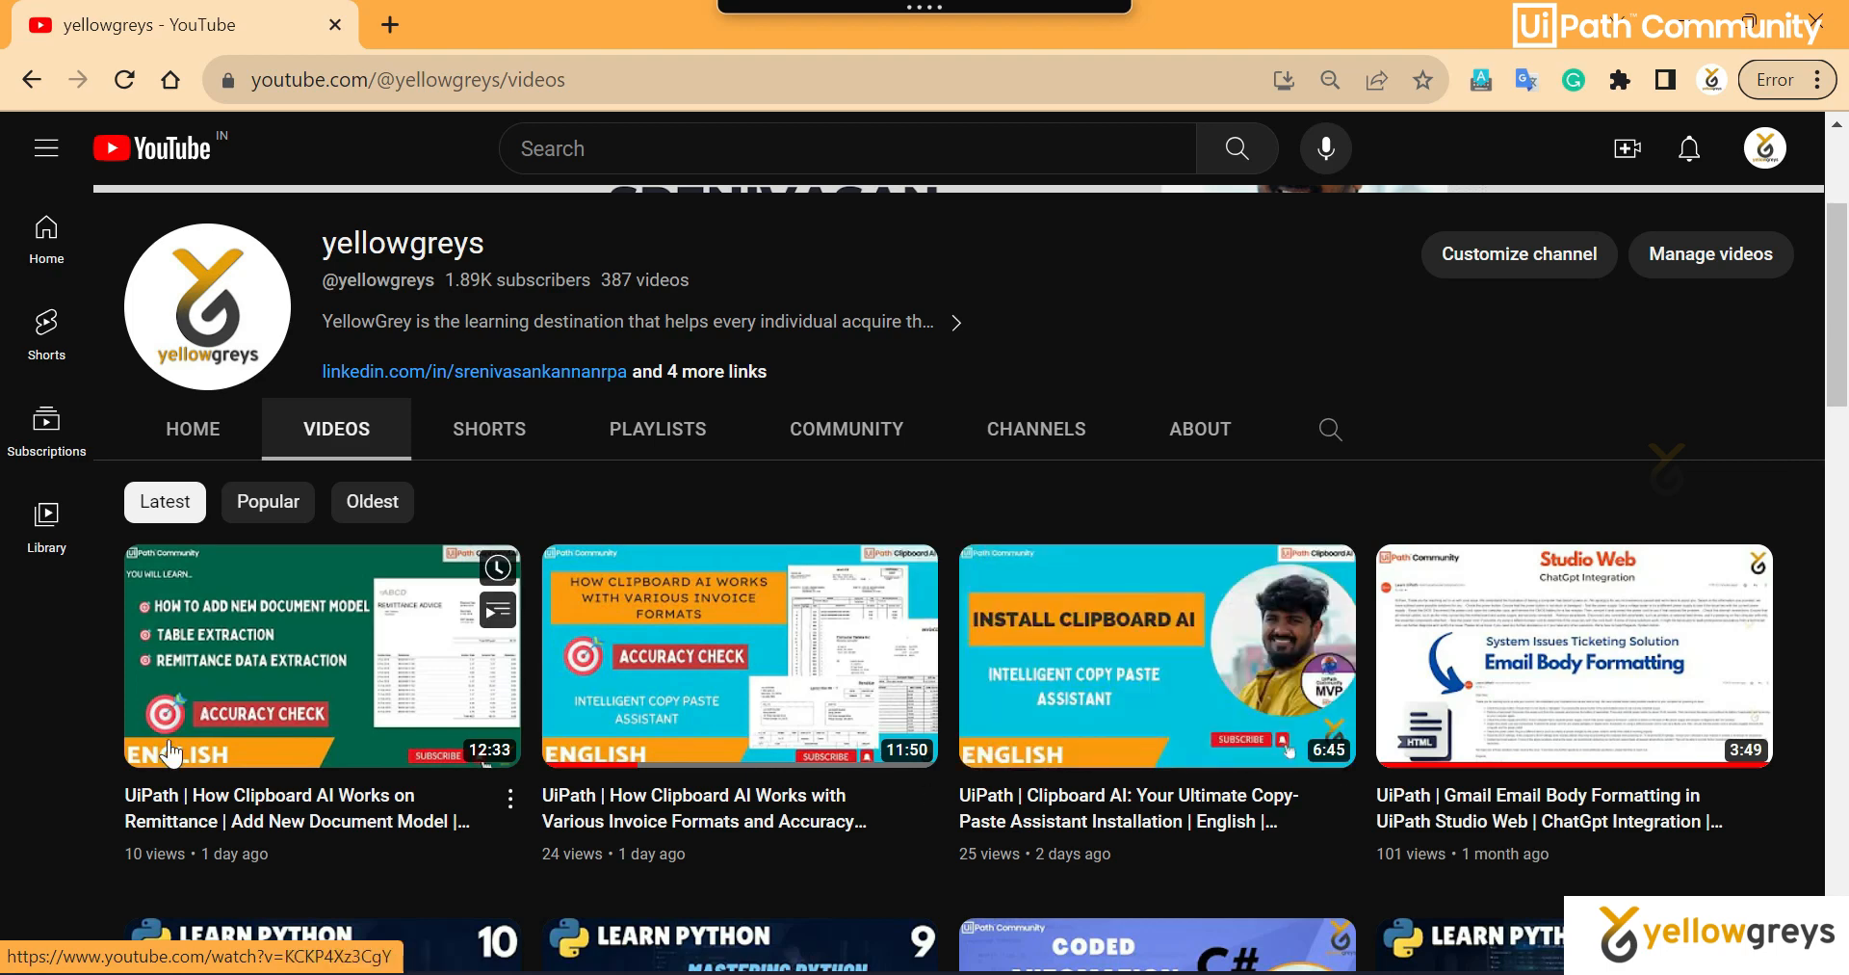
{"action": "mouse_move", "coordinate": [463, 755]}
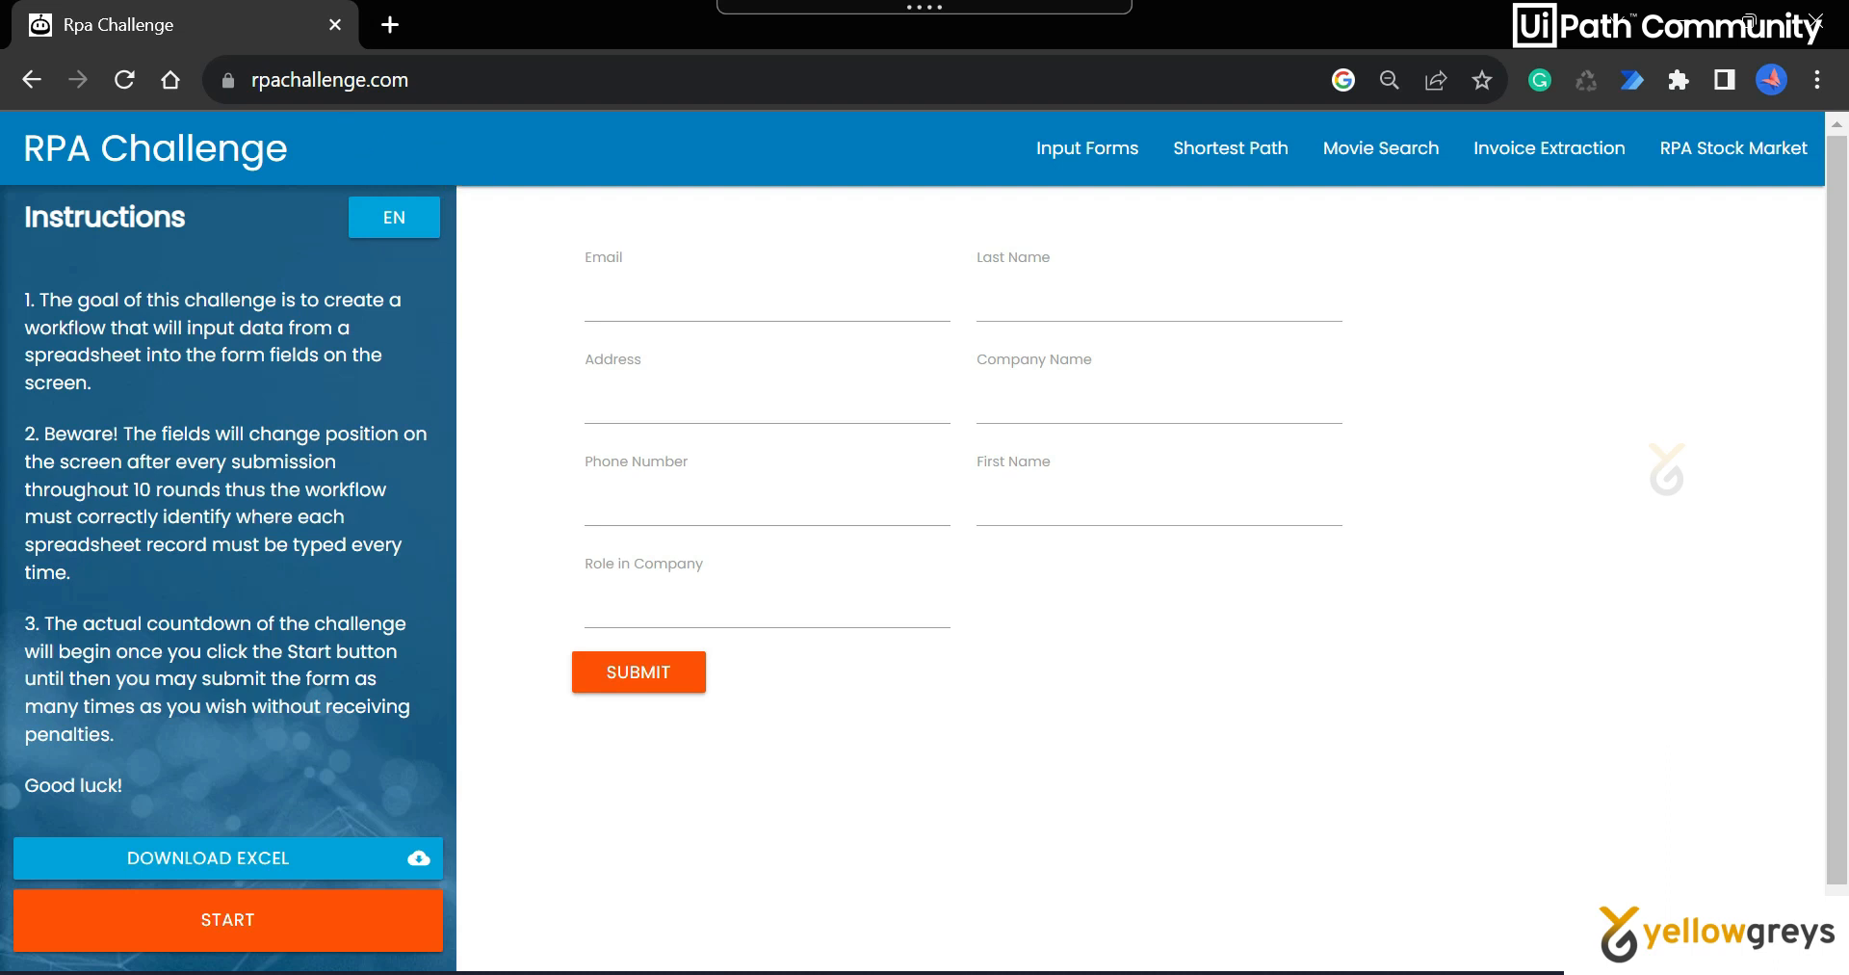
{"action": "mouse_move", "coordinate": [585, 902]}
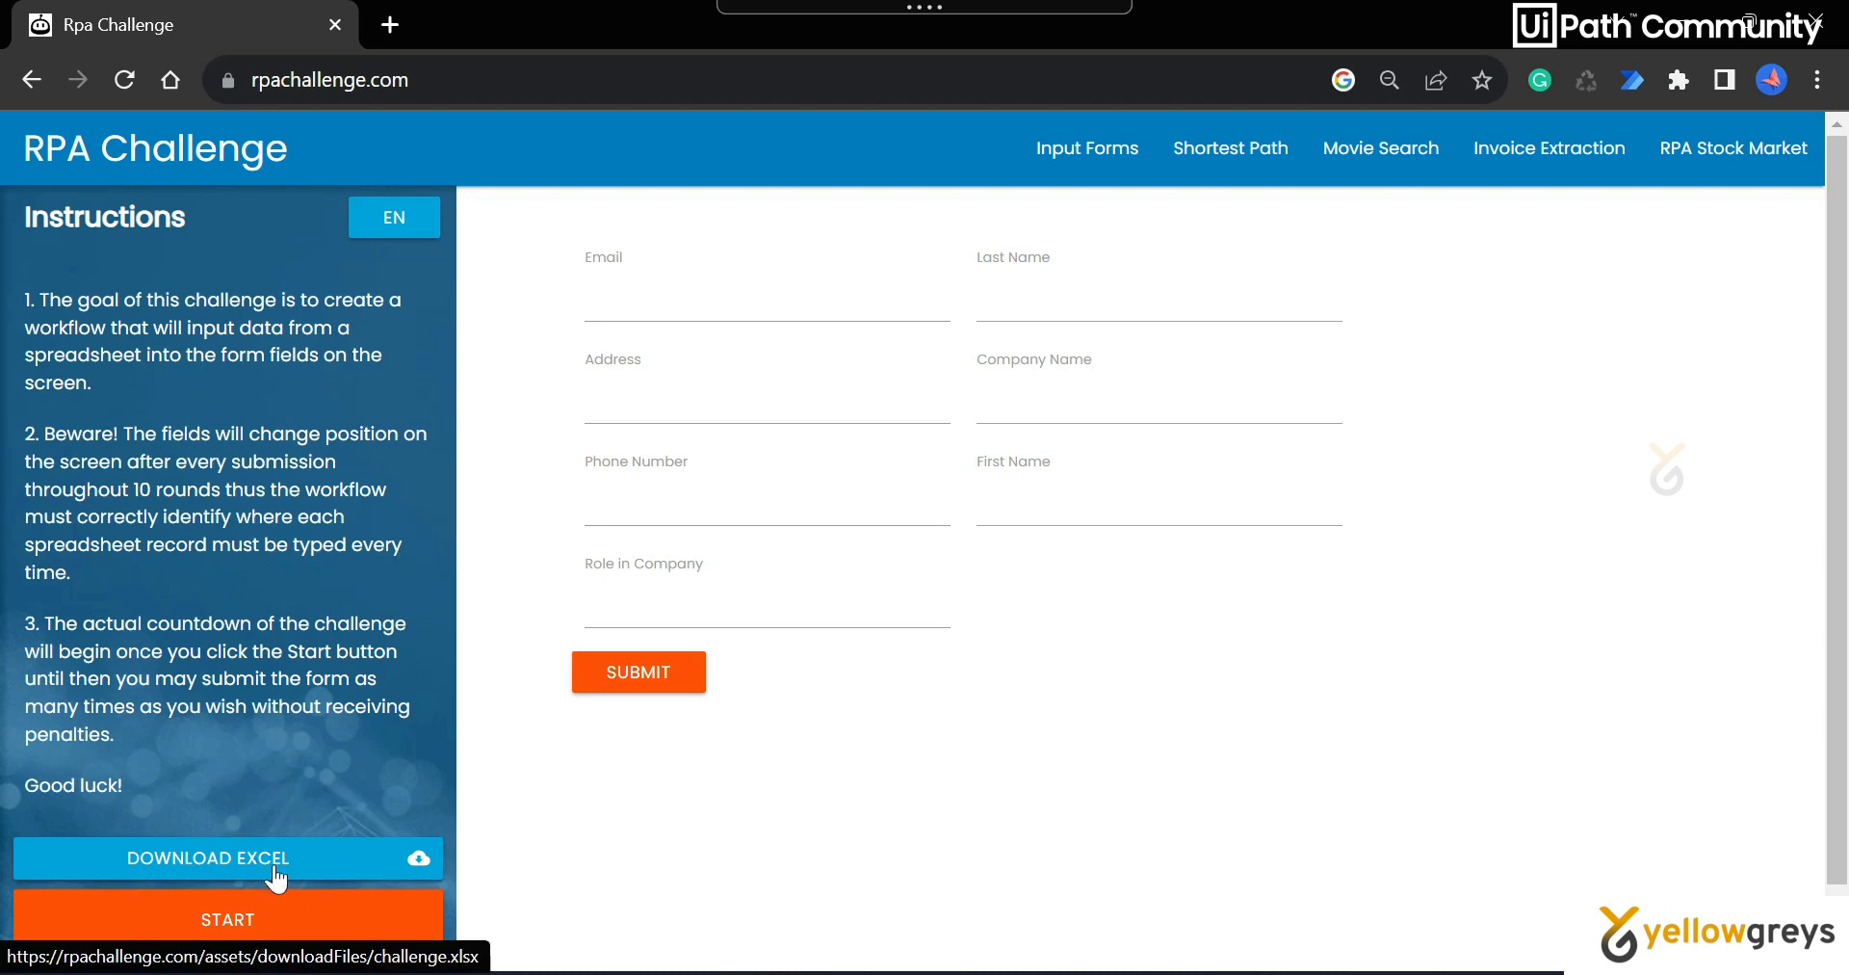
{"action": "mouse_move", "coordinate": [273, 793]}
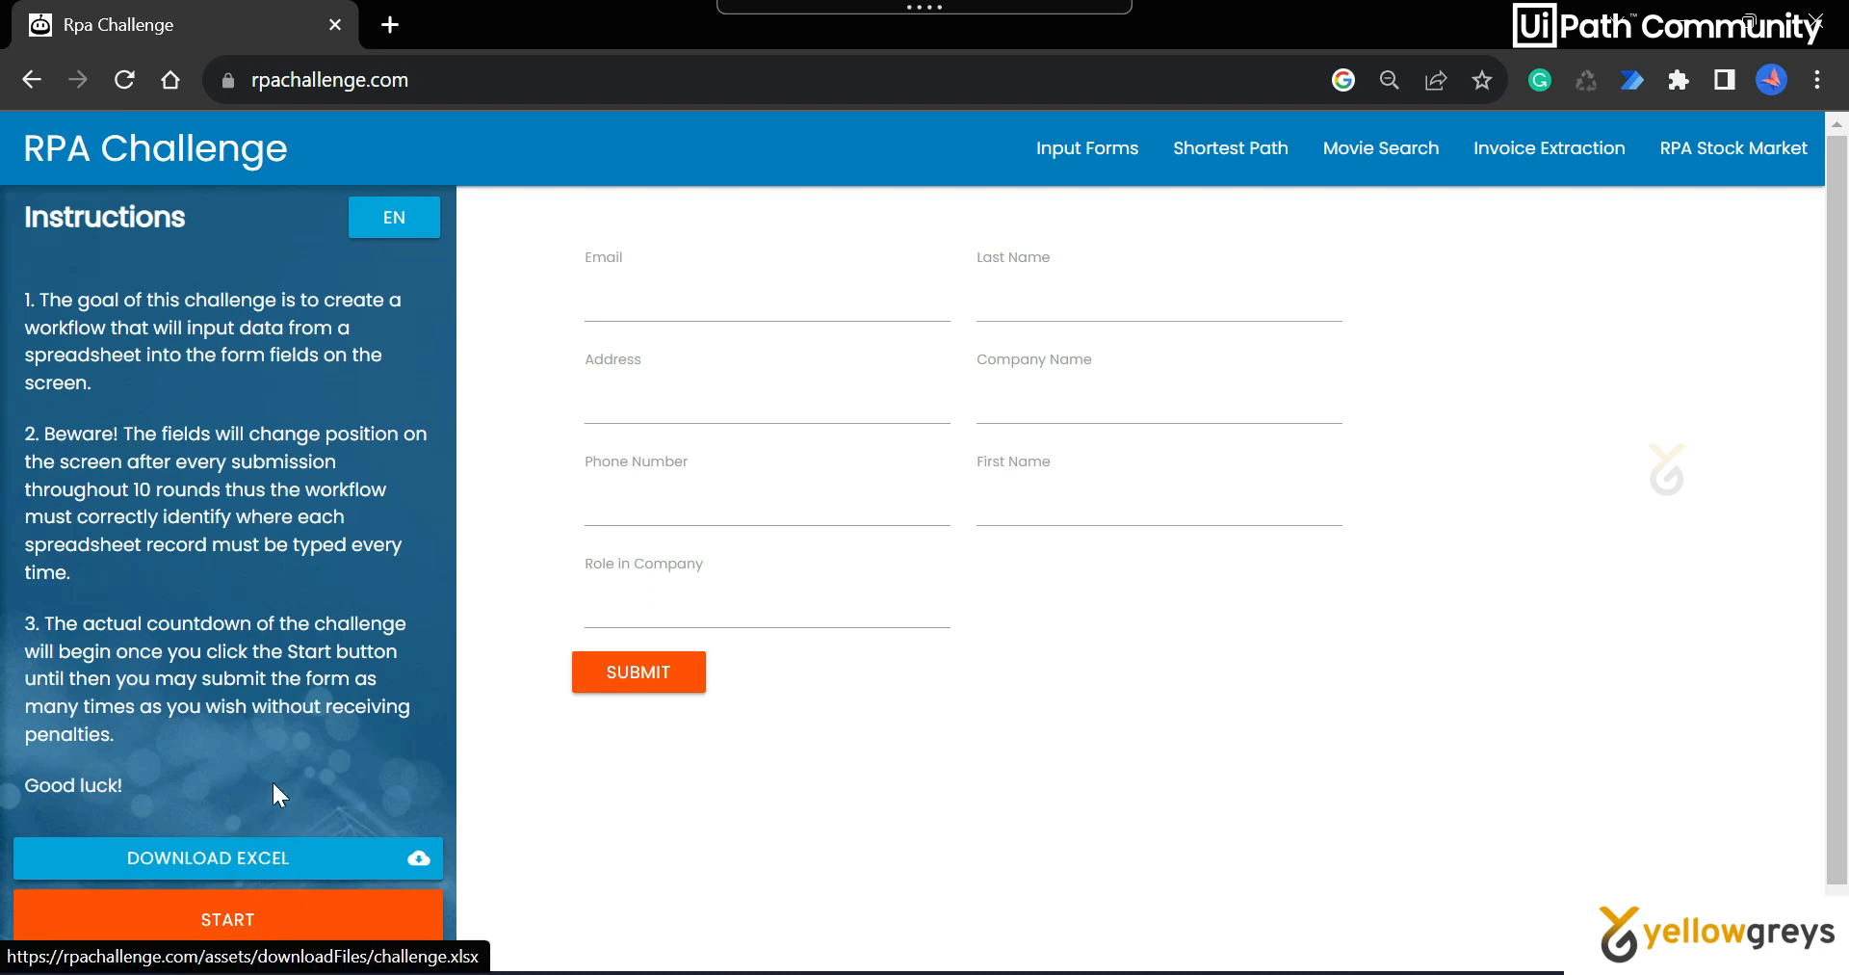
{"action": "mouse_move", "coordinate": [275, 871]}
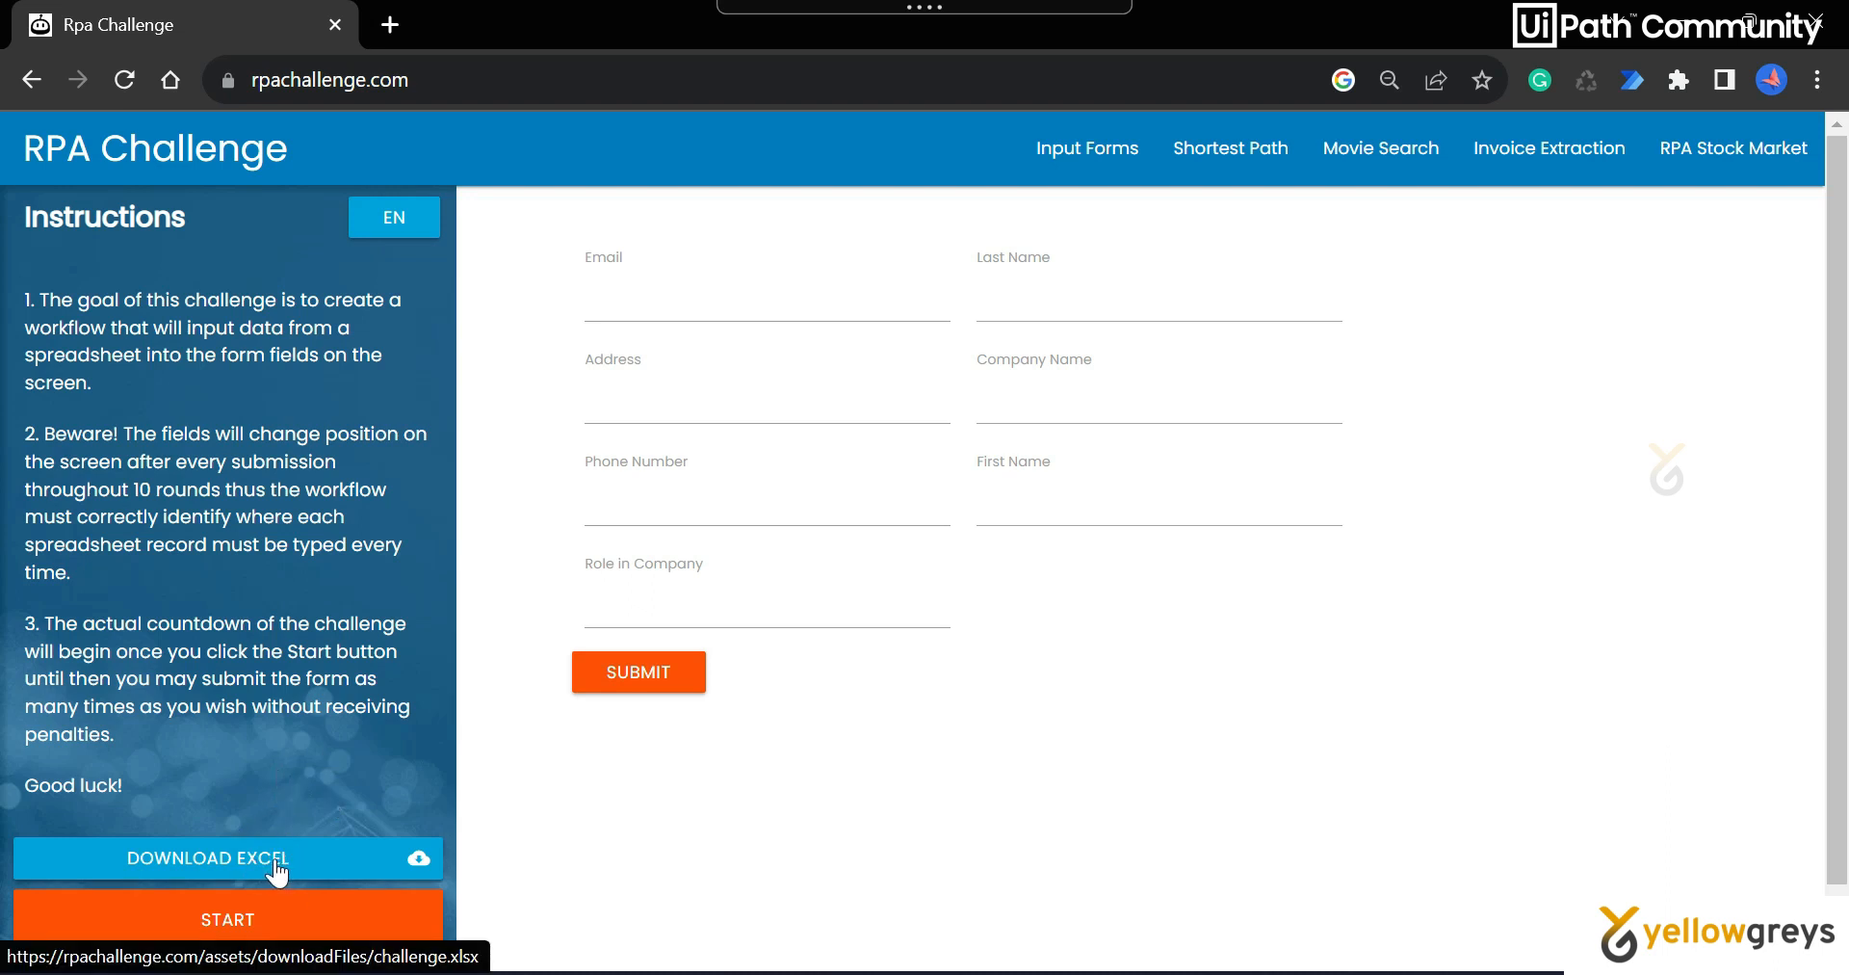
{"action": "mouse_move", "coordinate": [336, 885]}
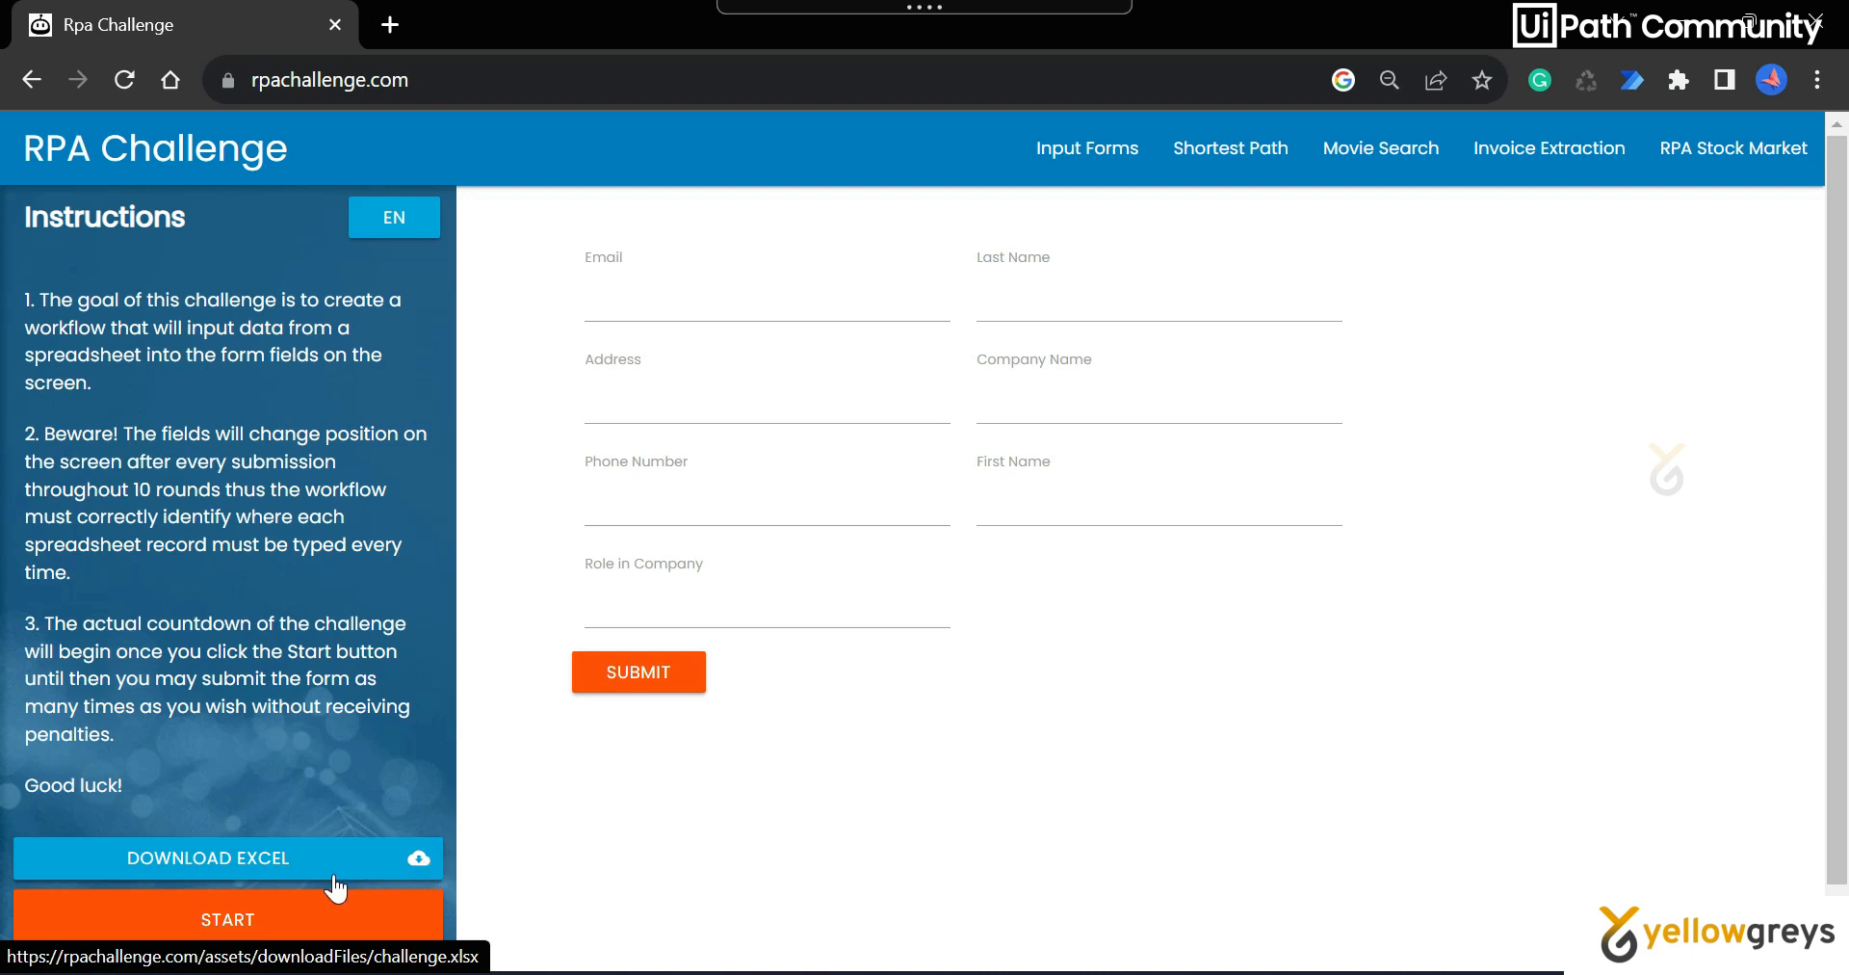
{"action": "mouse_move", "coordinate": [1204, 696]}
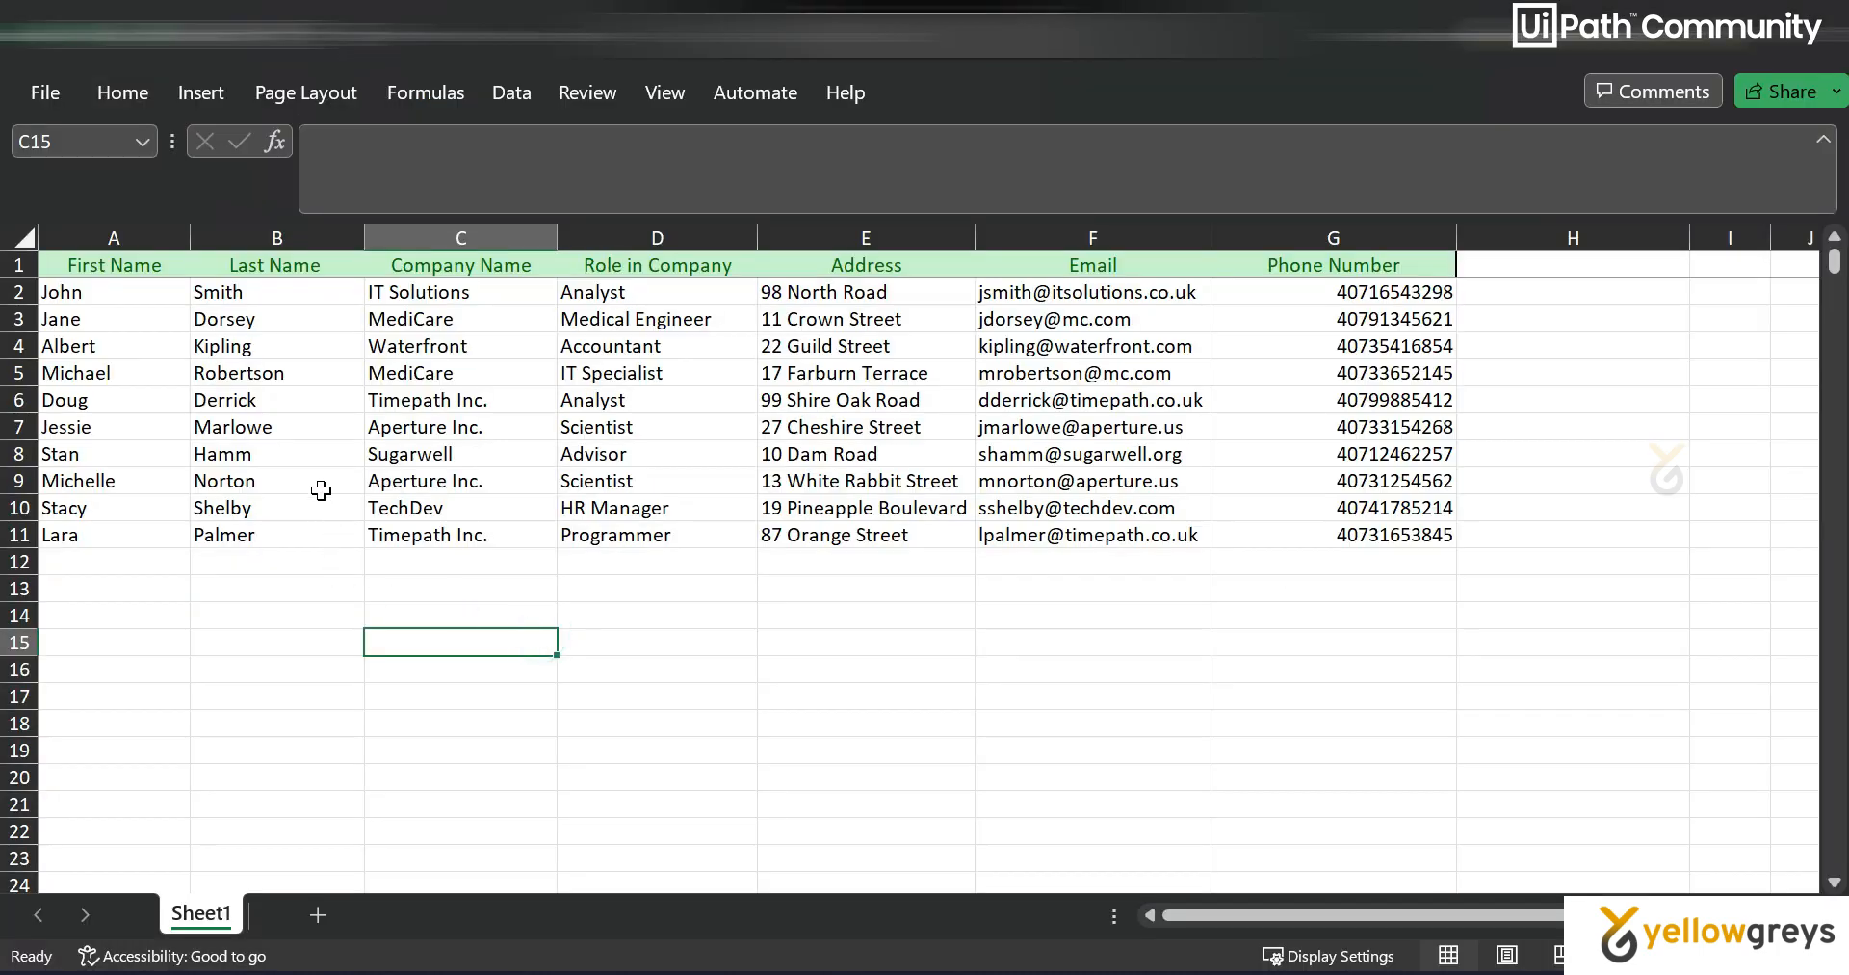
{"action": "mouse_move", "coordinate": [115, 287]}
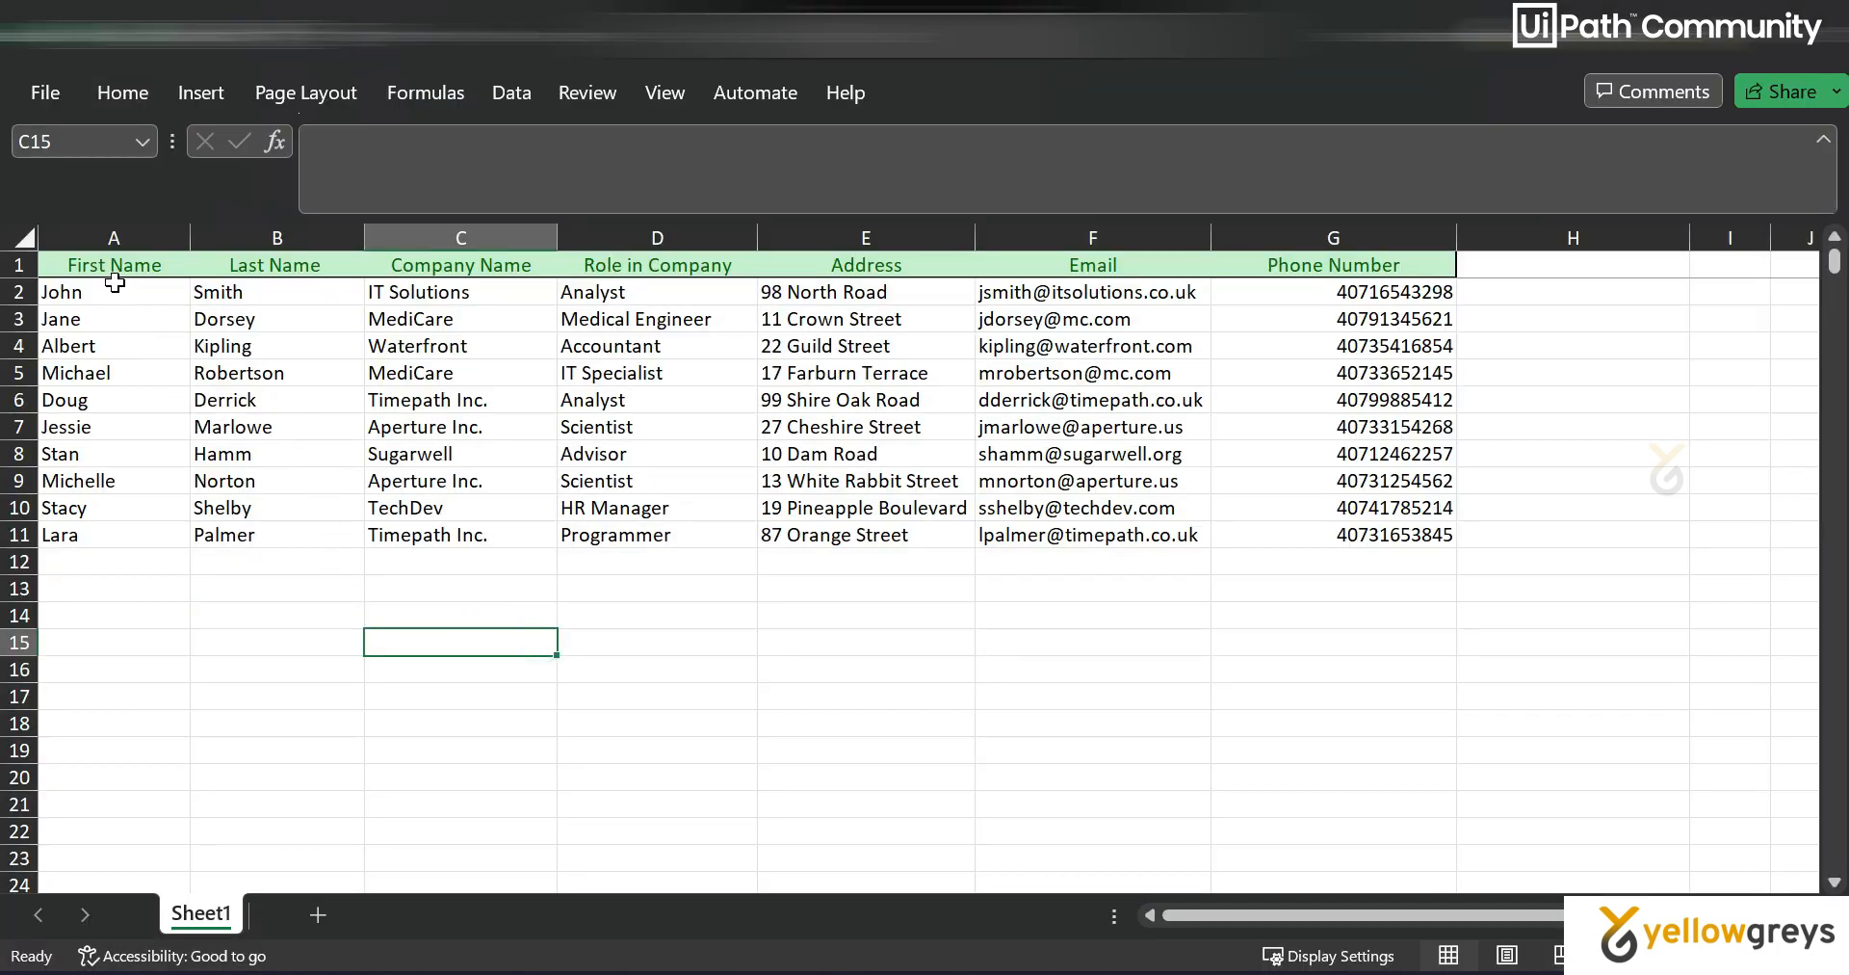
{"action": "left_click", "coordinate": [113, 264]}
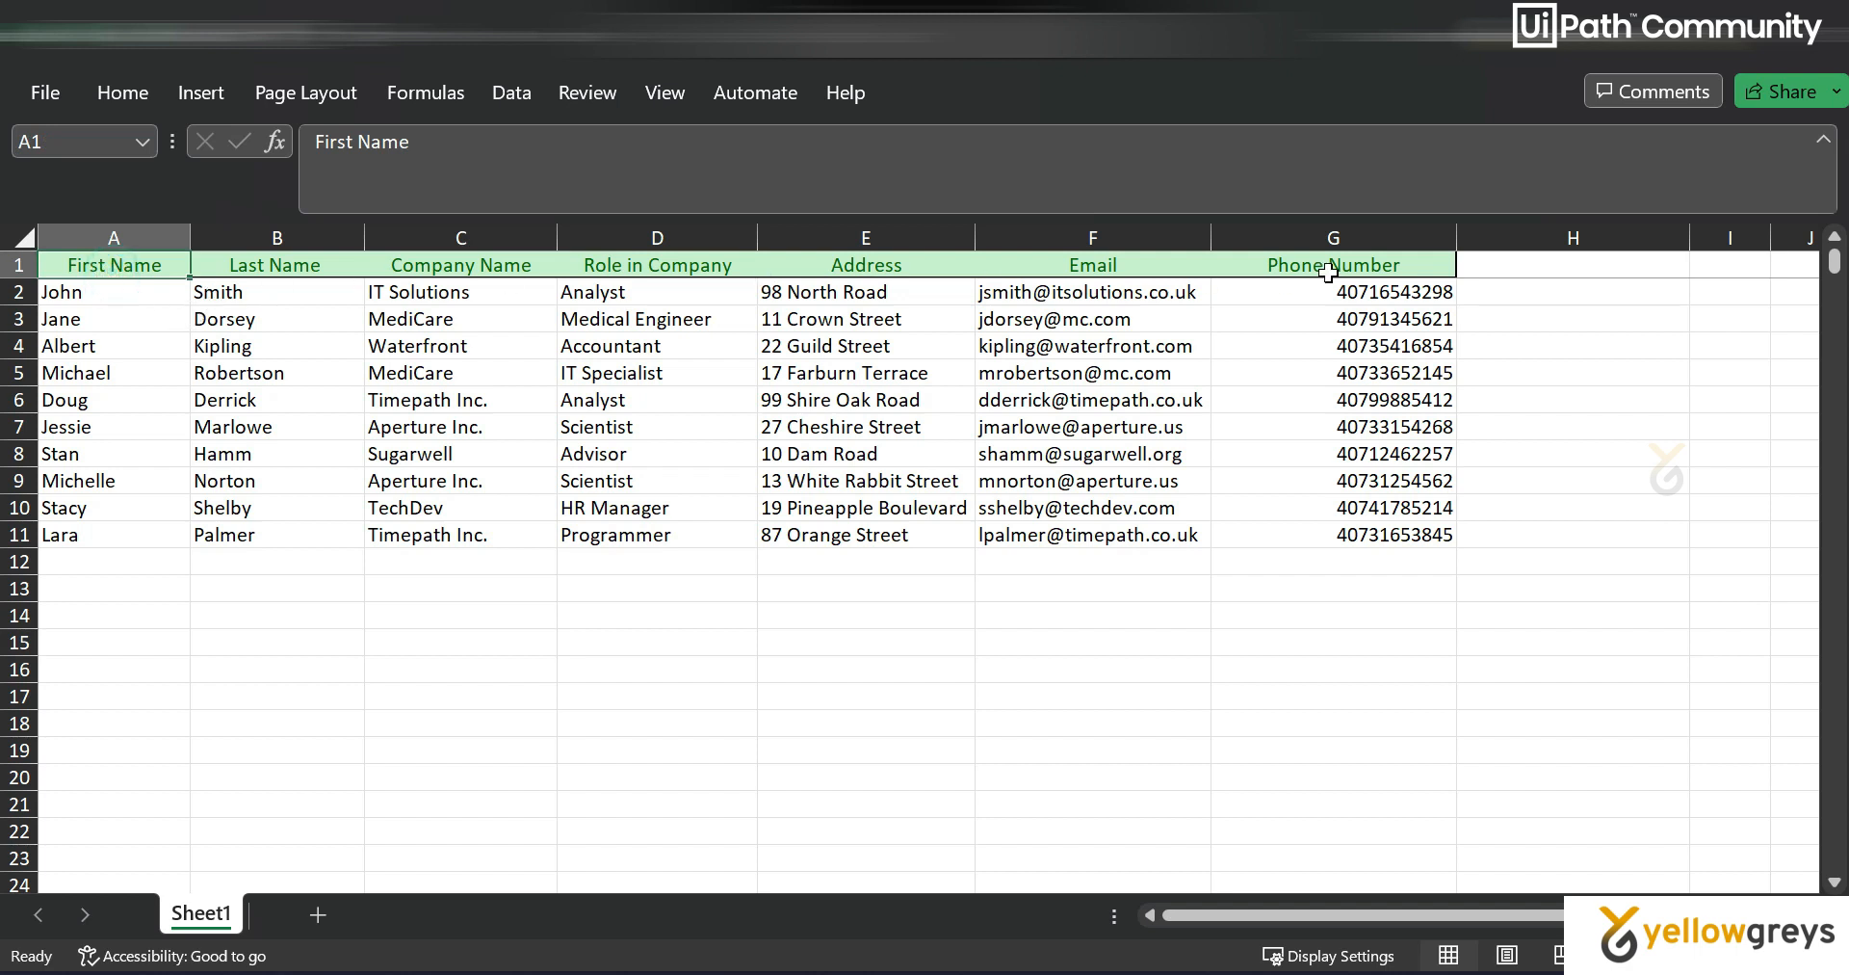
{"action": "mouse_move", "coordinate": [104, 292]}
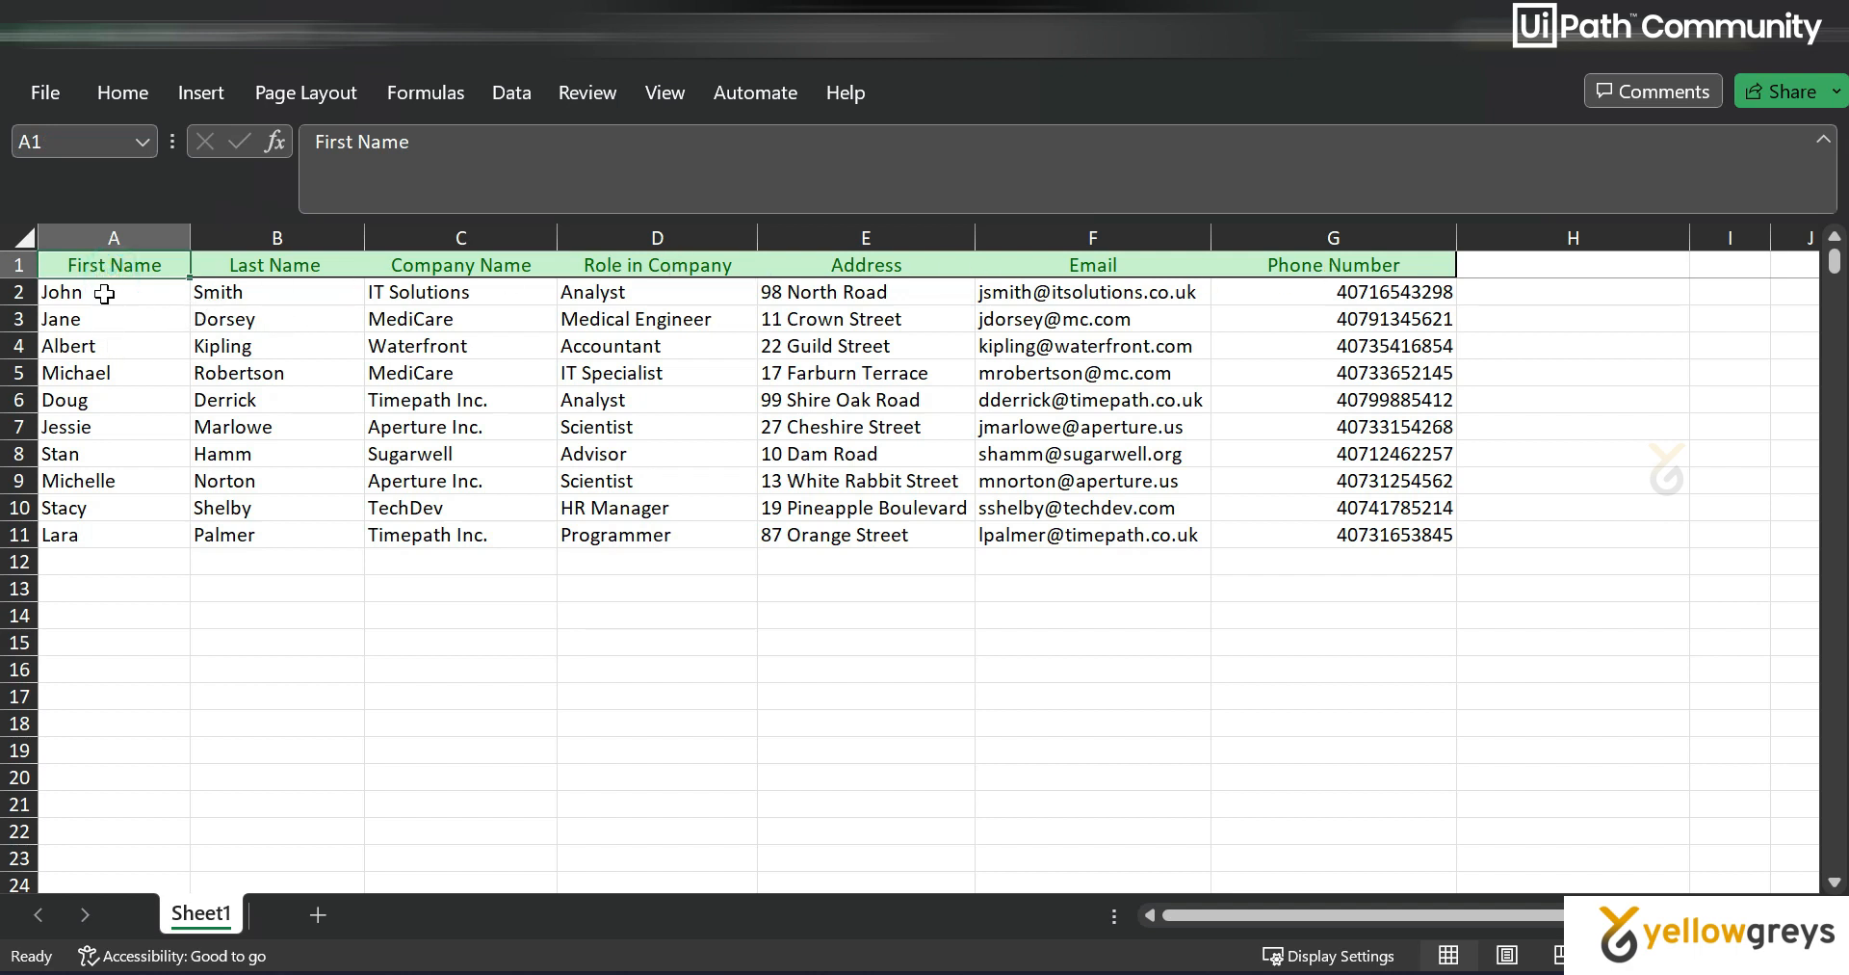
{"action": "left_click", "coordinate": [114, 534]}
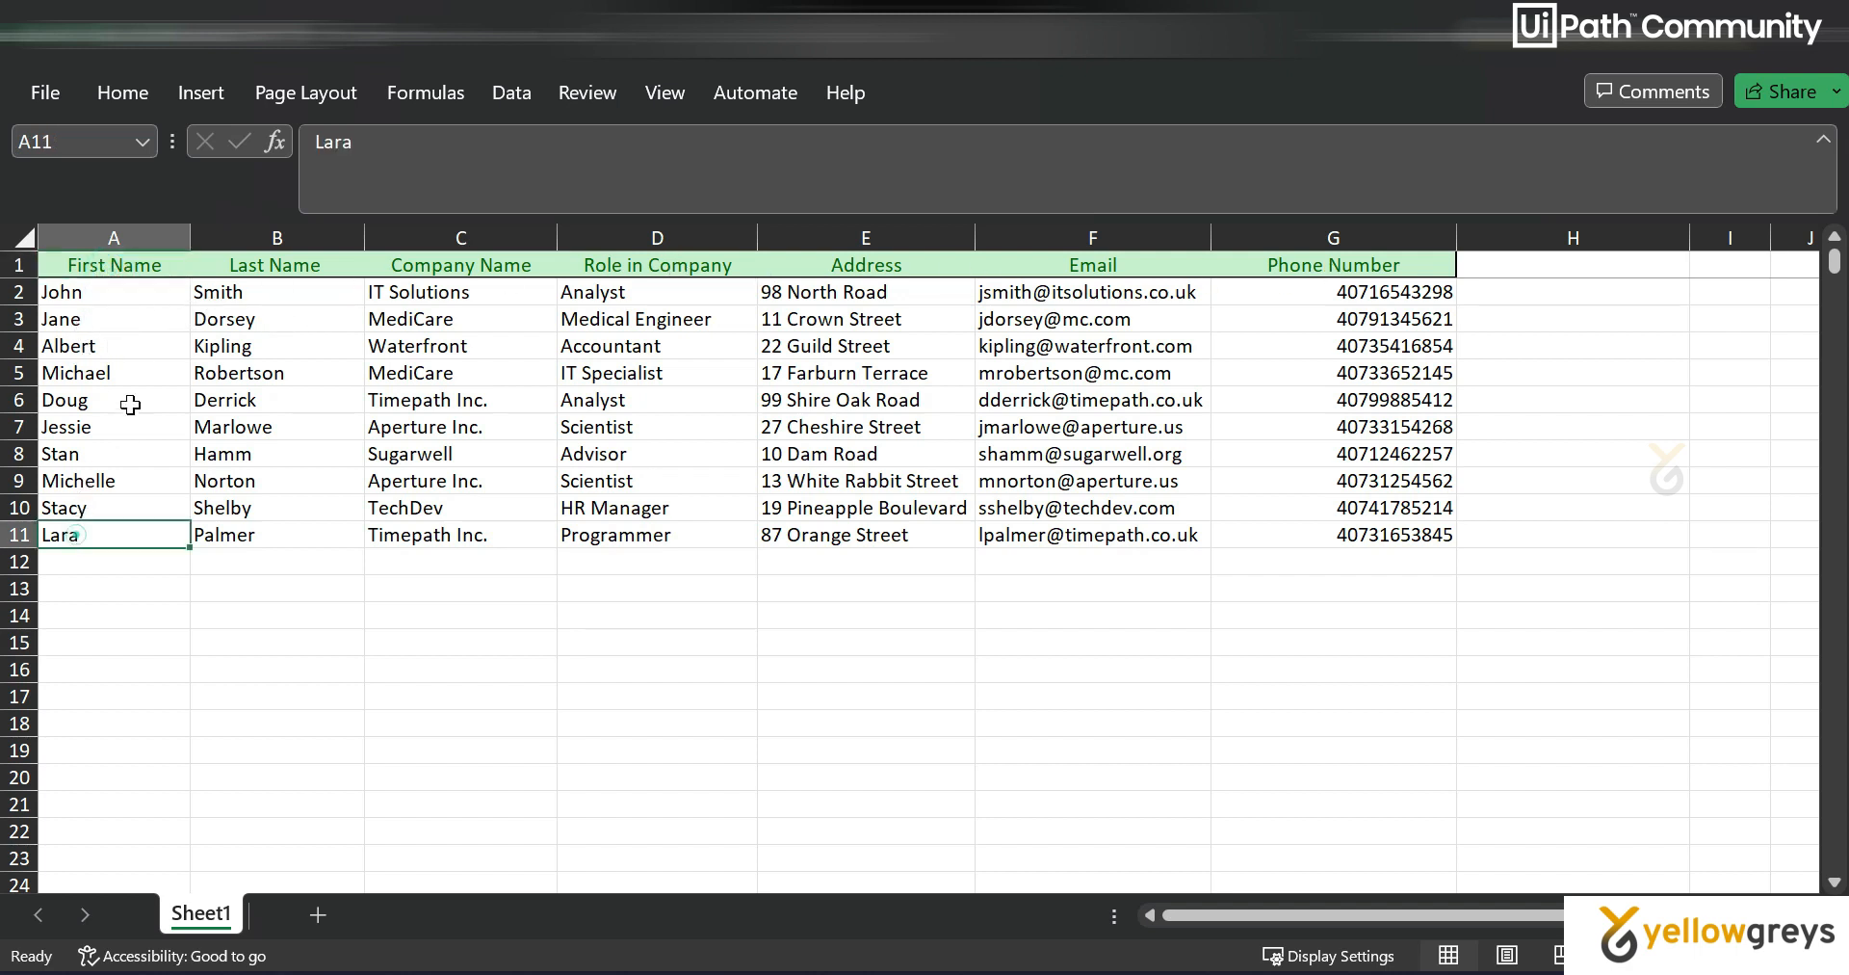
{"action": "left_click", "coordinate": [113, 264]}
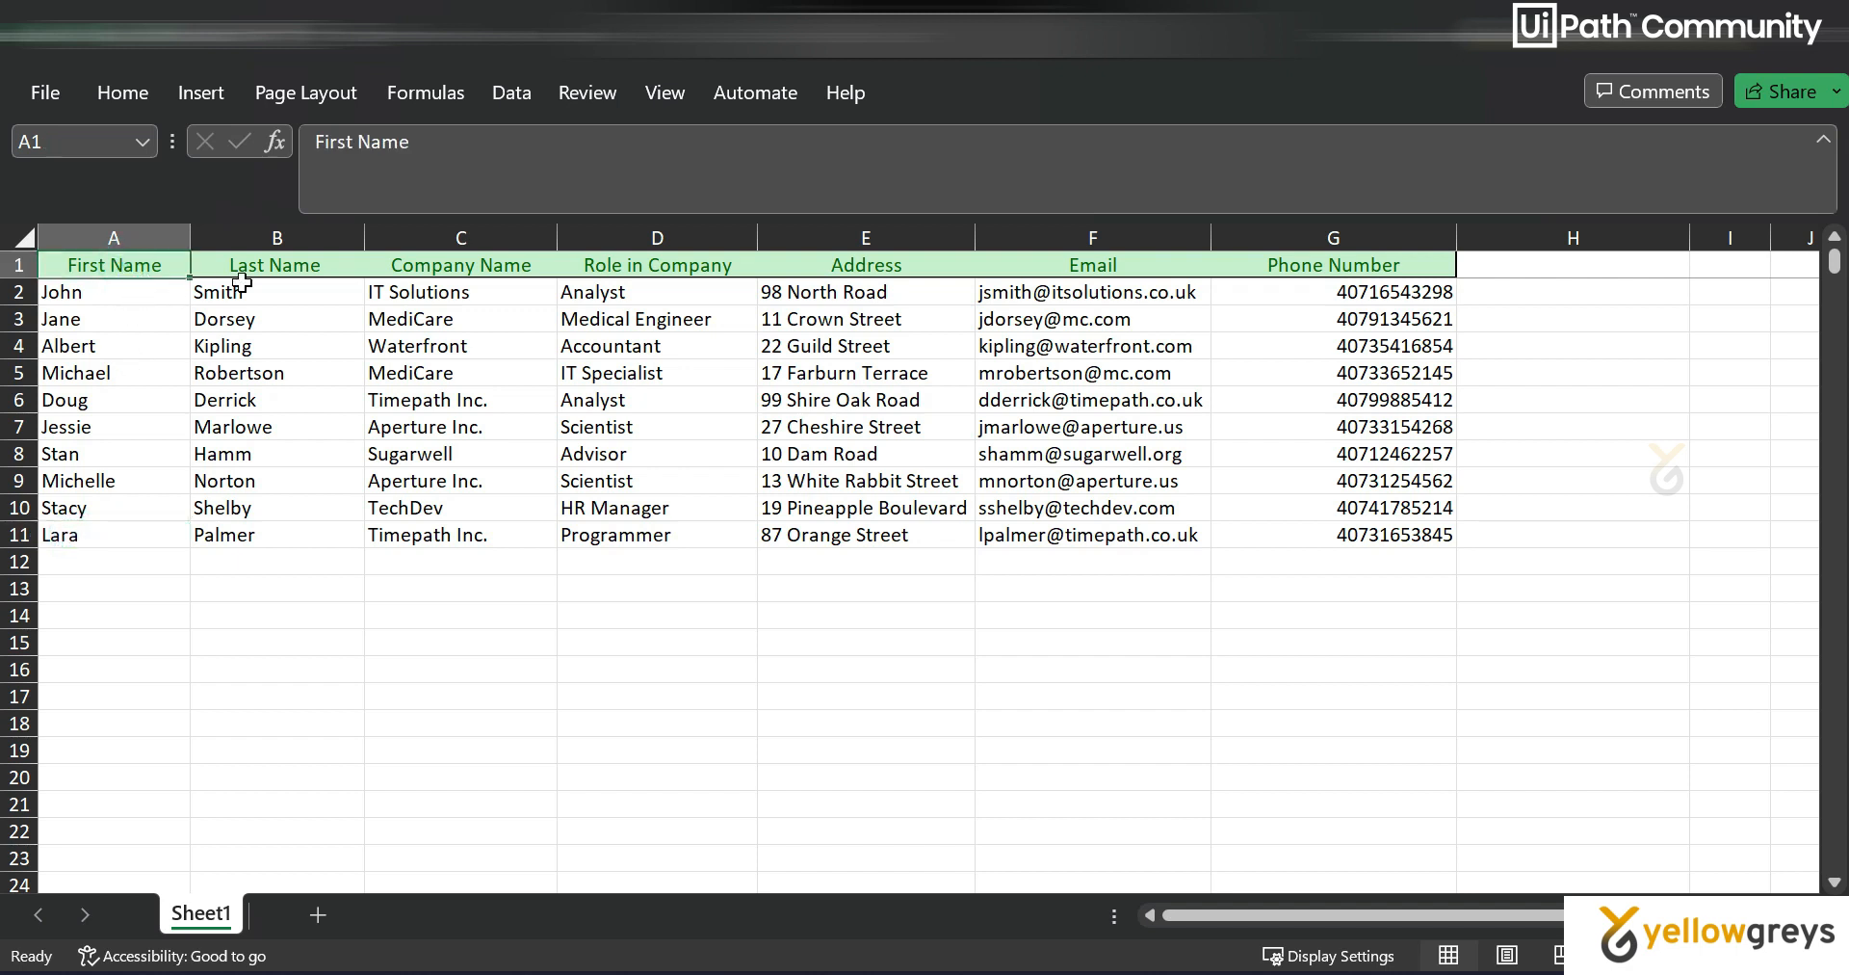
{"action": "left_click", "coordinate": [461, 264]}
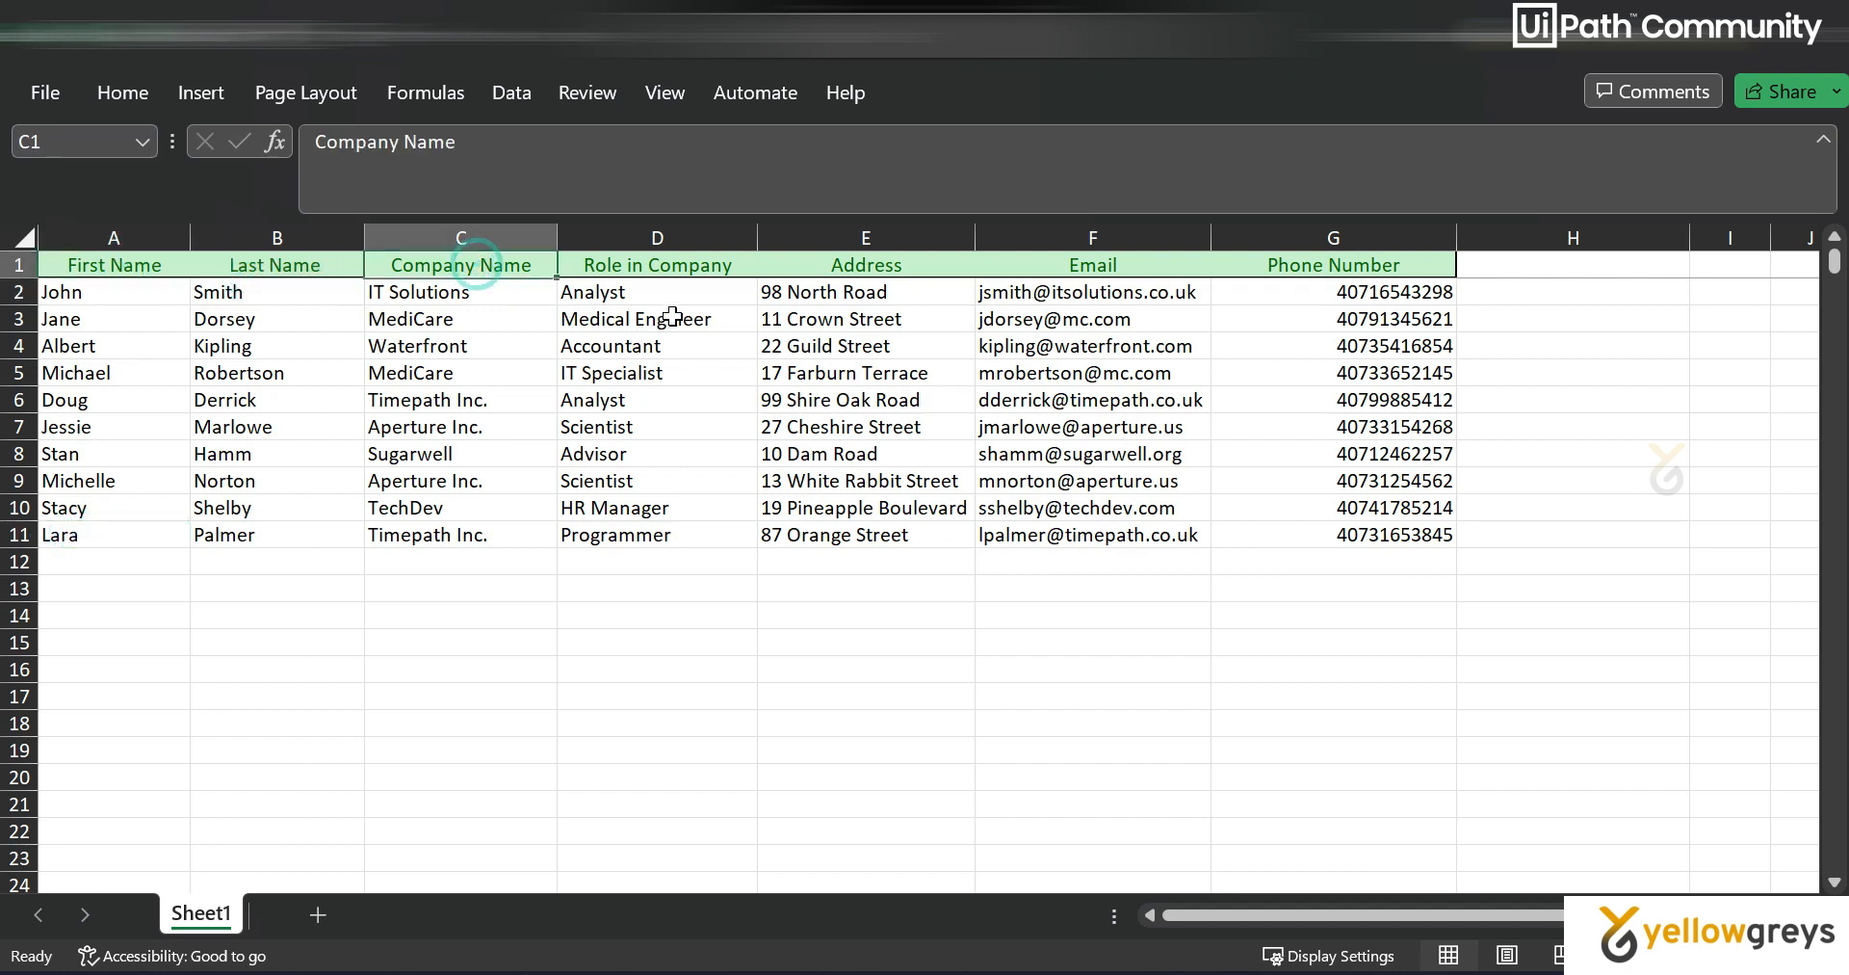
{"action": "left_click", "coordinate": [657, 264]}
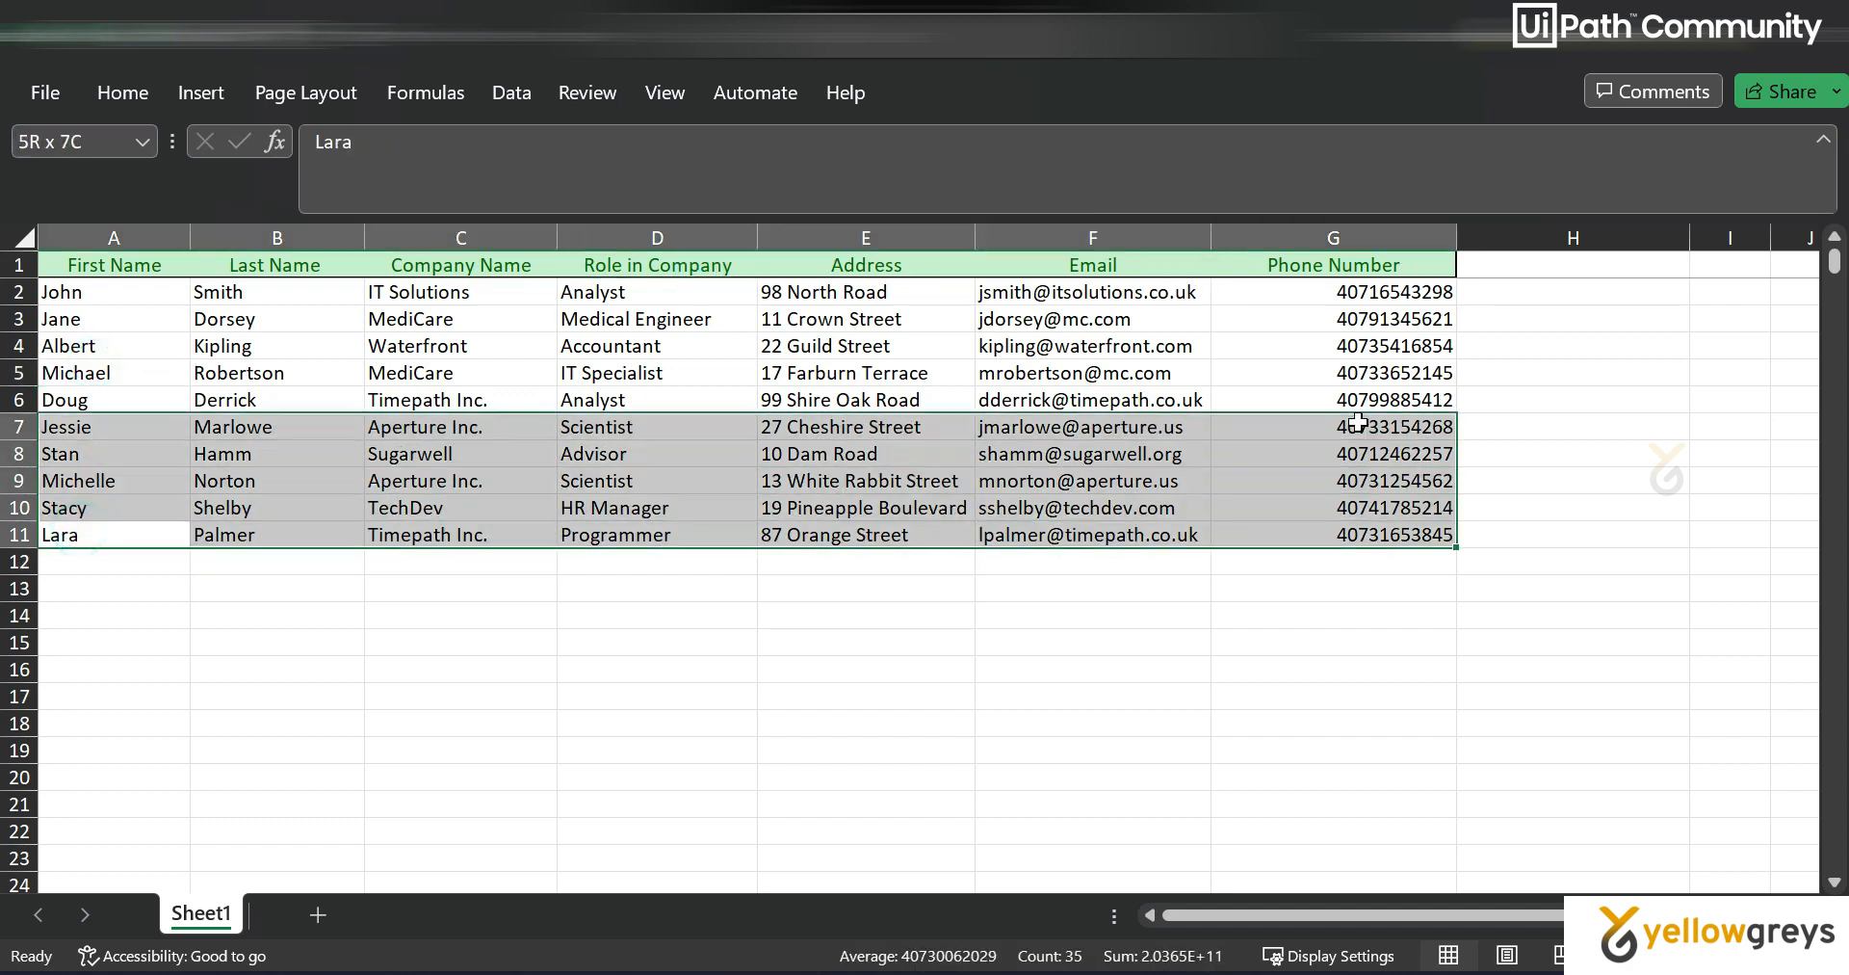
{"action": "left_click", "coordinate": [460, 399]}
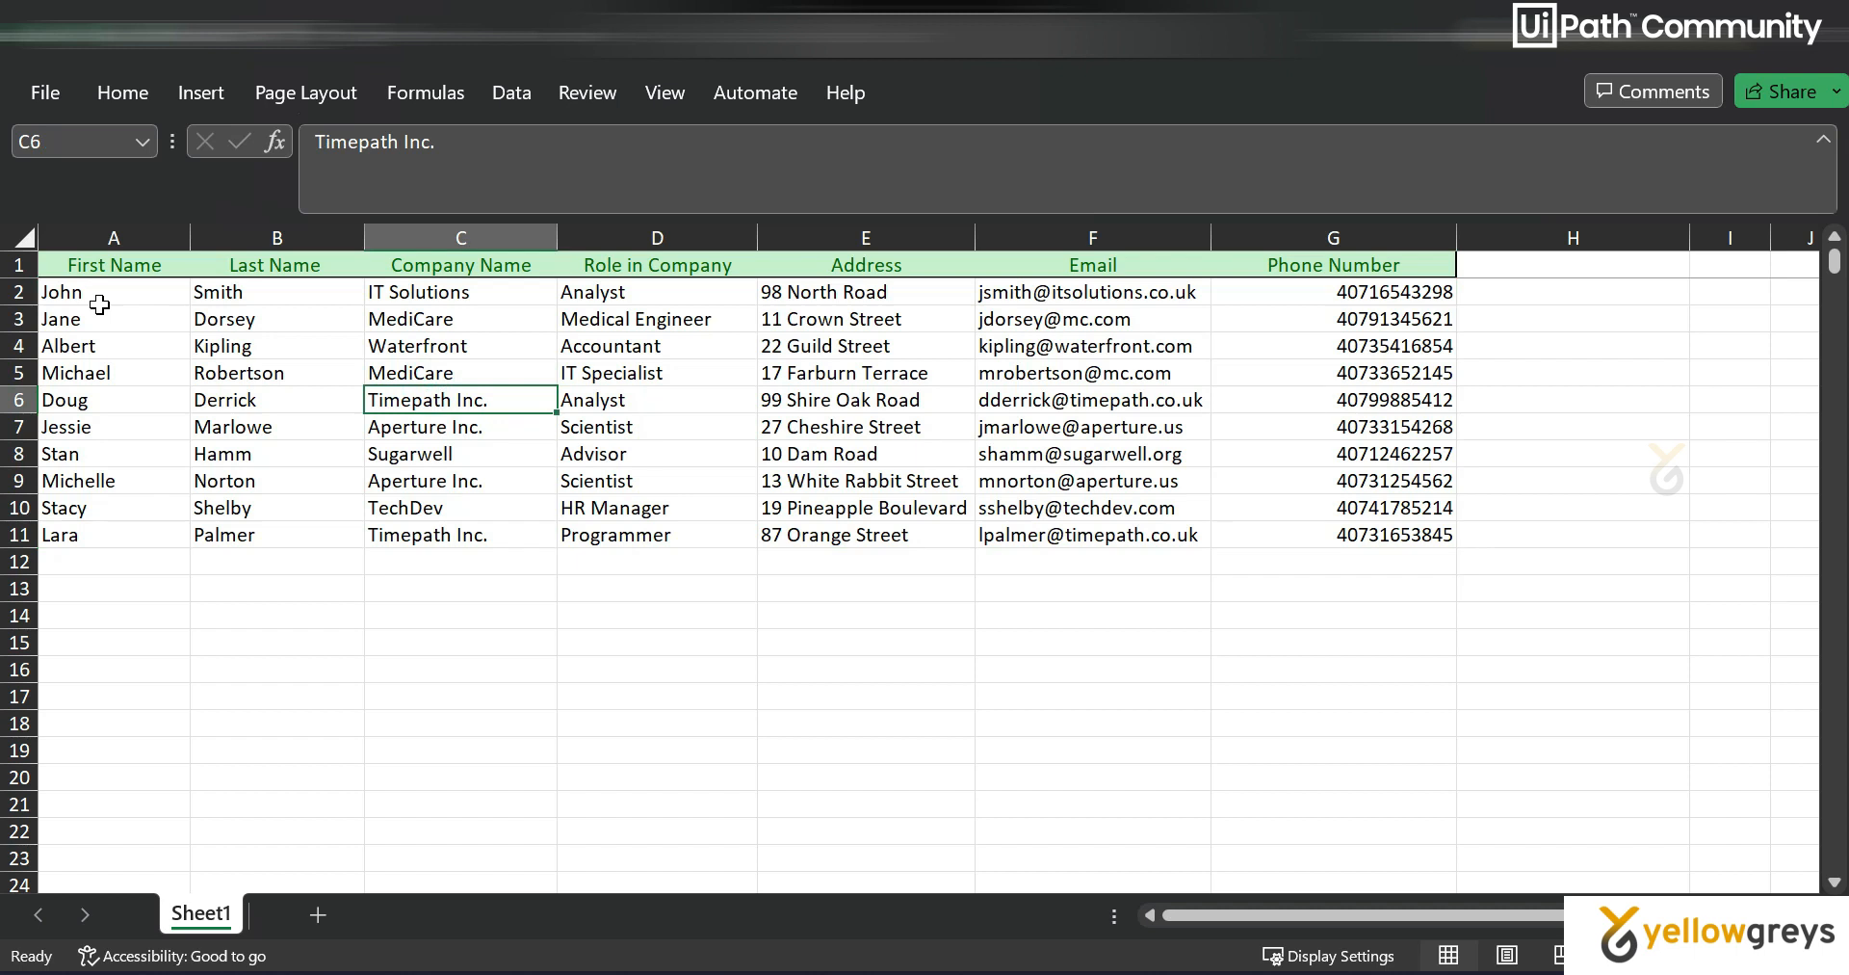
{"action": "left_click", "coordinate": [114, 292]}
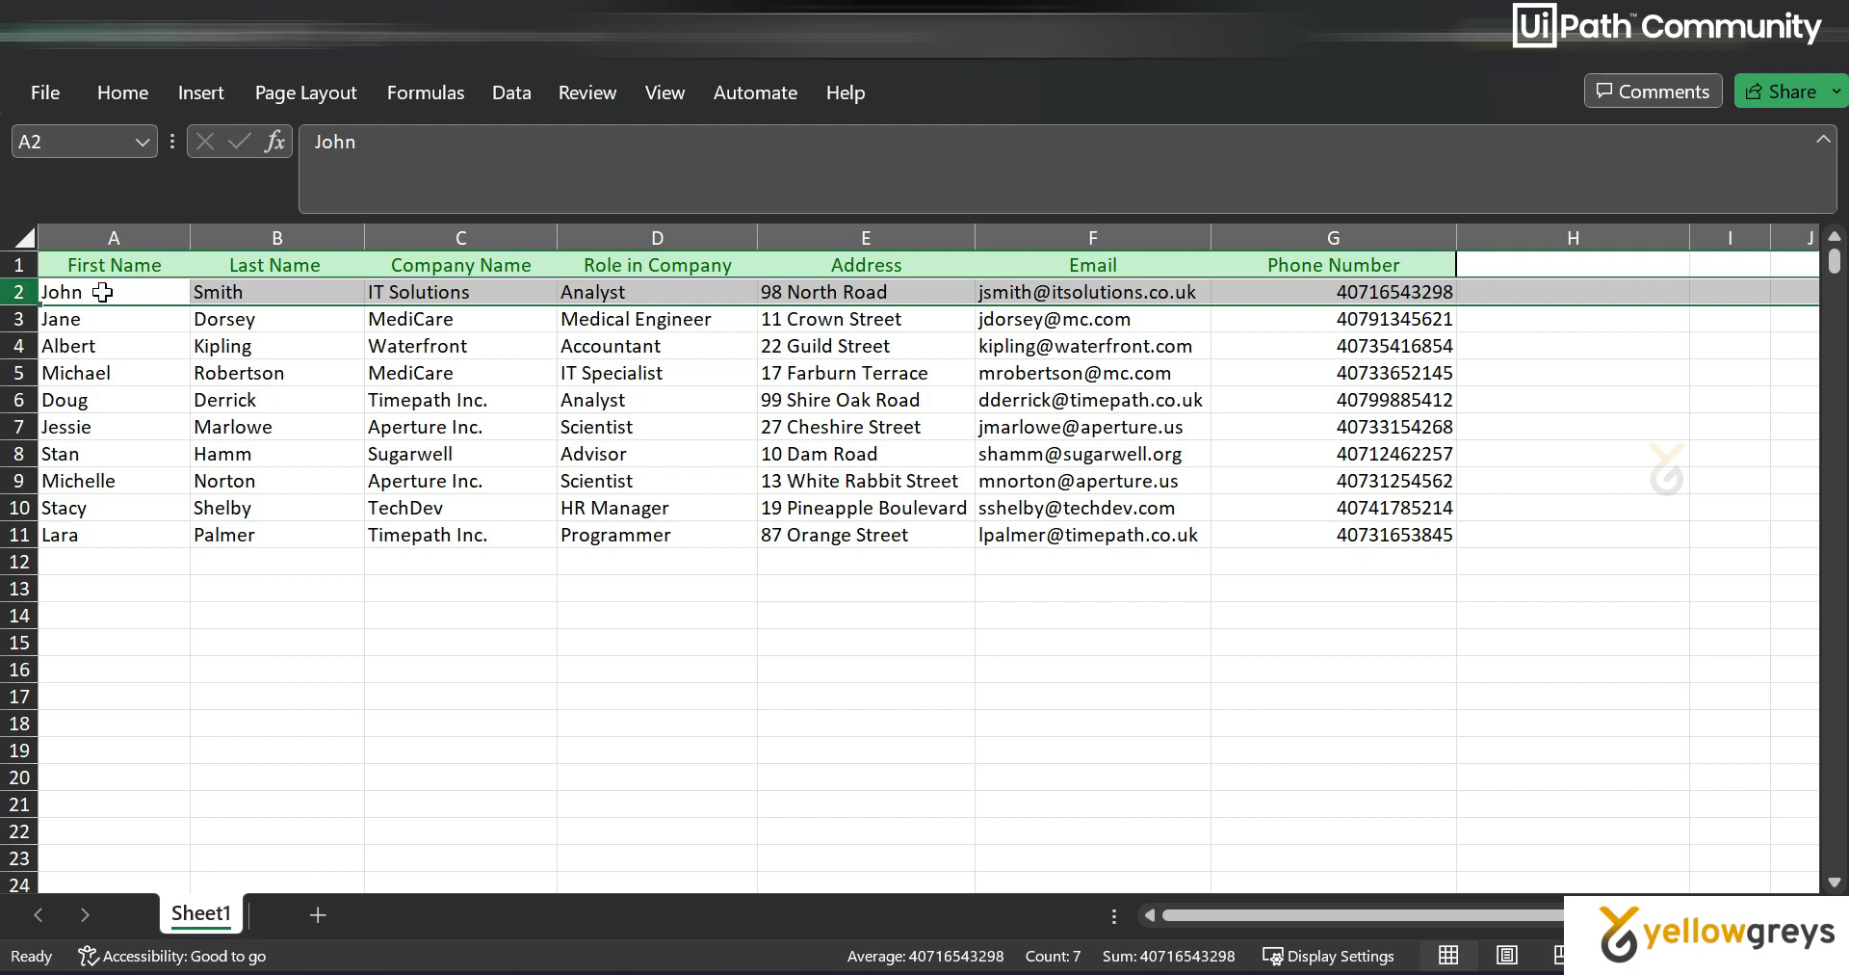
{"action": "left_click", "coordinate": [460, 291]}
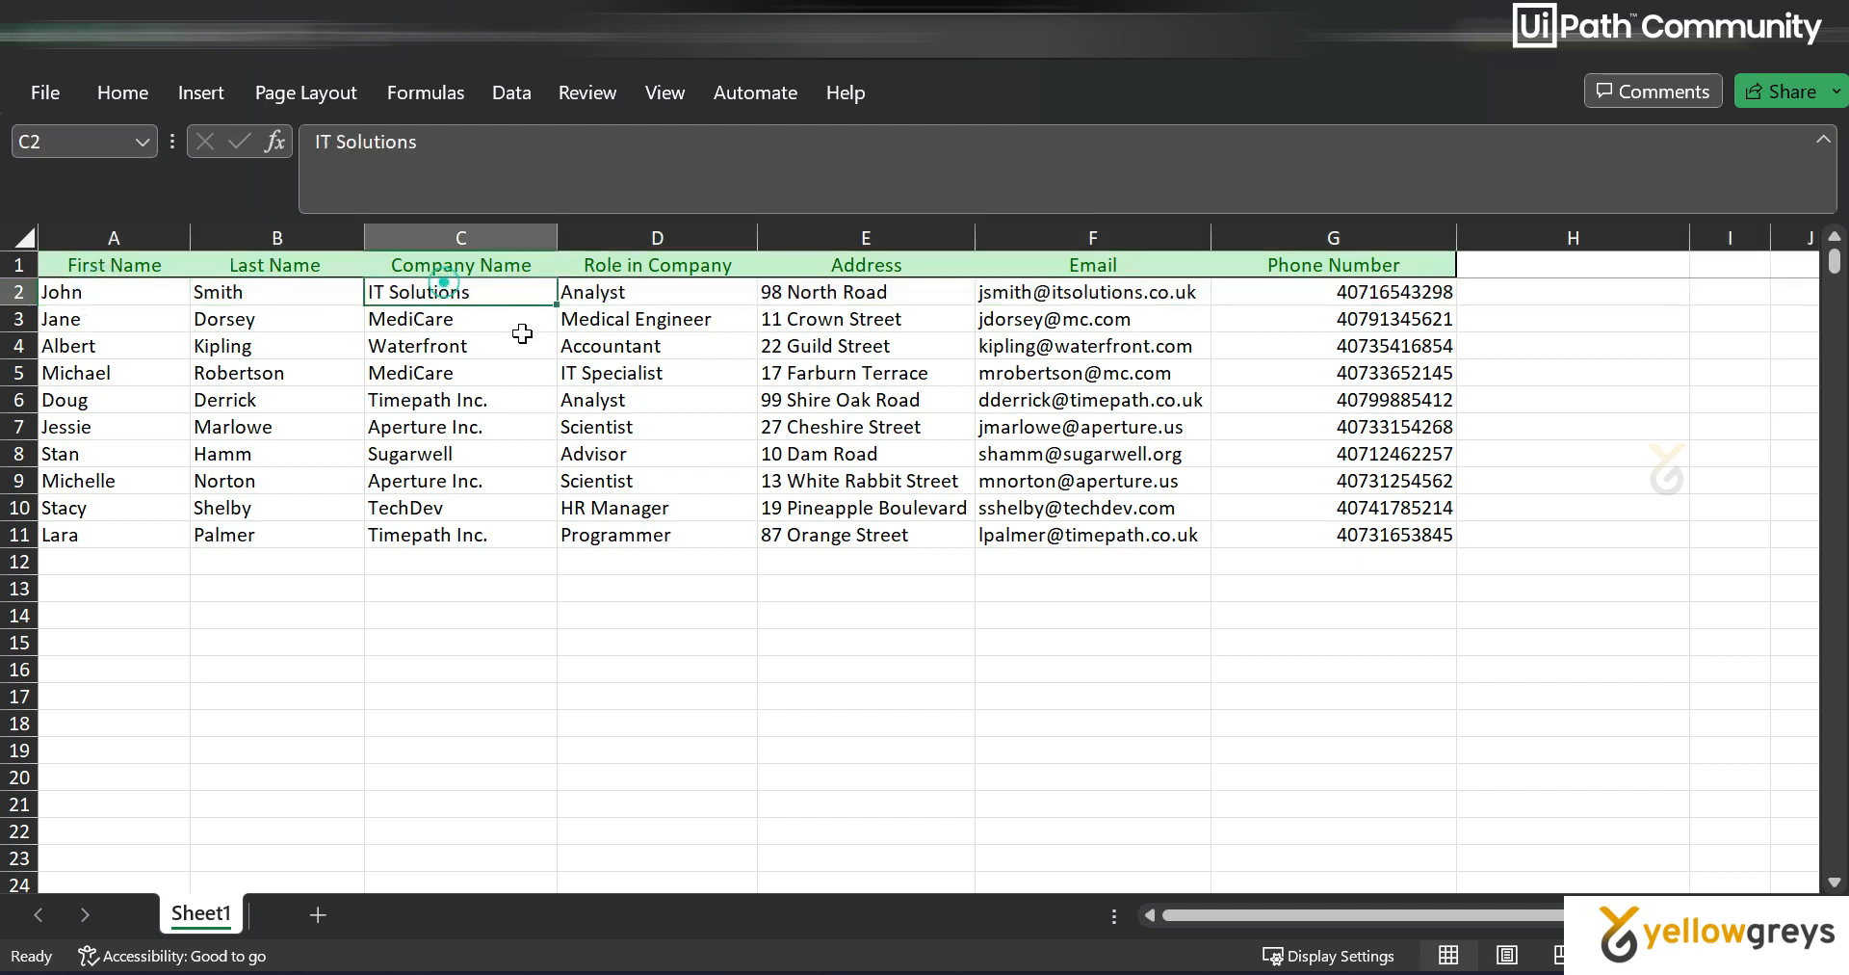
{"action": "left_click", "coordinate": [657, 291]}
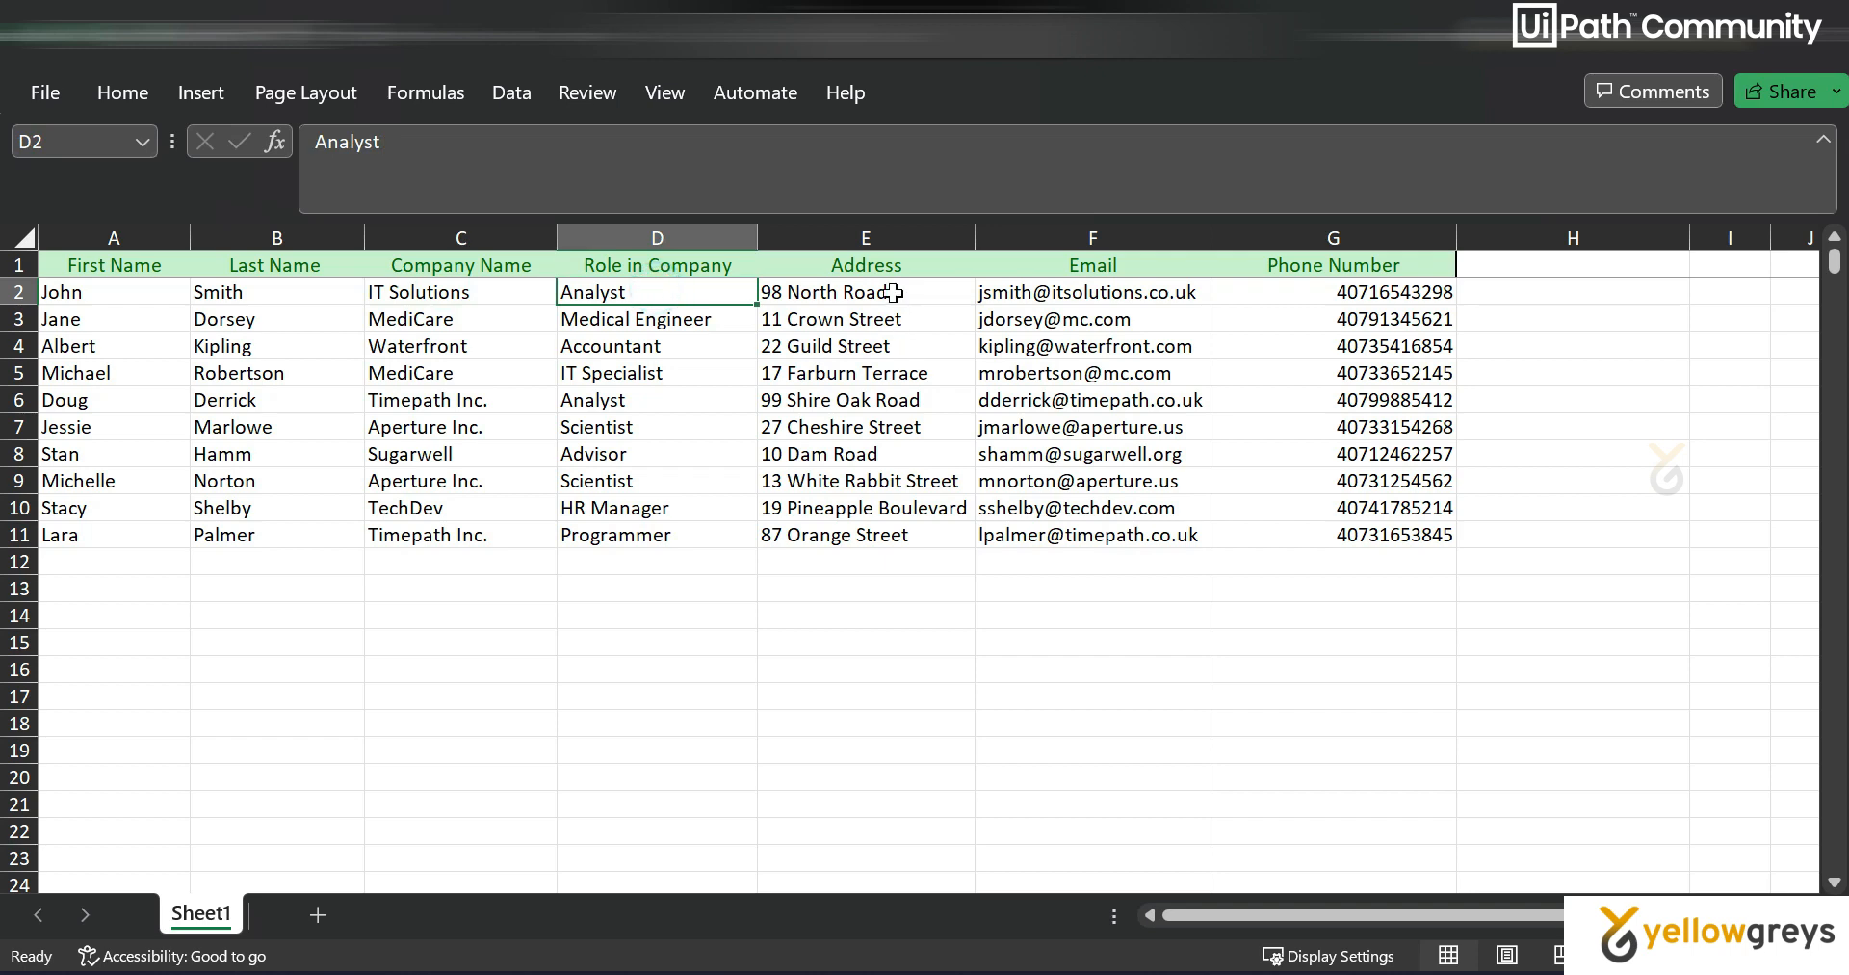
{"action": "left_click", "coordinate": [1333, 292]}
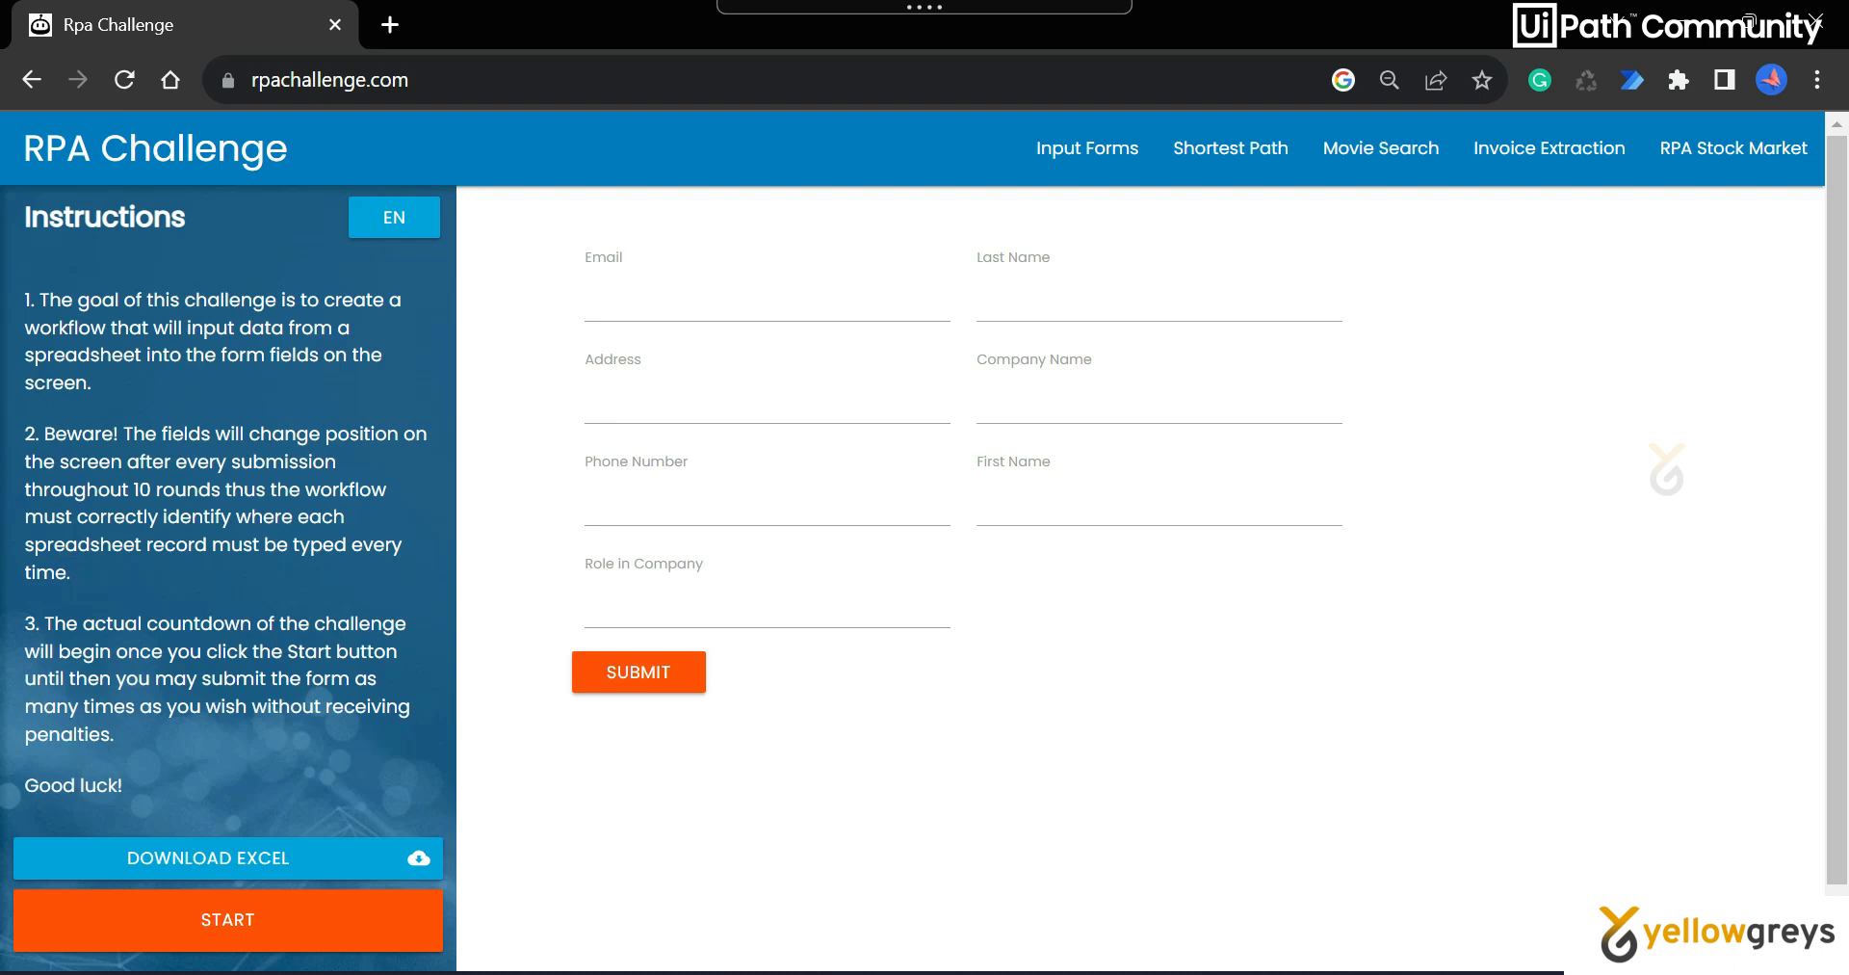
{"action": "mouse_move", "coordinate": [773, 781]}
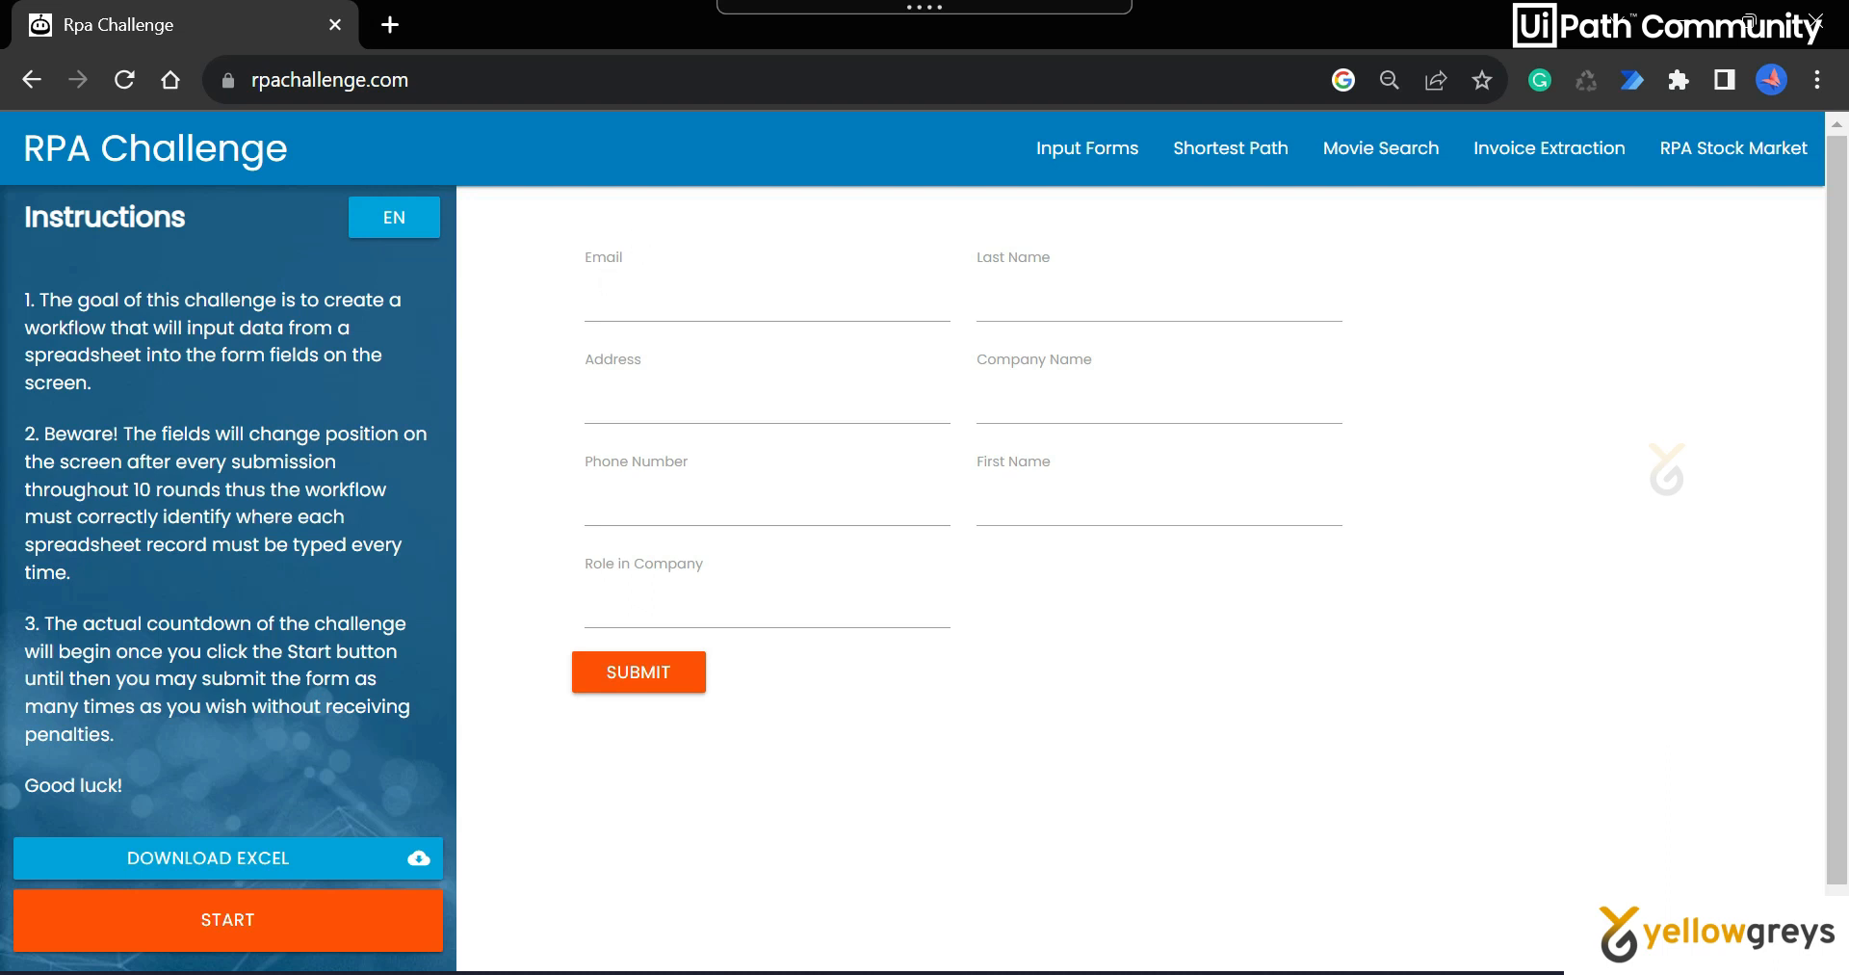
Start round 1 of the RPA Challenge after focusing the email, address and first name fields.
{"action": "left_click", "coordinate": [766, 295]}
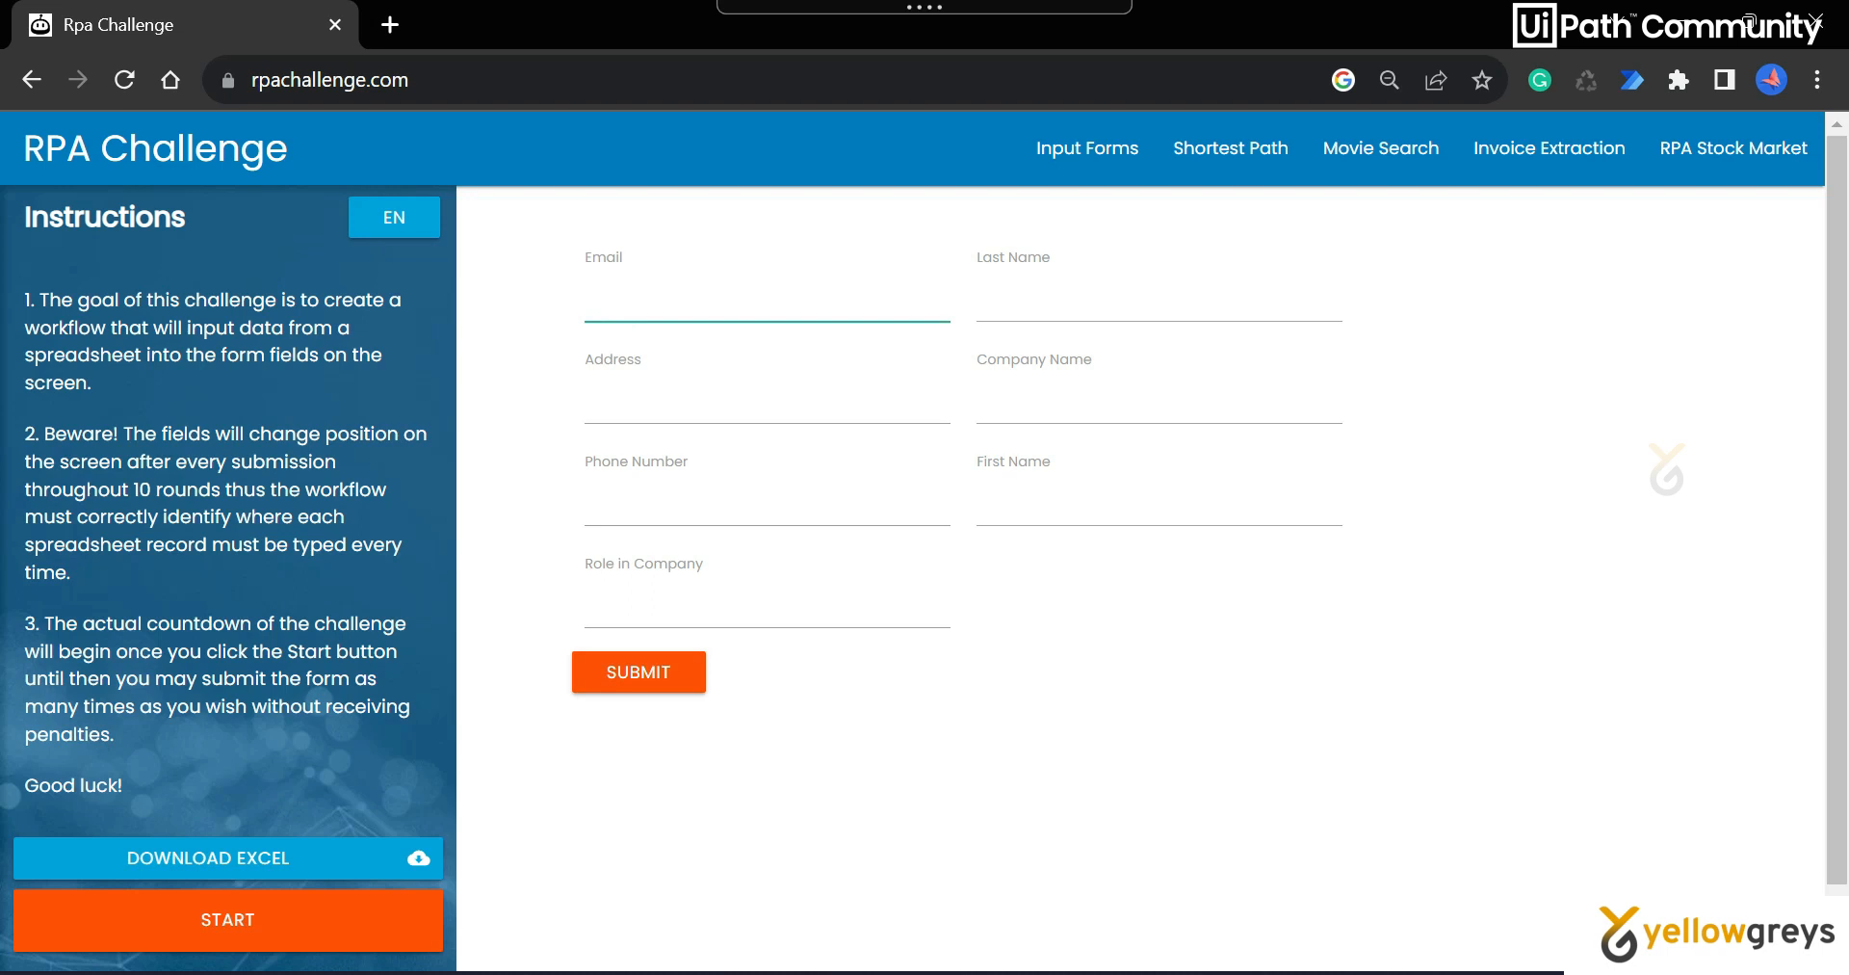
{"action": "left_click", "coordinate": [767, 403]}
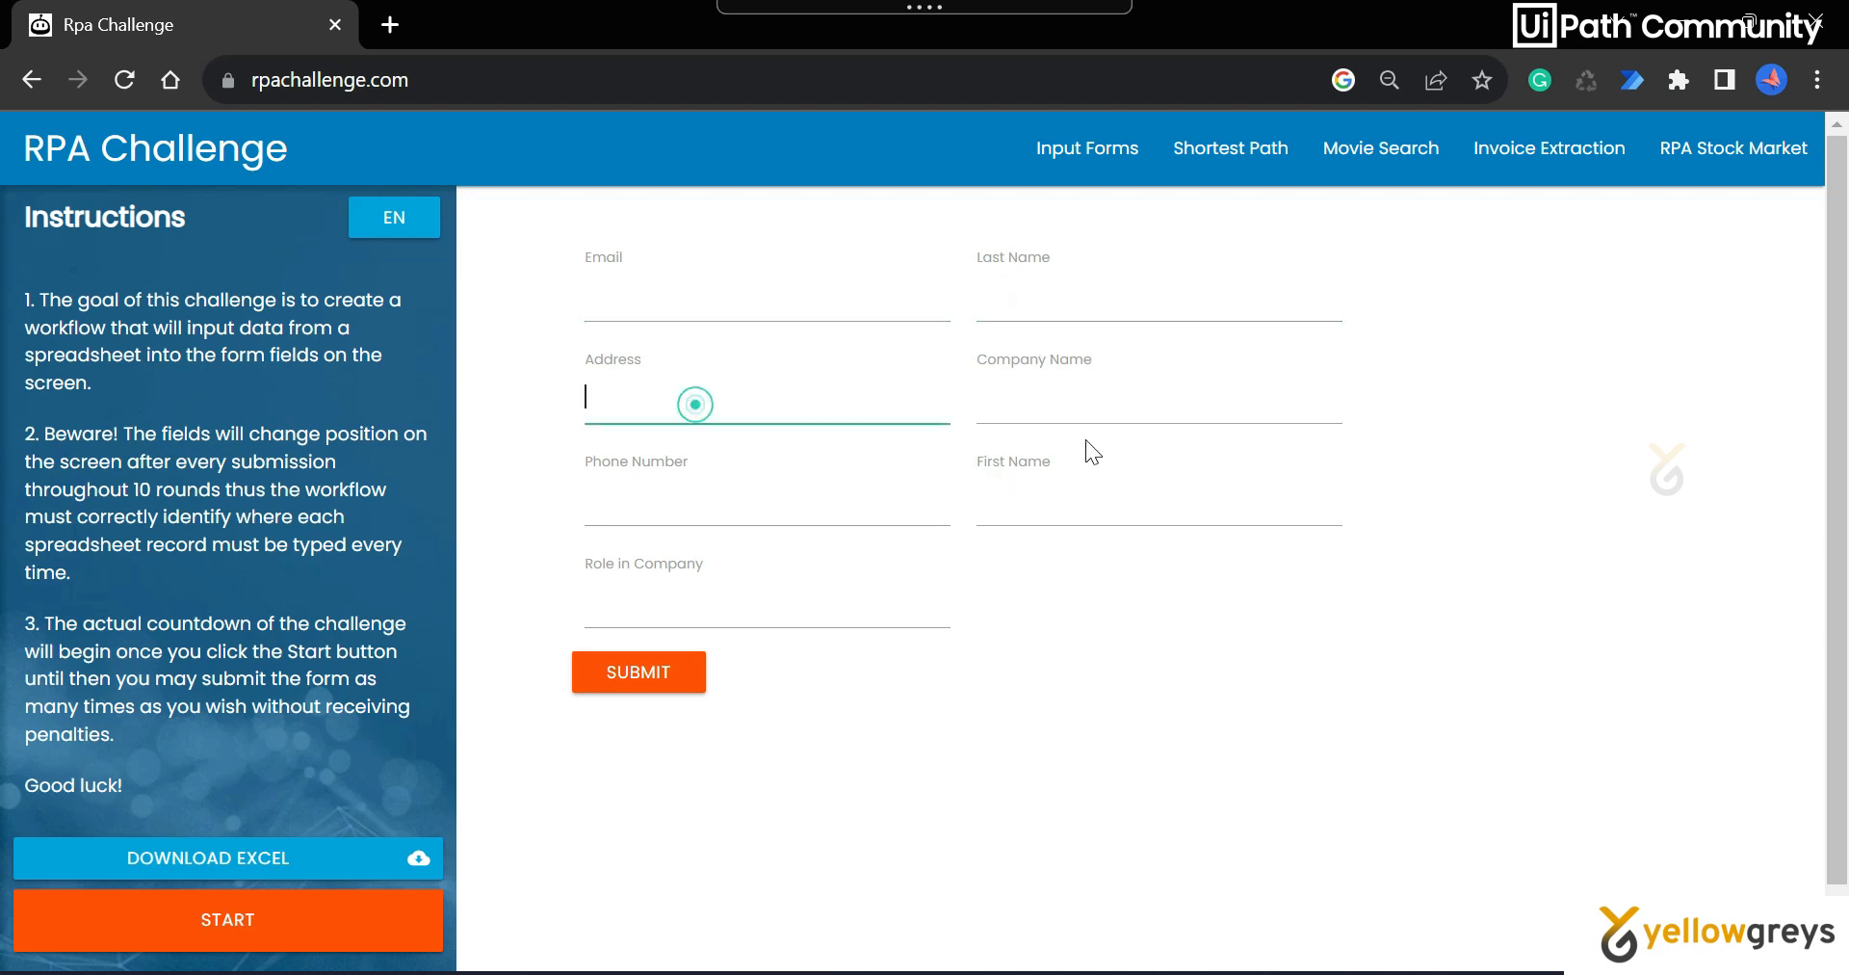
{"action": "left_click", "coordinate": [1157, 498]}
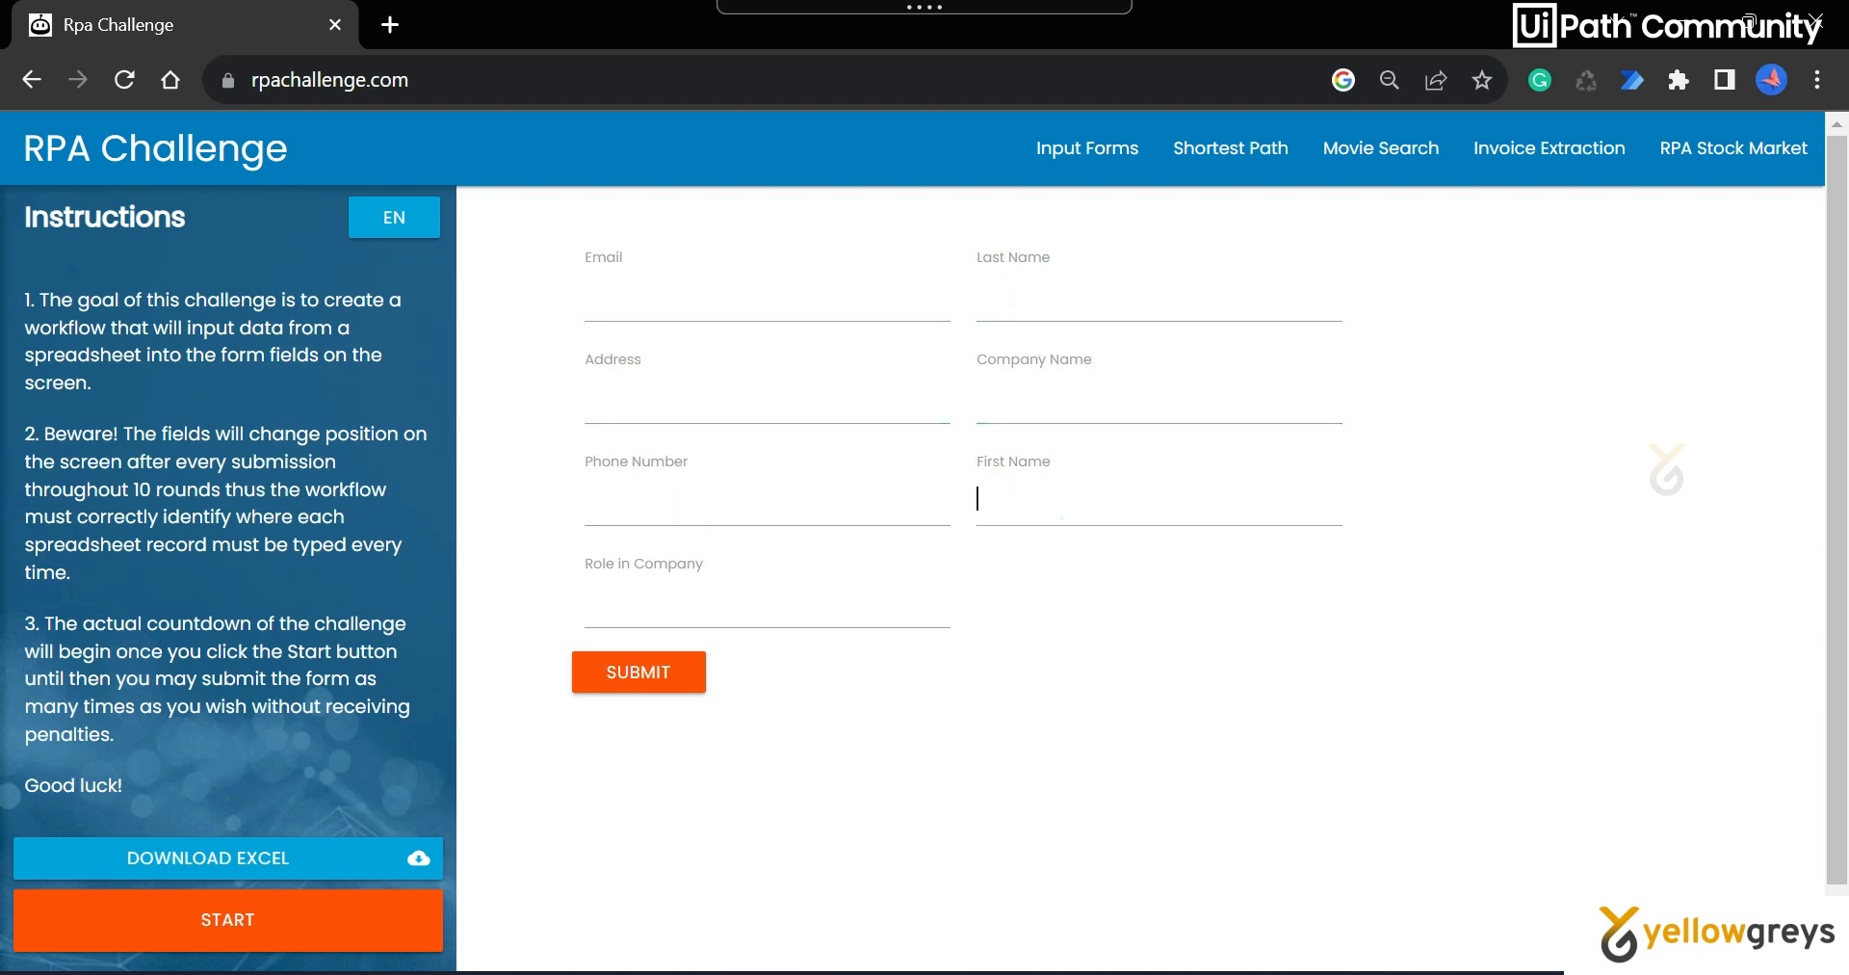
{"action": "left_click", "coordinate": [765, 613]}
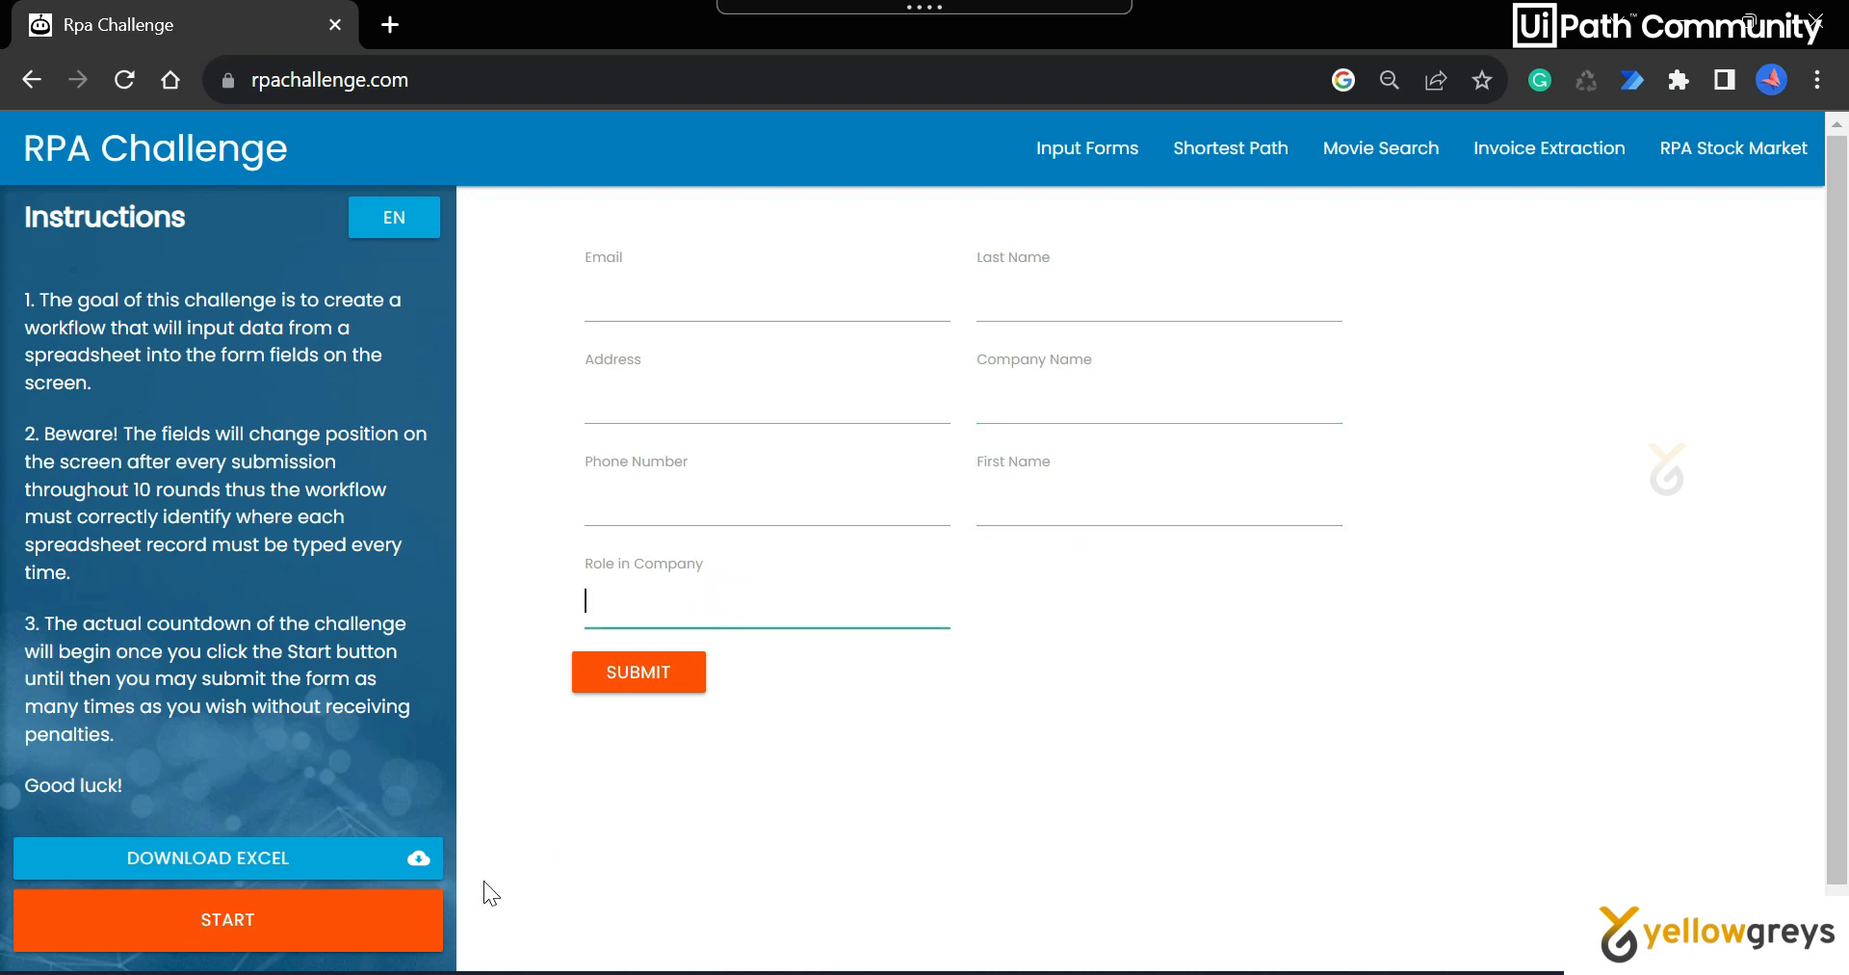
{"action": "left_click", "coordinate": [227, 919]}
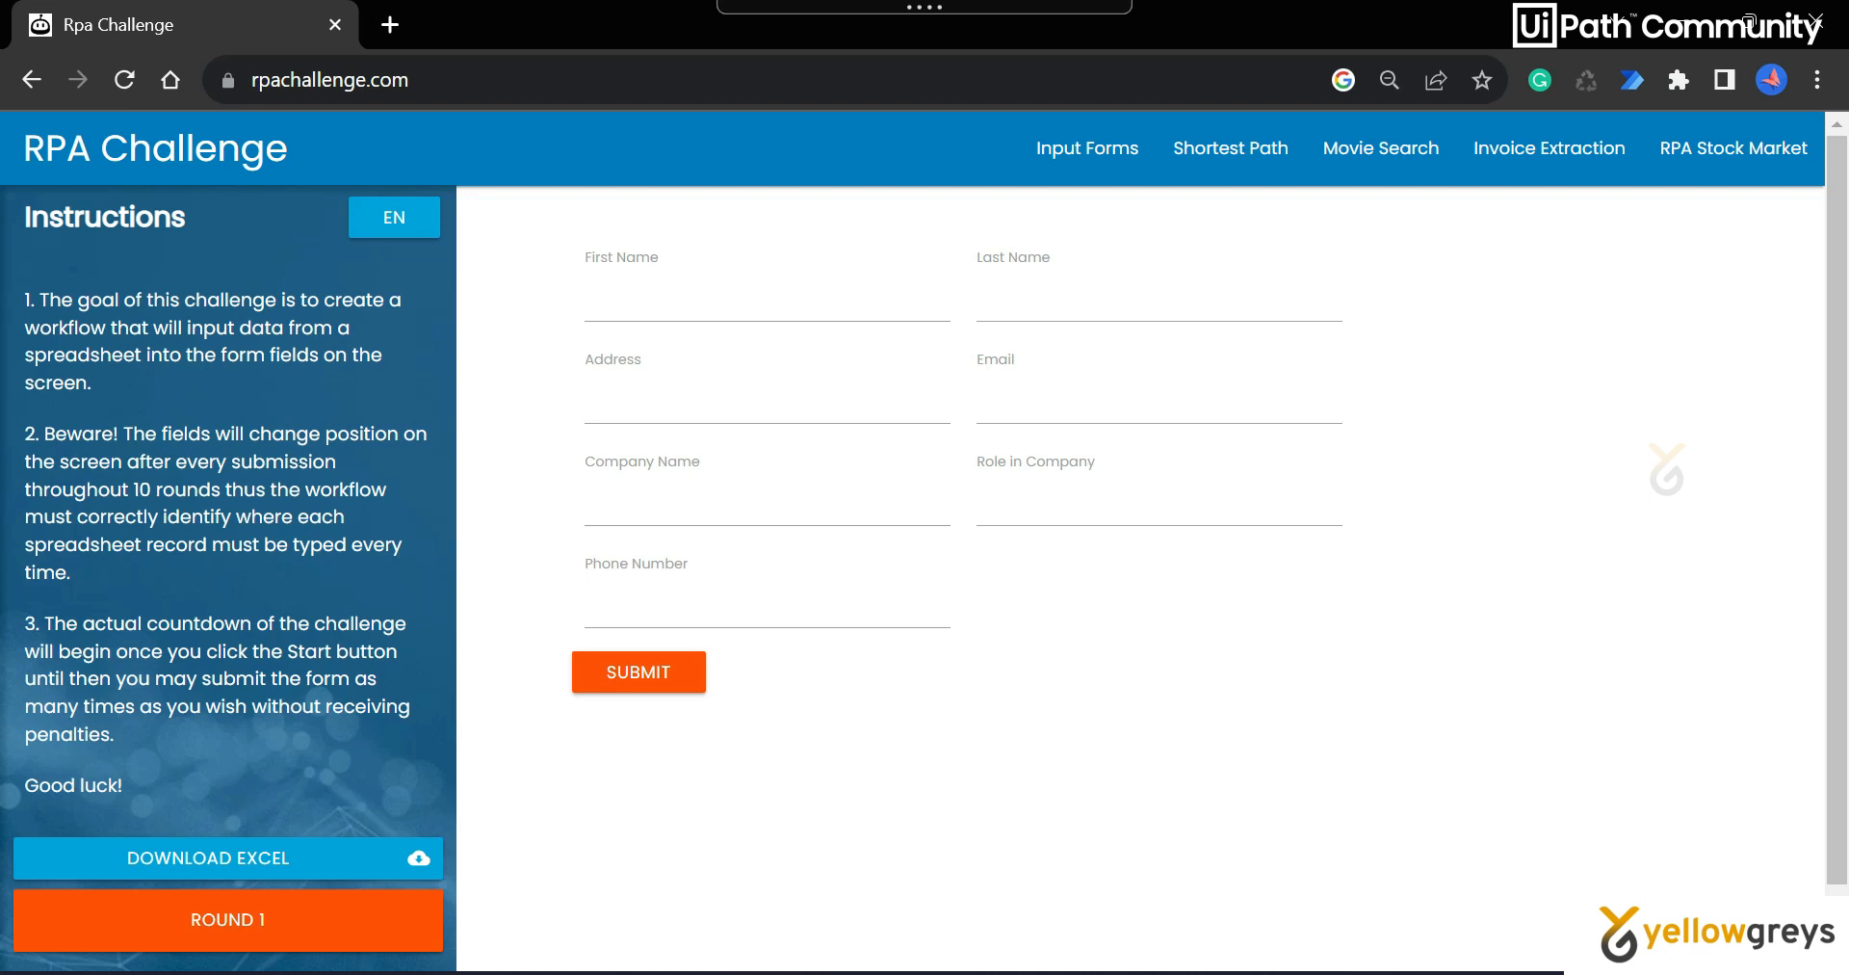
Submit the empty form to reach round 2, with Excel and Chrome side by side.
{"action": "left_click", "coordinate": [1157, 295]}
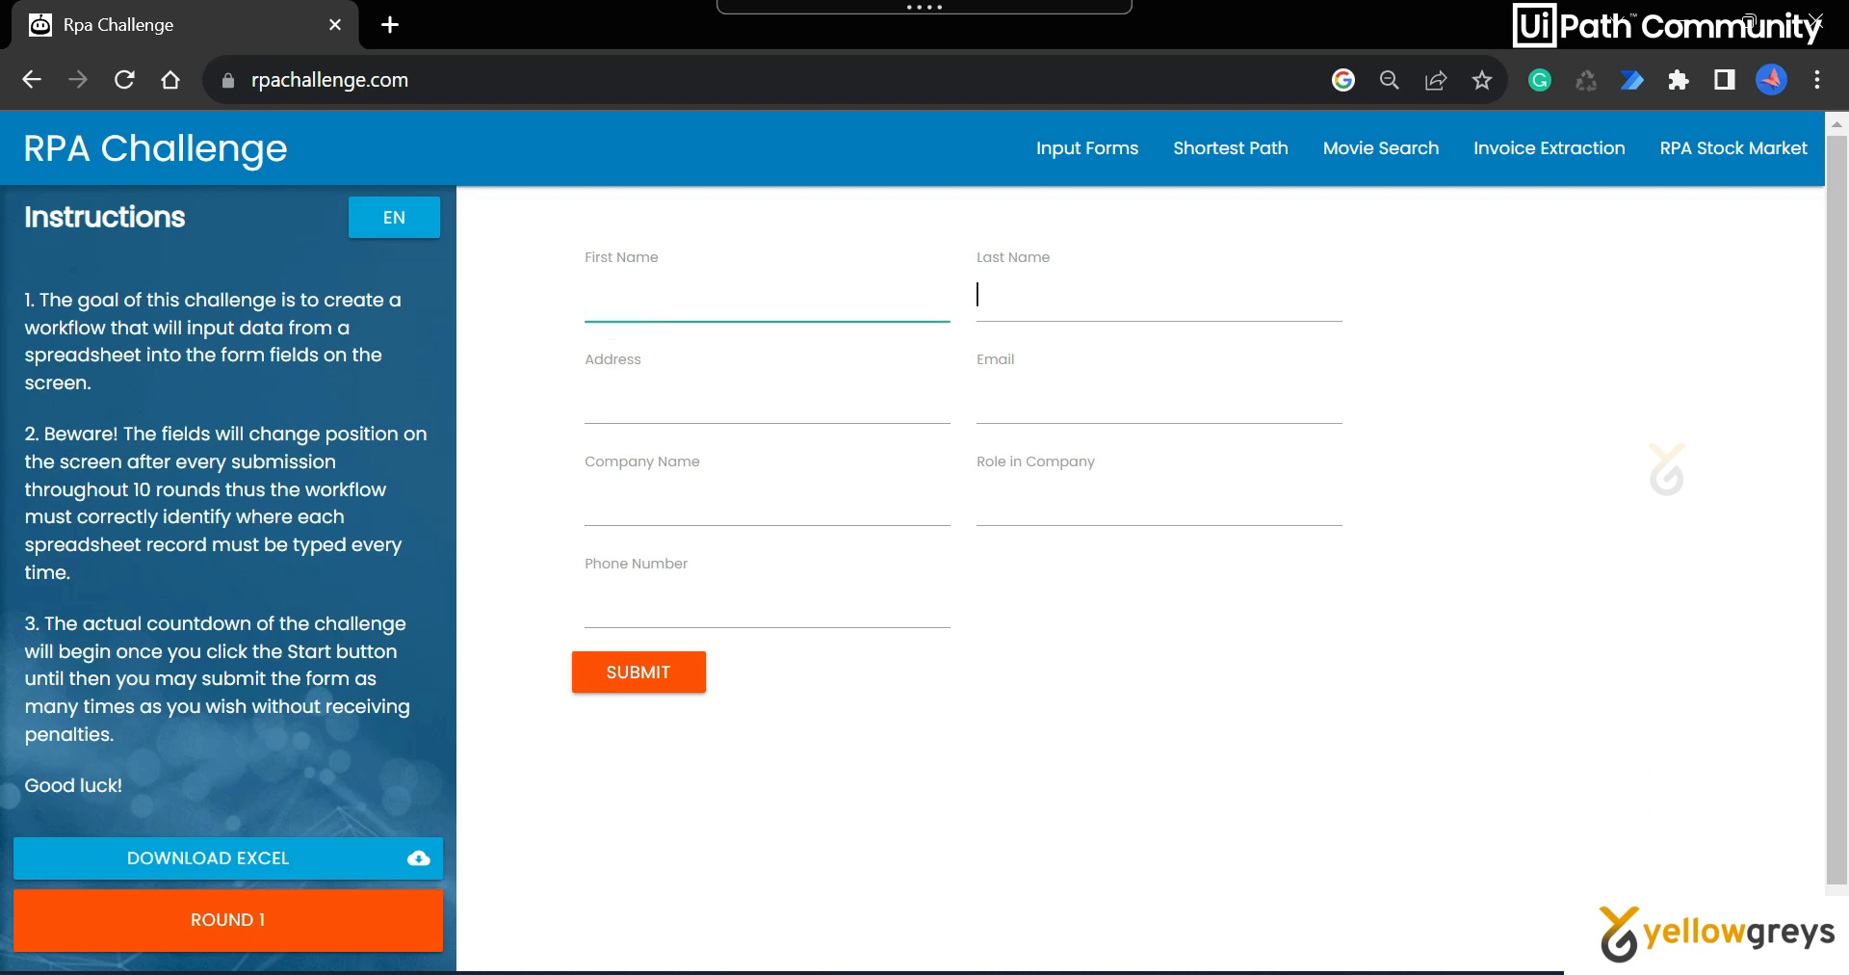
{"action": "left_click", "coordinate": [1140, 404]}
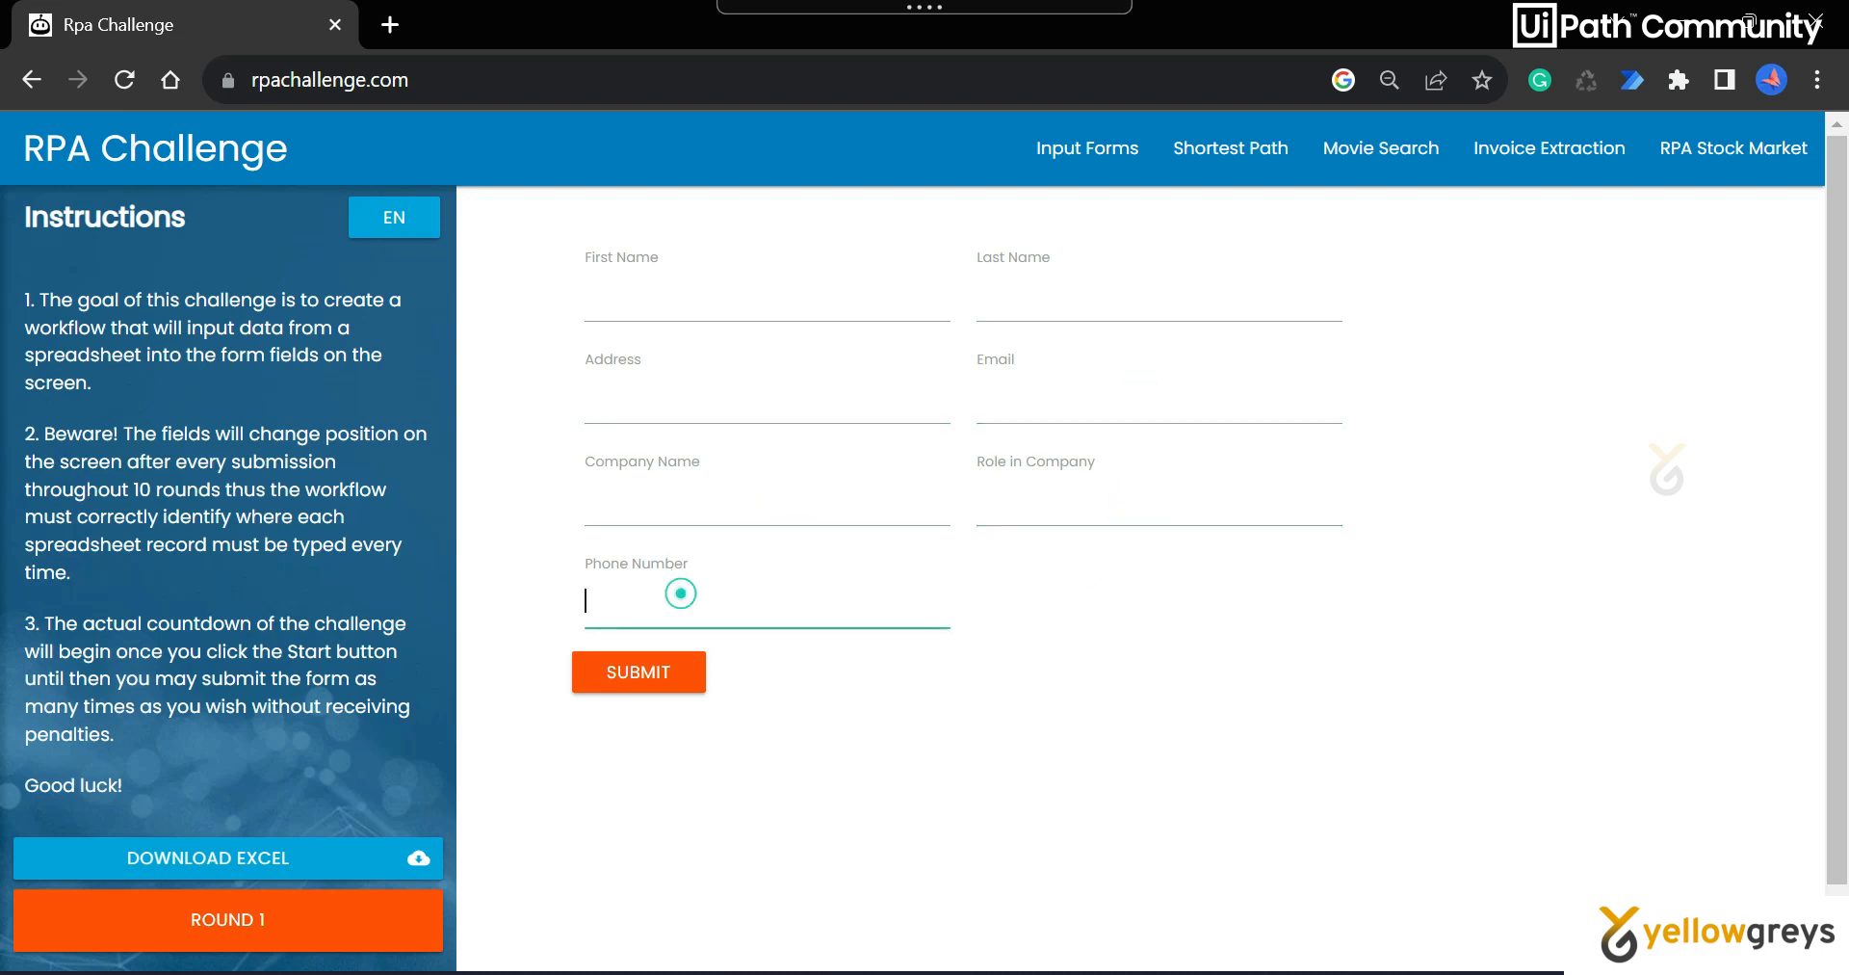
{"action": "left_click", "coordinate": [636, 671]}
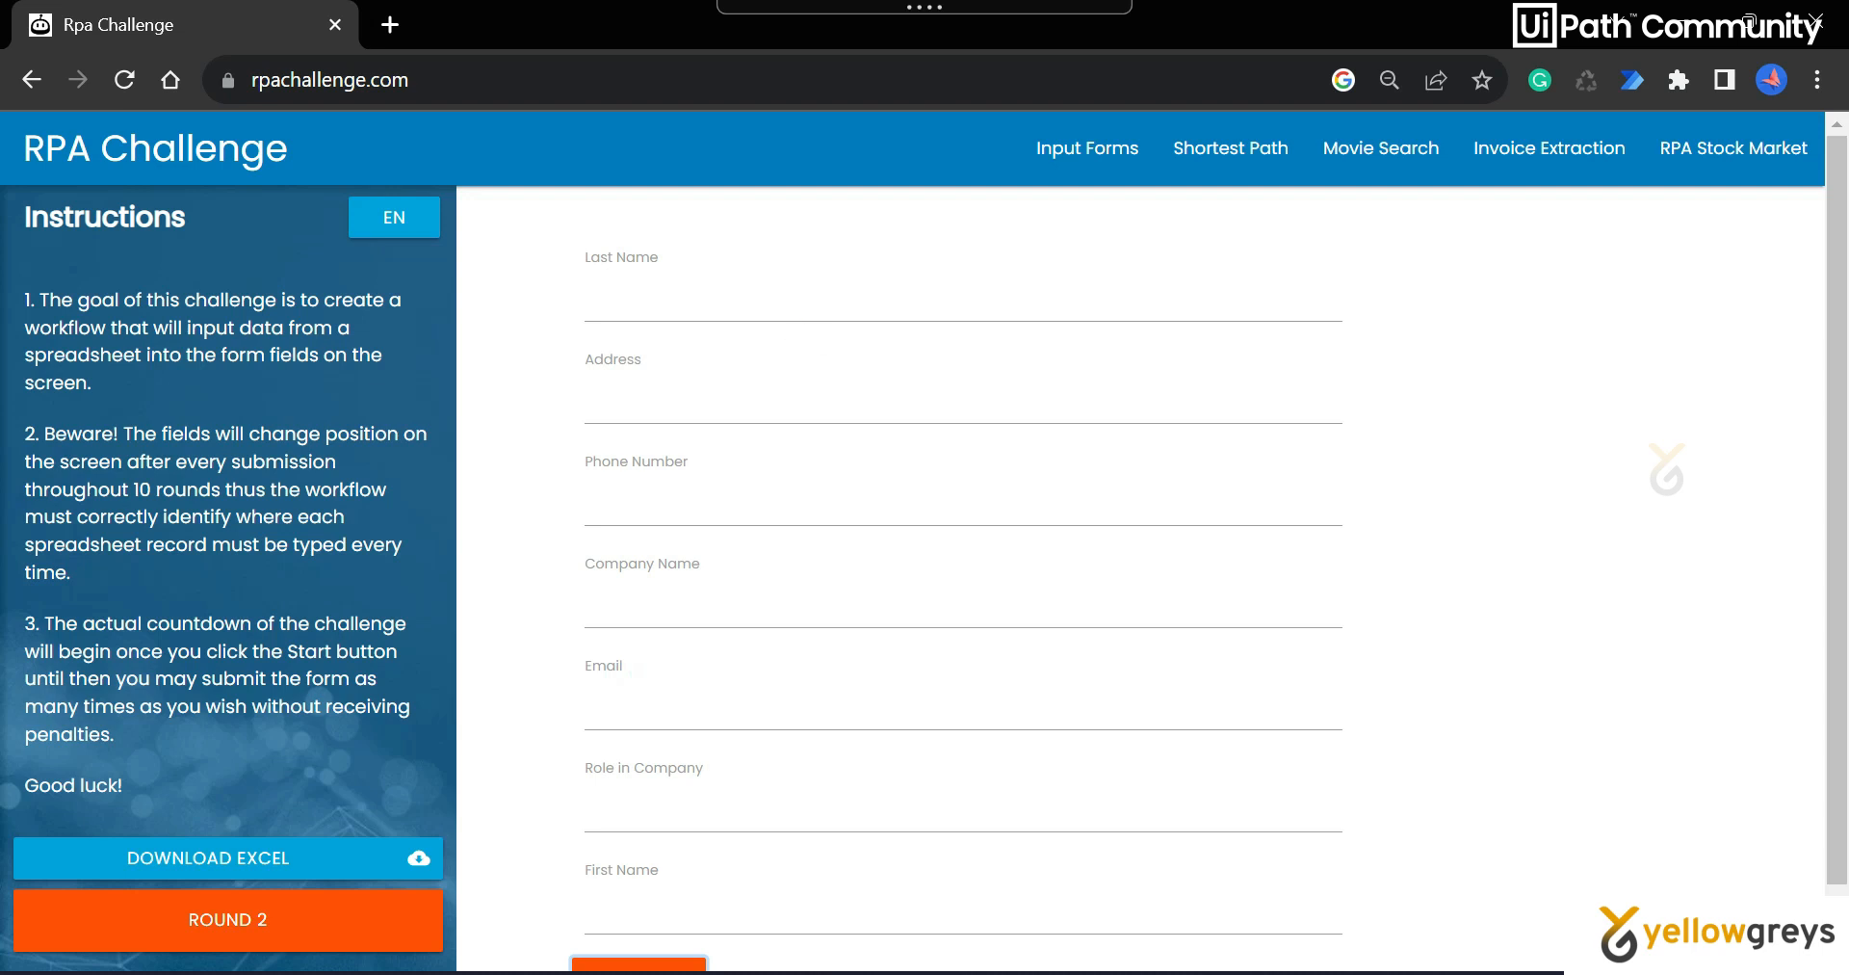
{"action": "mouse_move", "coordinate": [711, 369]}
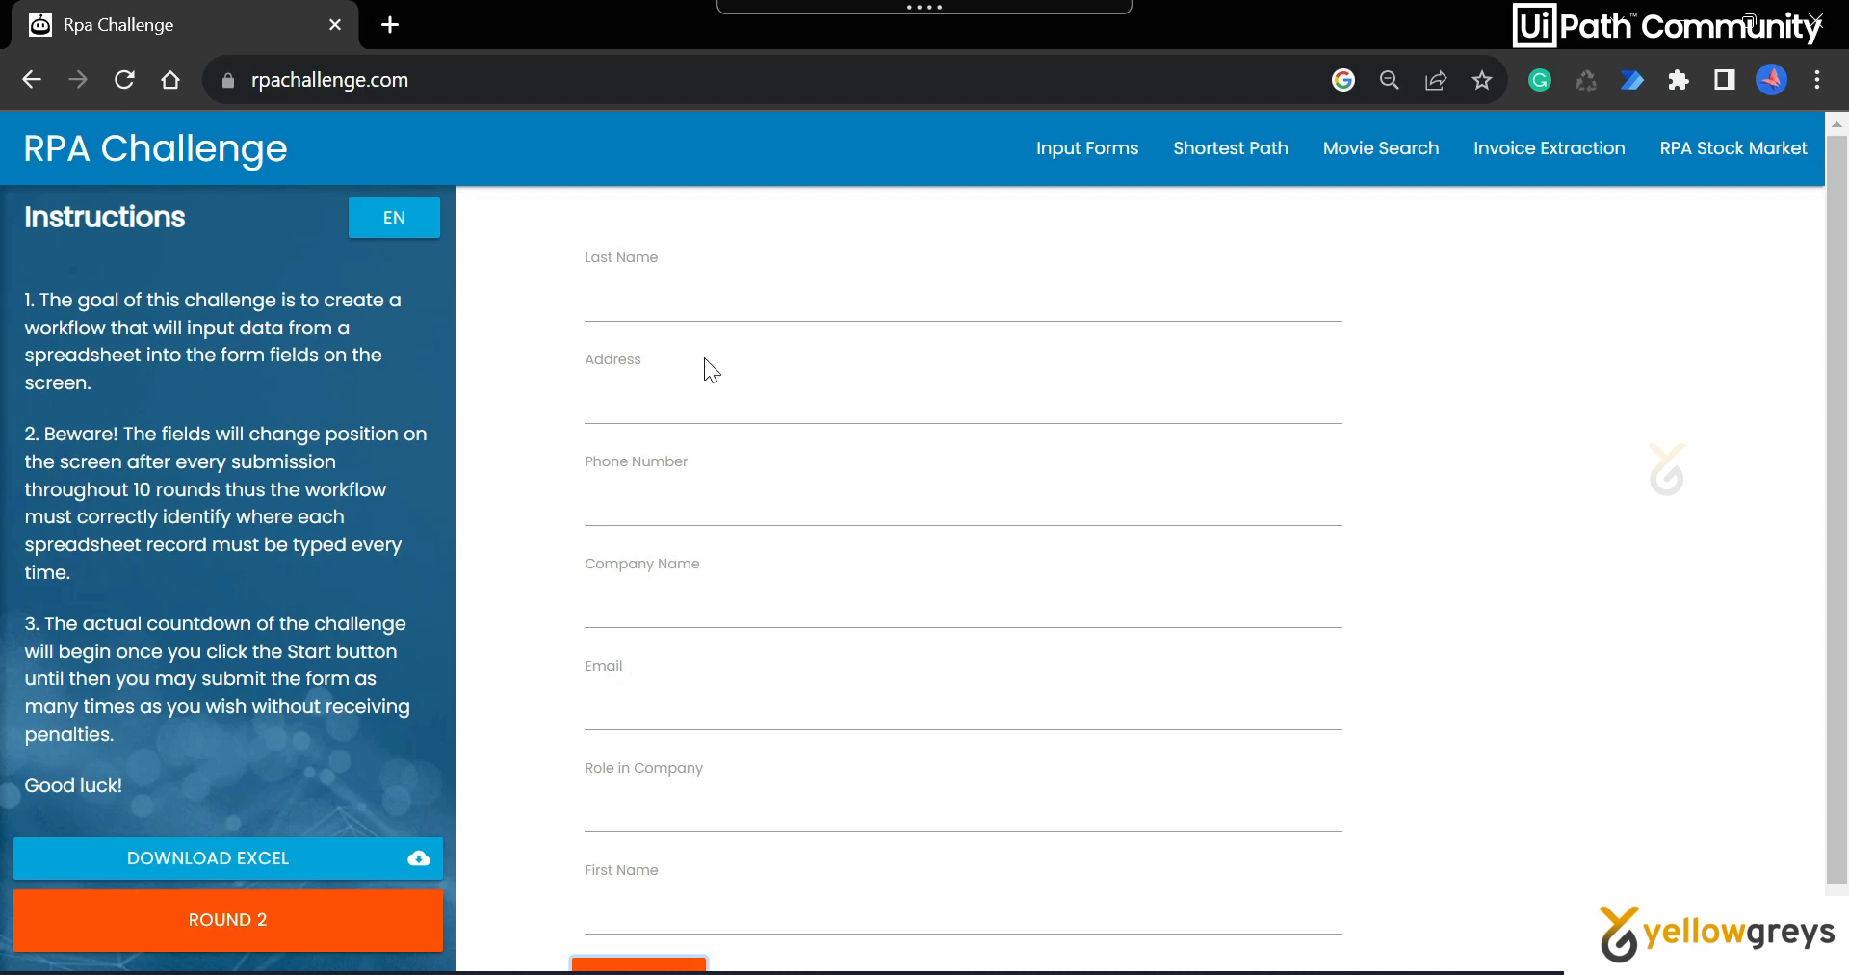
{"action": "mouse_move", "coordinate": [707, 348]}
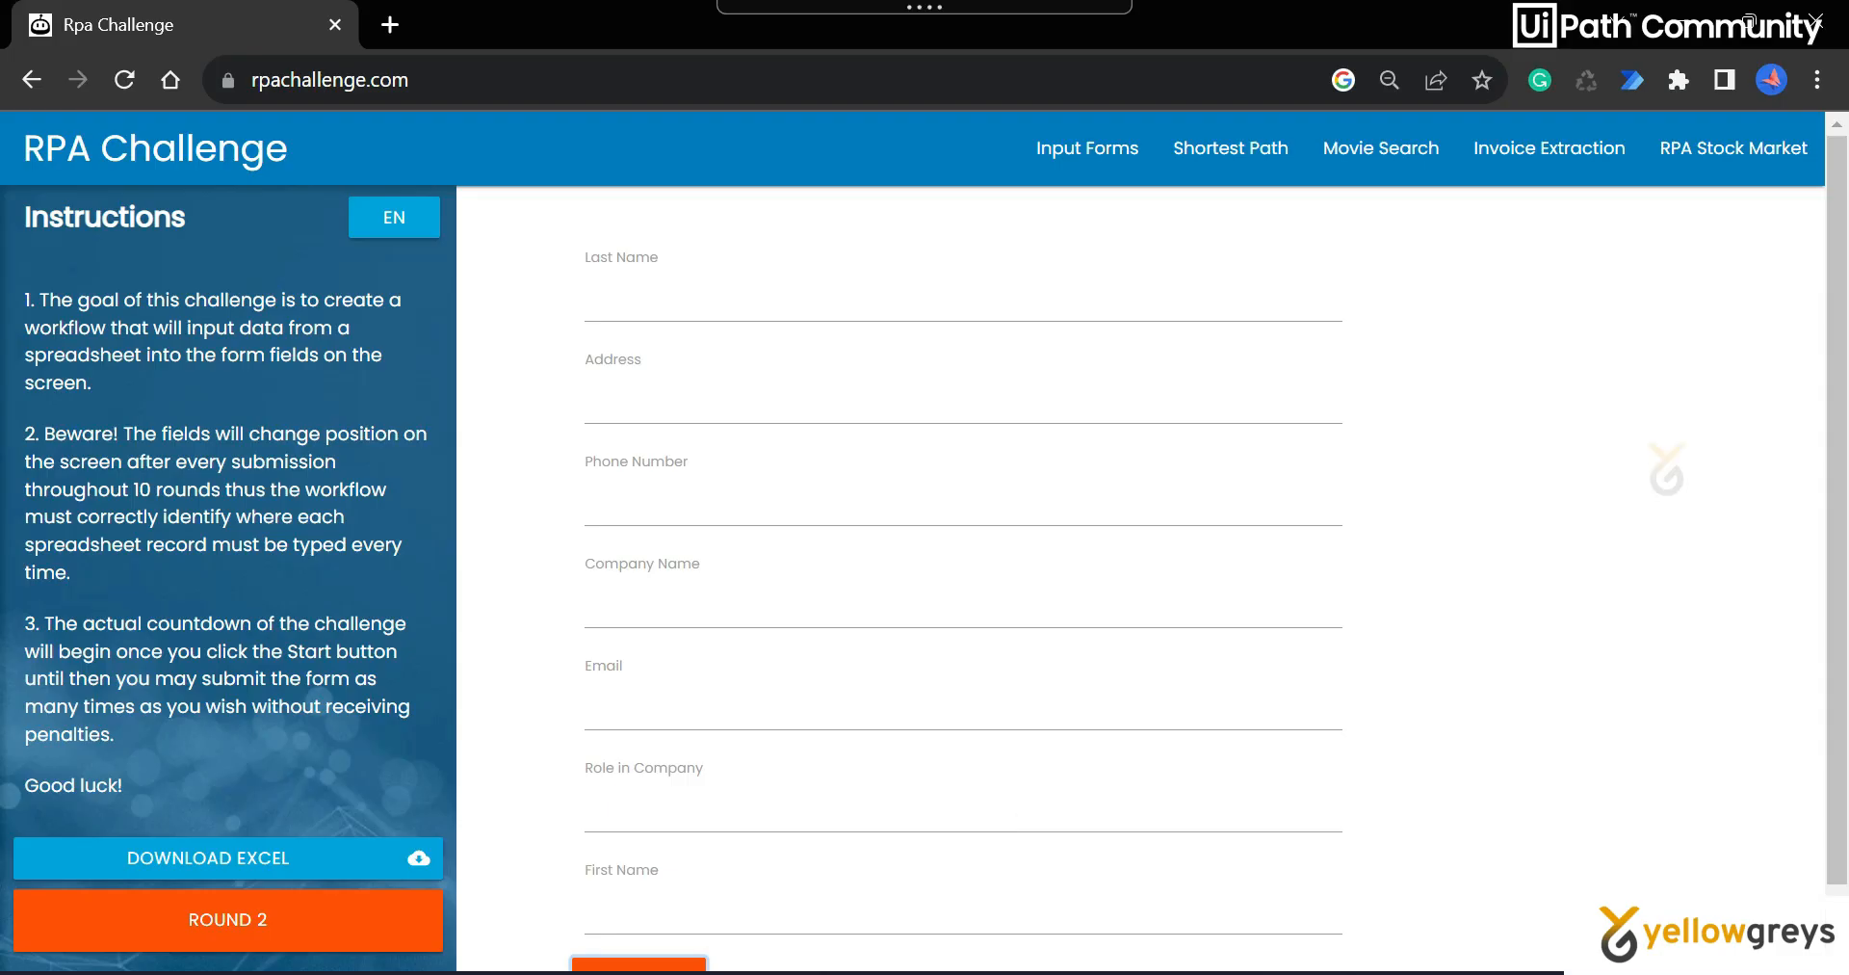
{"action": "left_click", "coordinate": [1493, 526]}
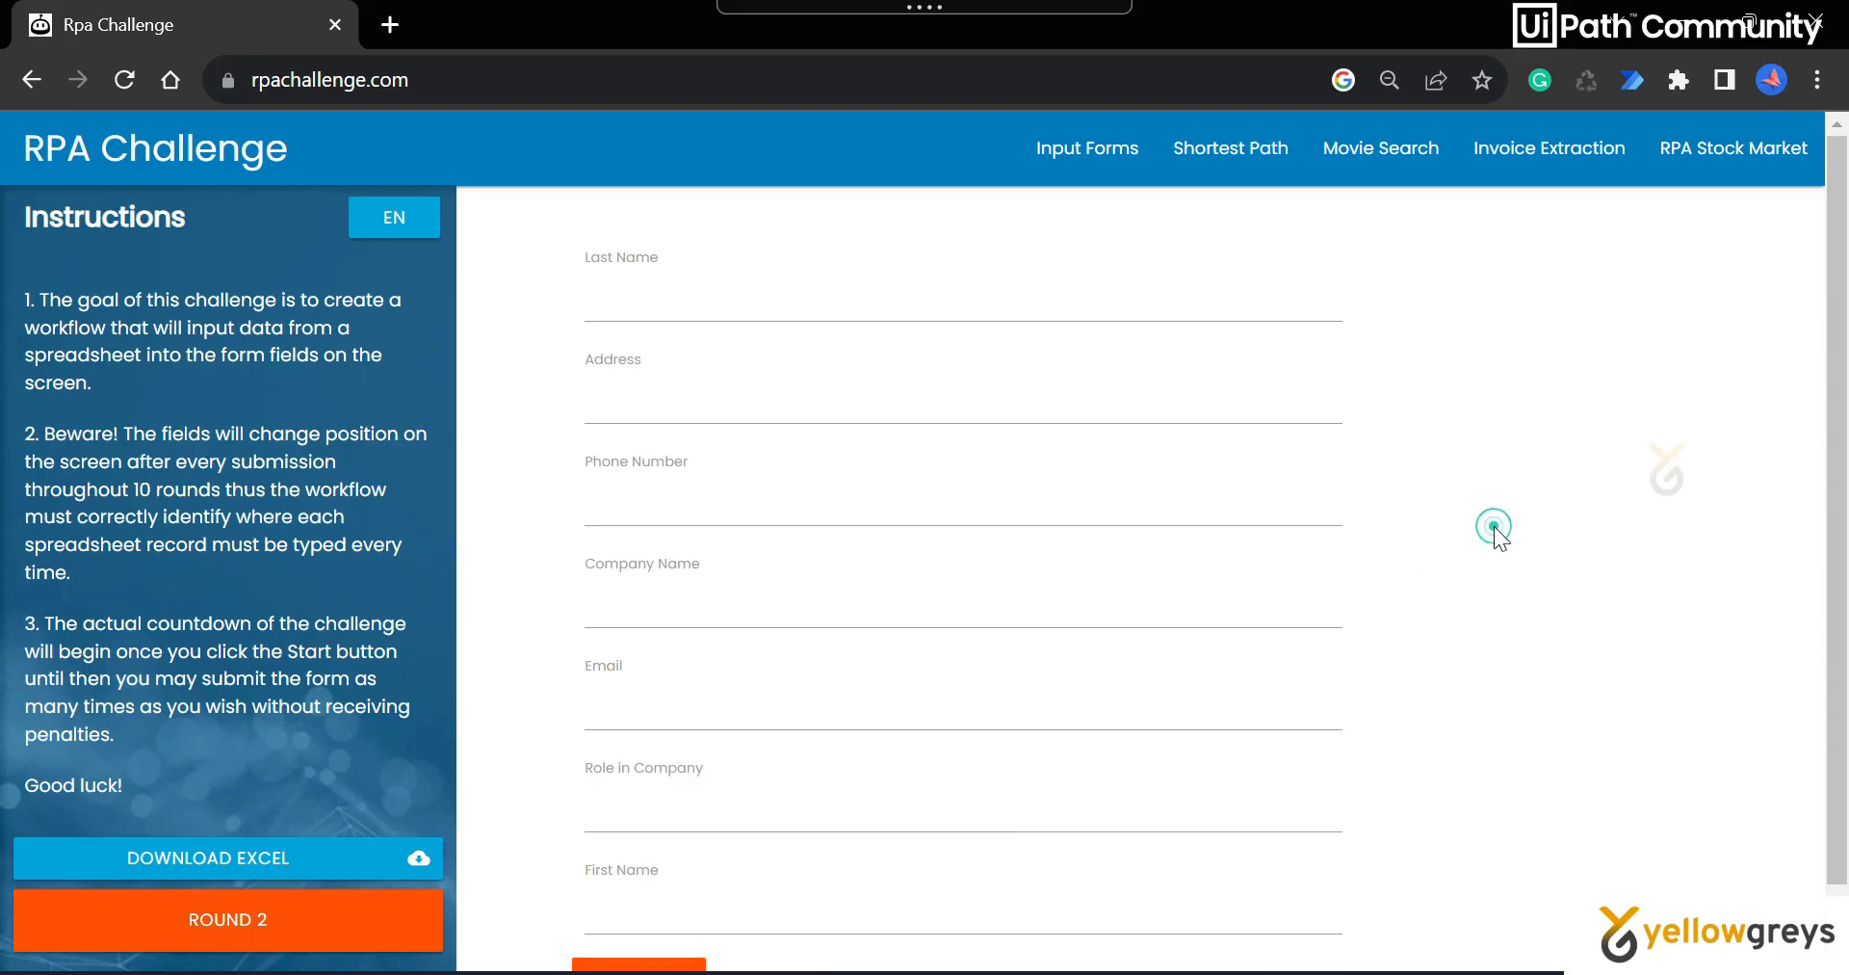
{"action": "scroll", "scroll_direction": "down", "scroll_amount": 3}
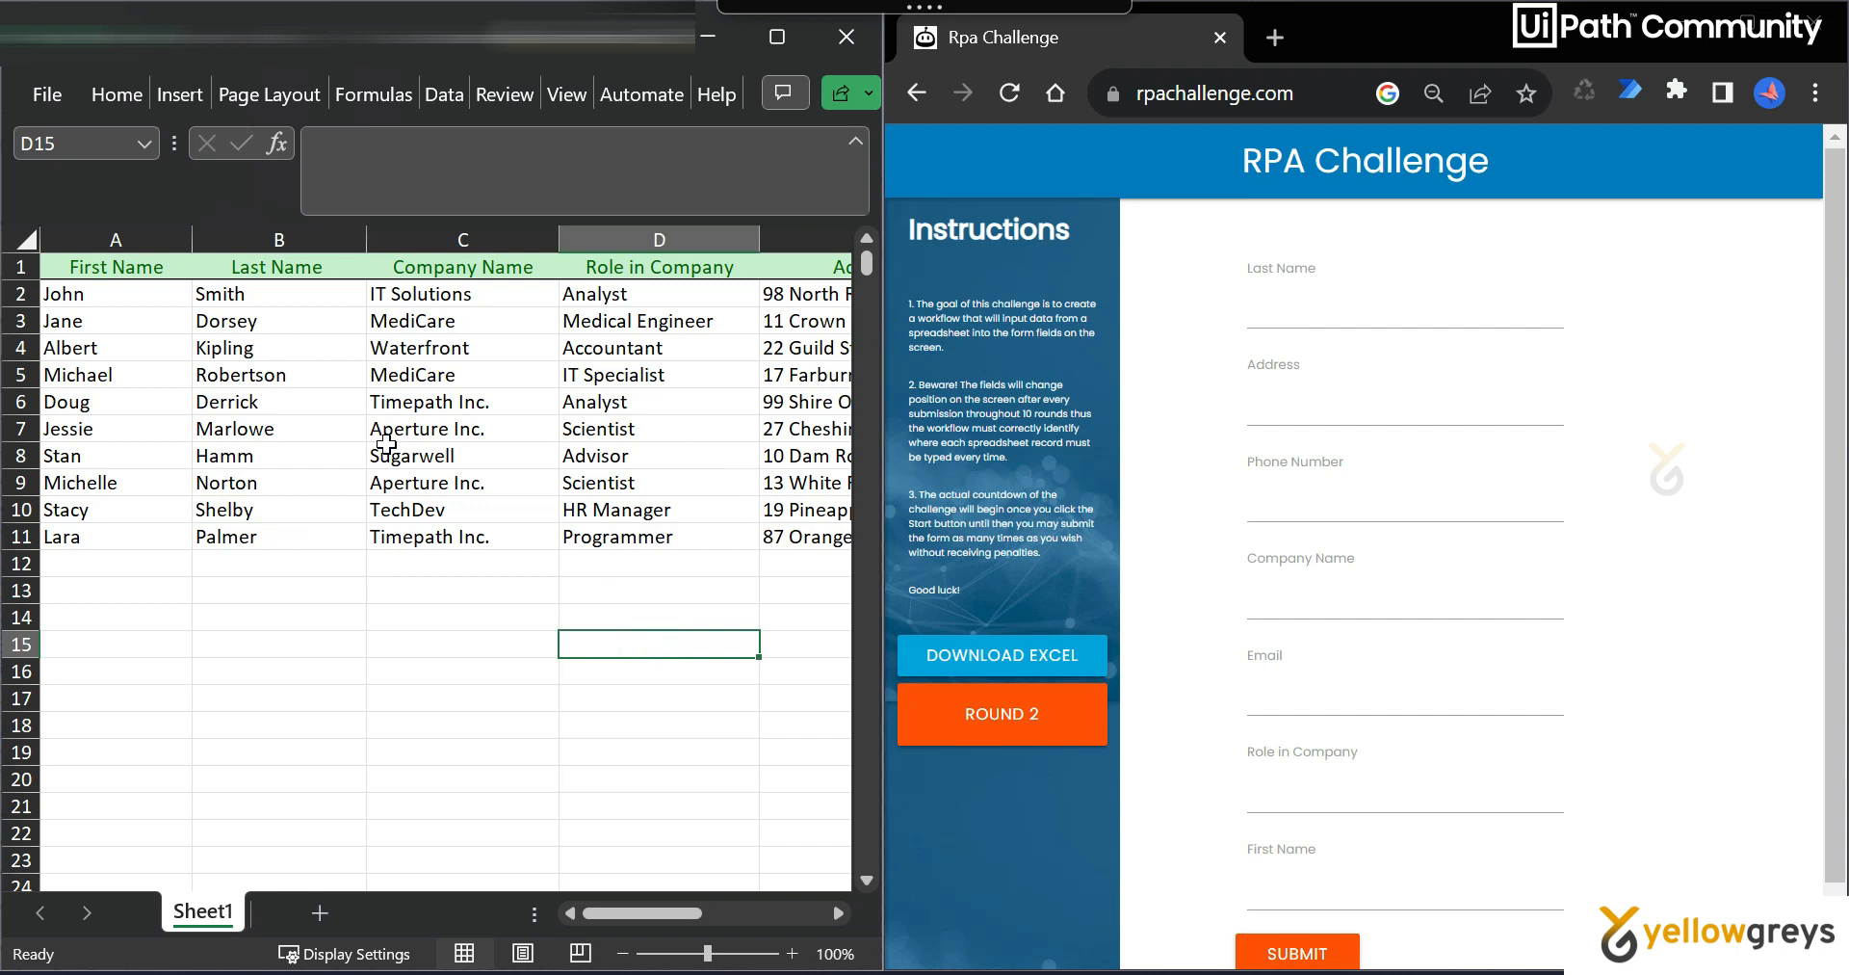
Restart the RPA Challenge at round 1 and select Excel's First Name–Phone Number table, rows 1–11.
{"action": "left_click", "coordinate": [1002, 714]}
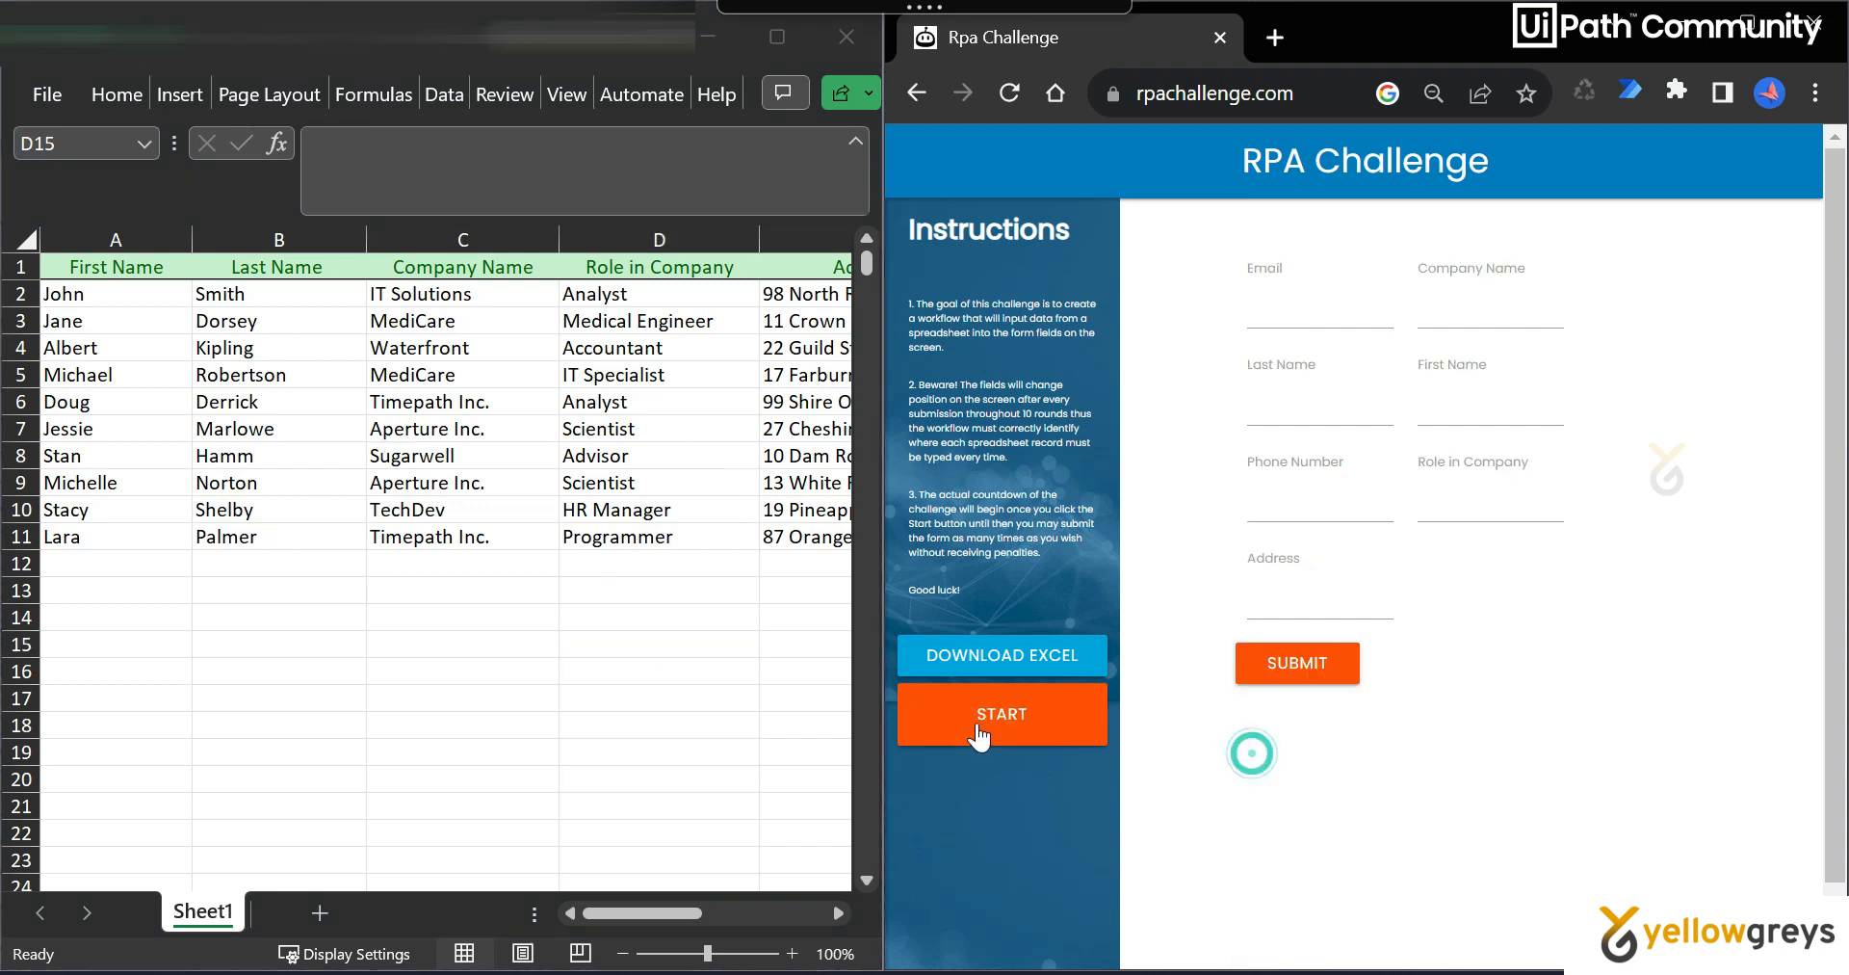
{"action": "left_click", "coordinate": [1001, 714]}
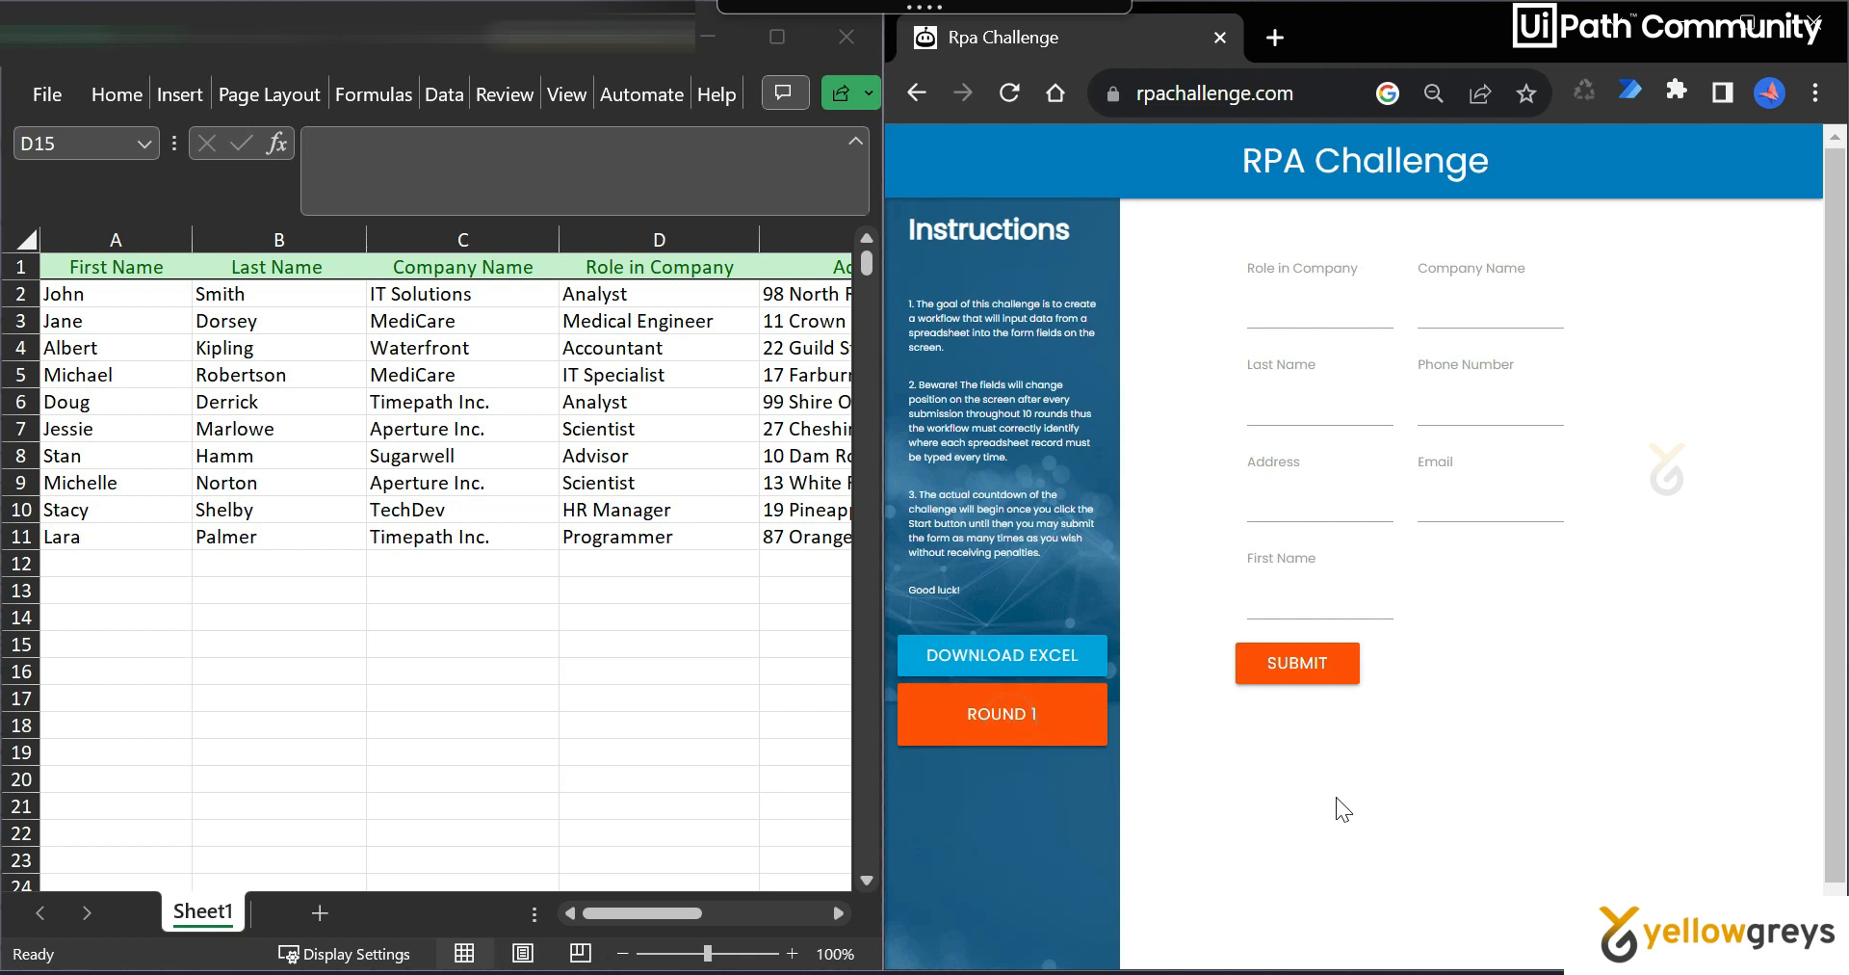
{"action": "mouse_move", "coordinate": [1364, 811]}
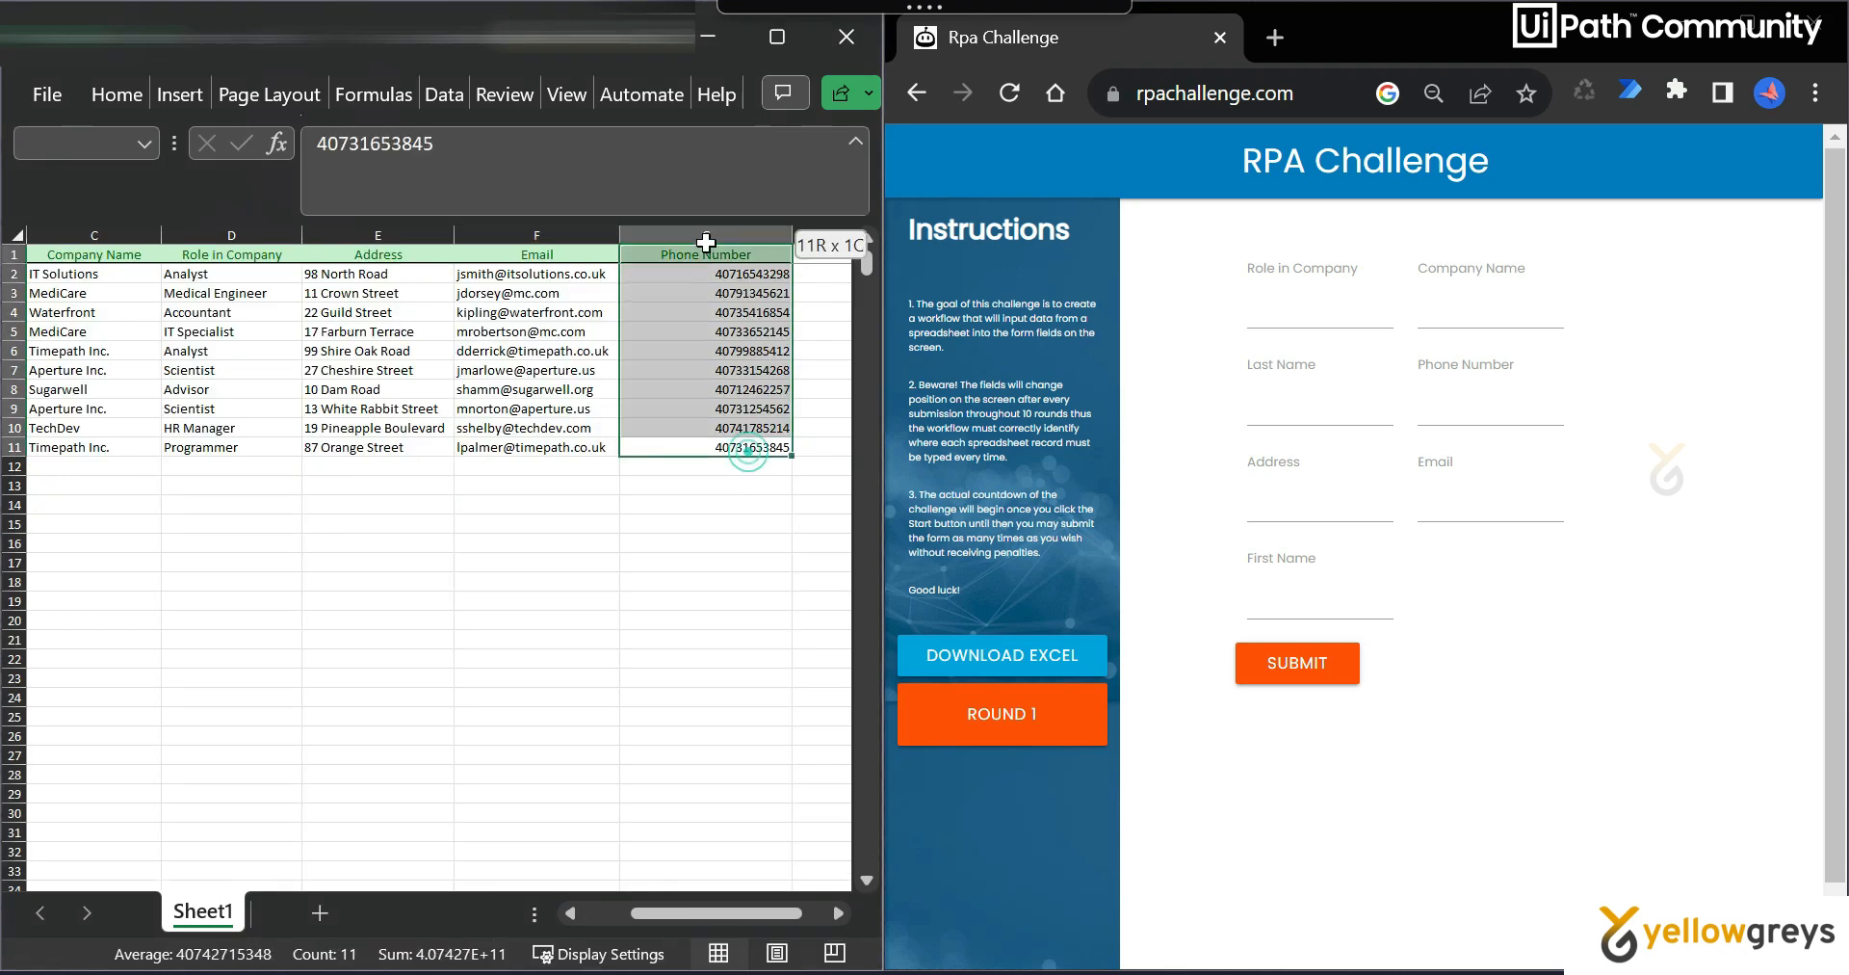
{"action": "scroll", "scroll_direction": "left", "scroll_amount": 3}
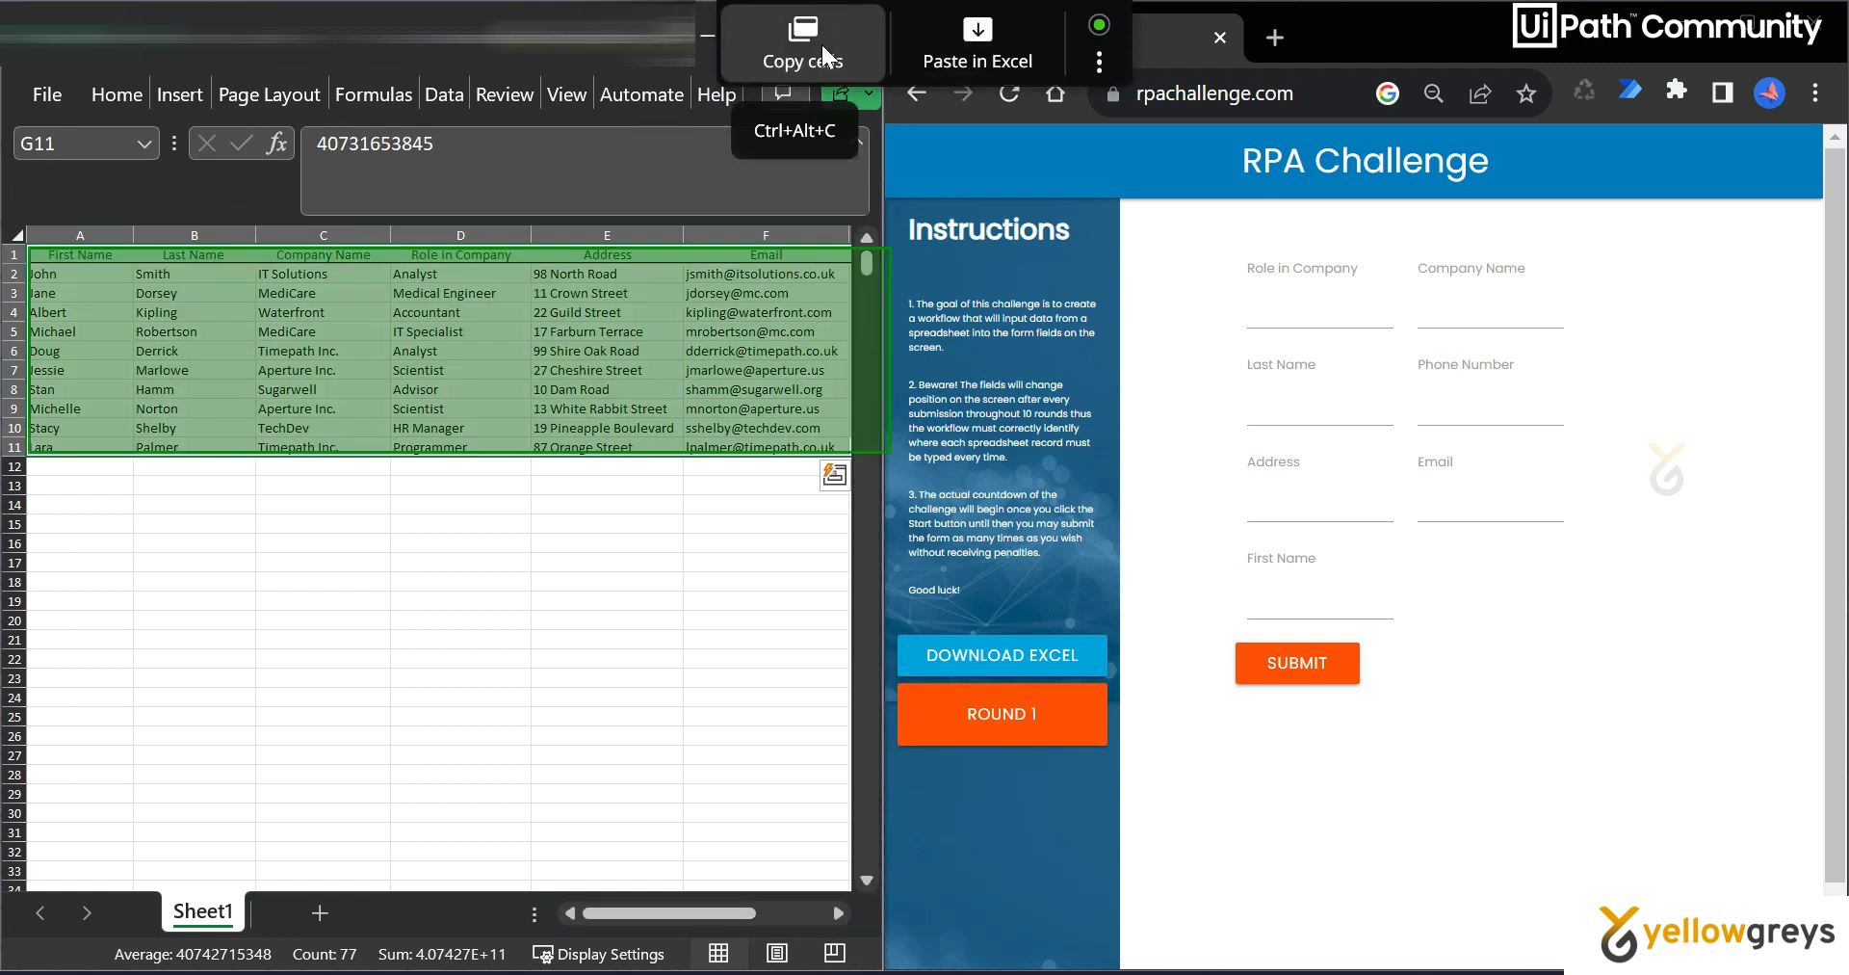
Copy the selected ten-record contact table into Clipboard AI with Copy cells.
{"action": "left_click", "coordinate": [800, 43]}
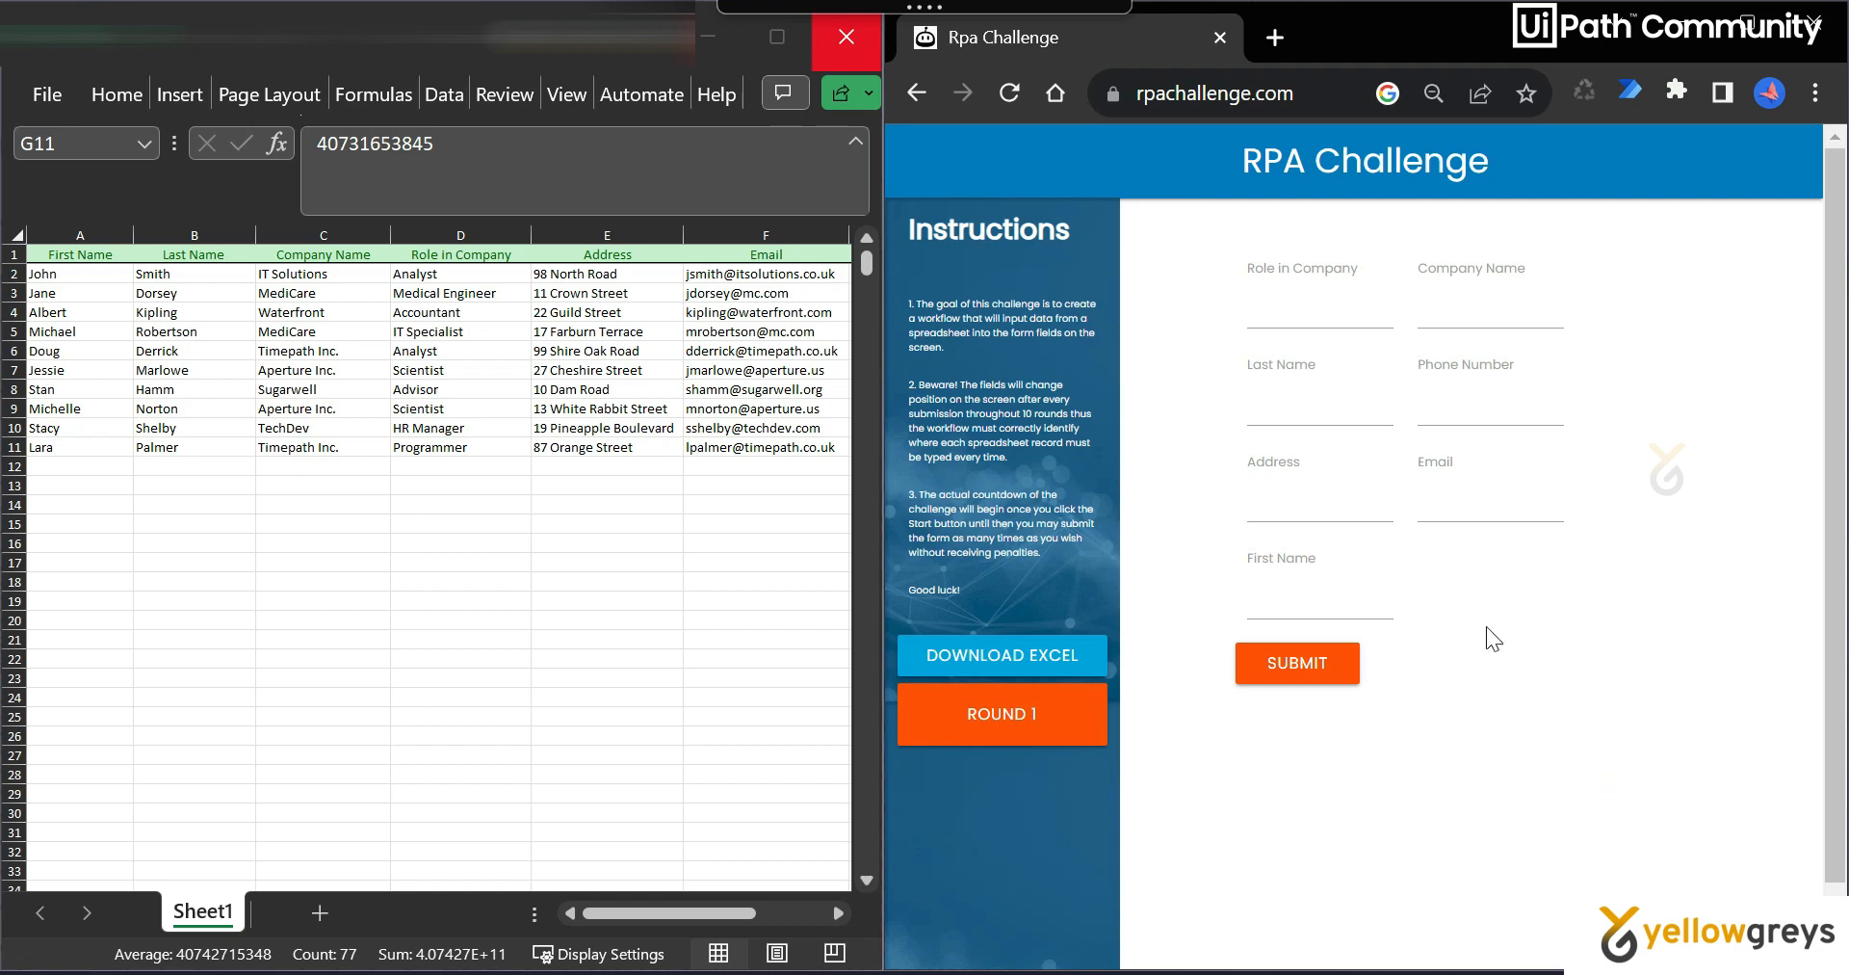
{"action": "mouse_move", "coordinate": [1463, 686]}
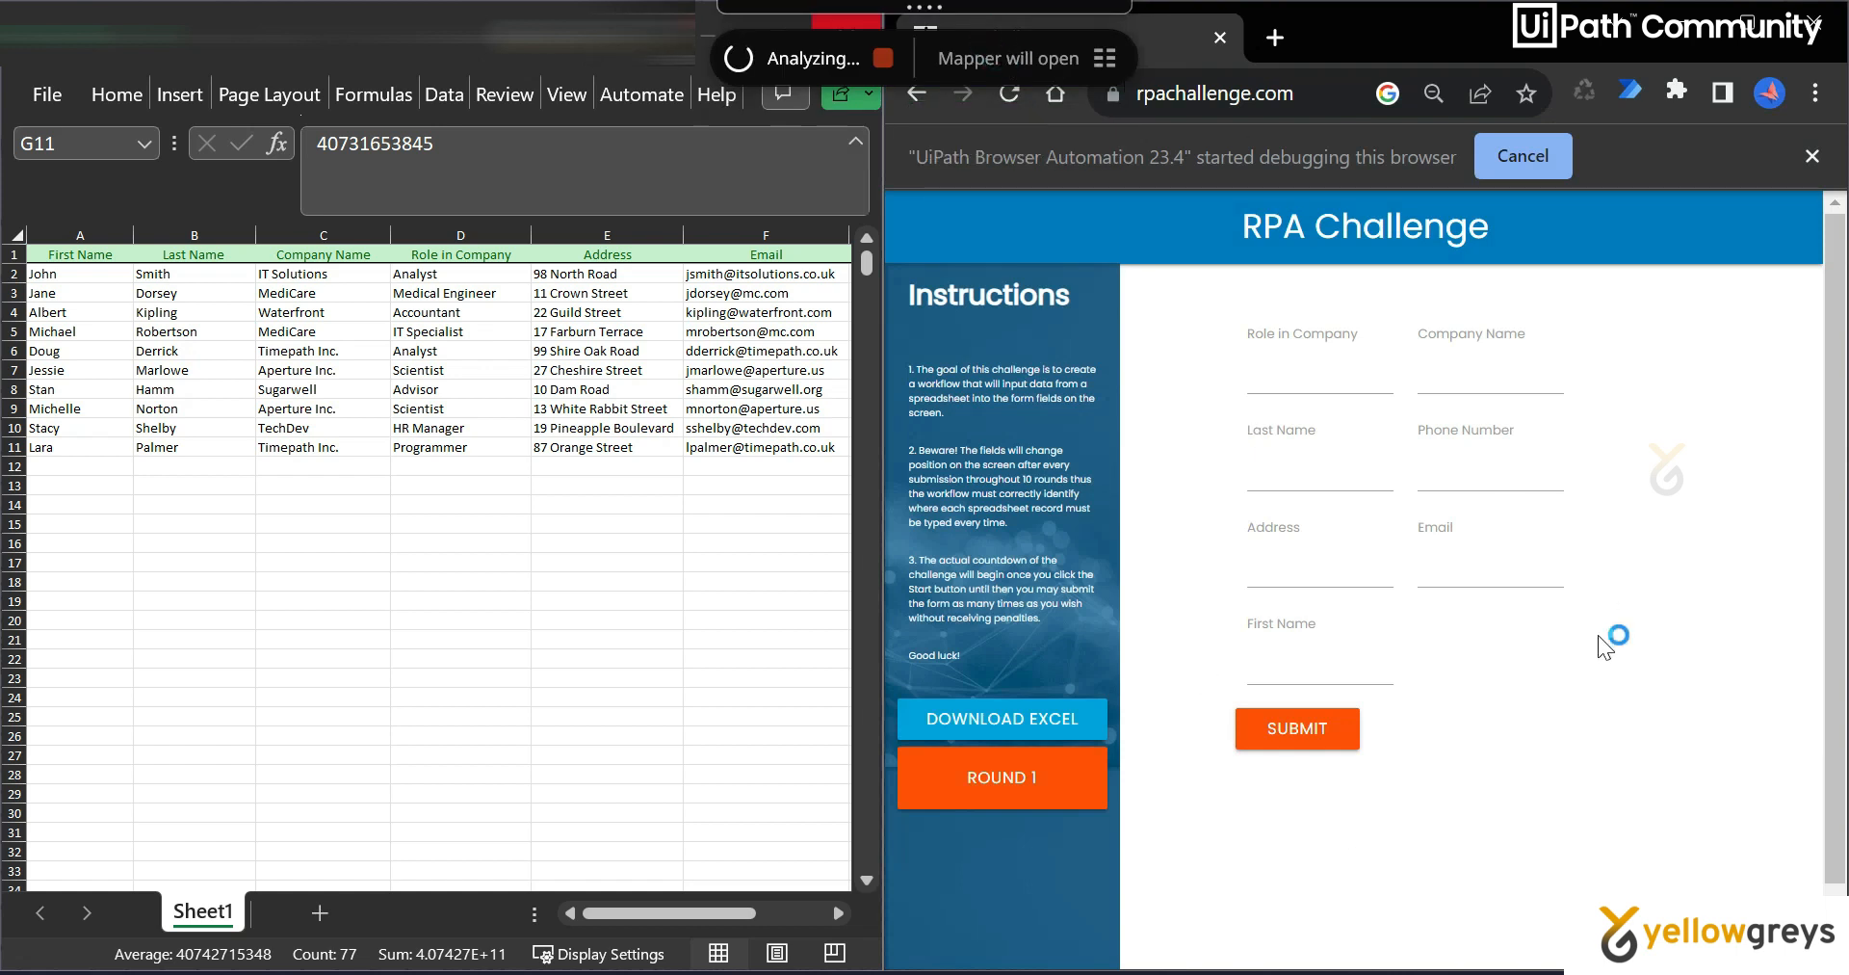
{"action": "mouse_move", "coordinate": [1603, 647]}
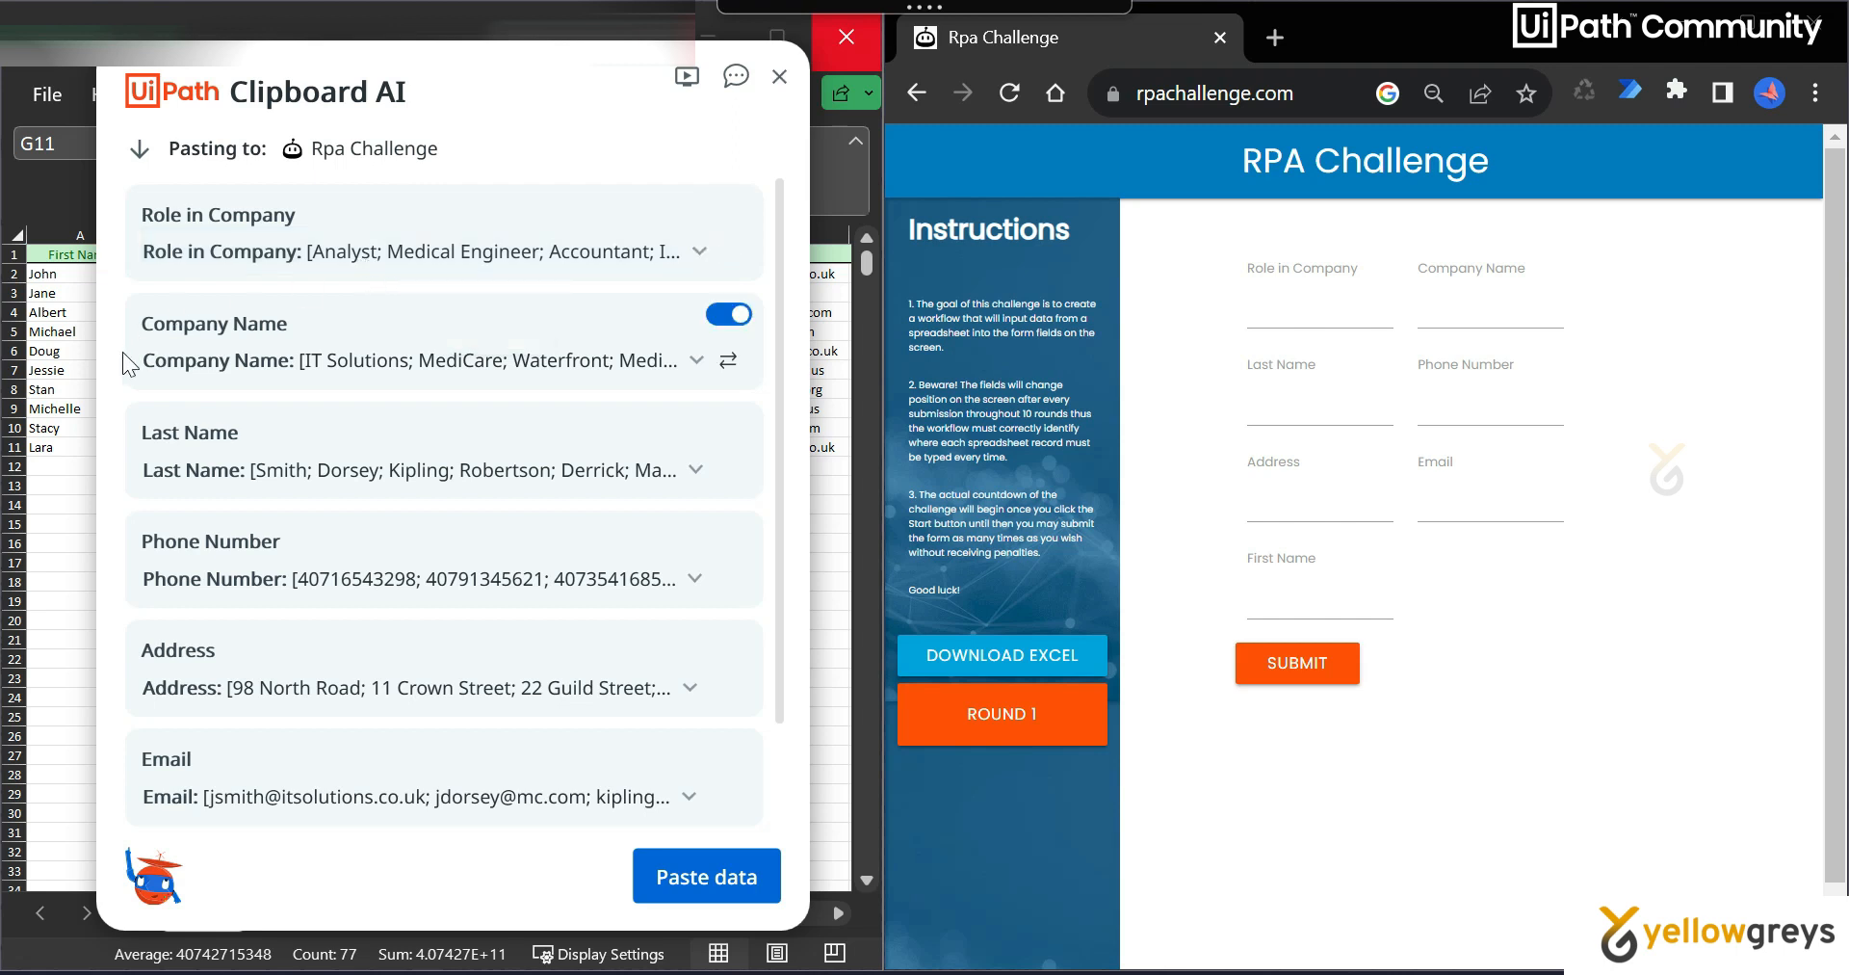
Review the Company Name, Role in Company, Email and First Name mappings, then start Paste data.
{"action": "left_click", "coordinate": [729, 205]}
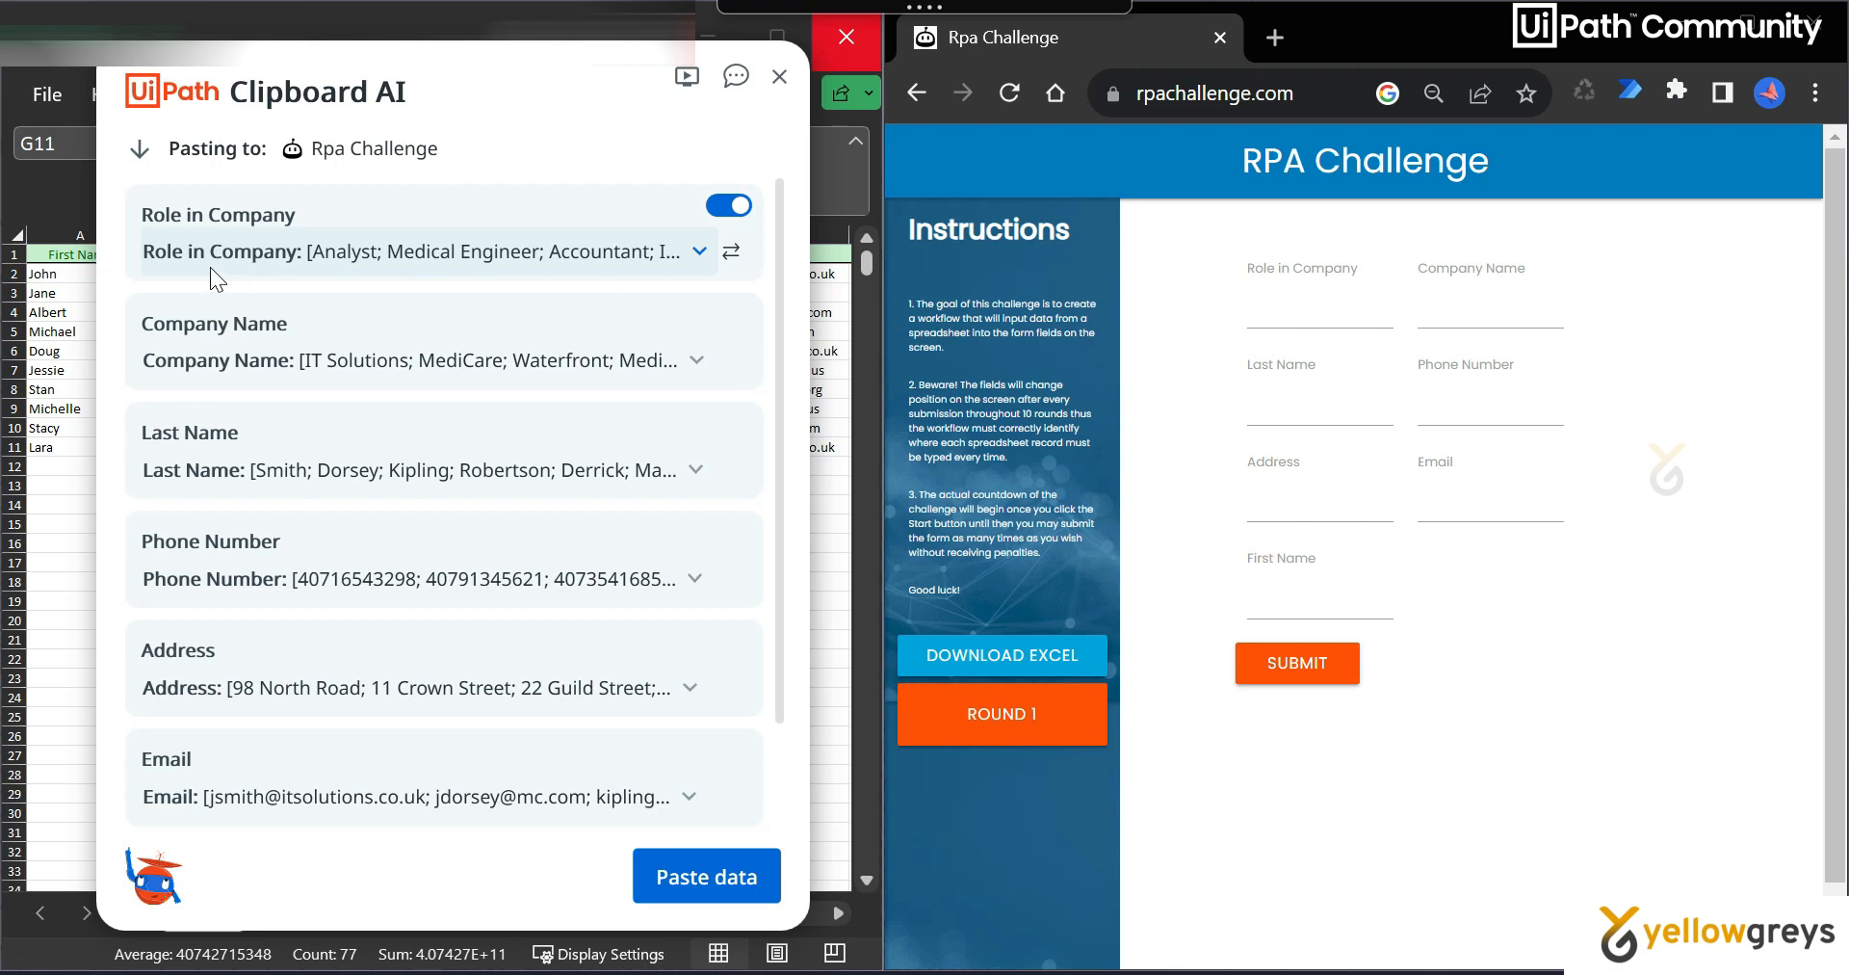
{"action": "left_click", "coordinate": [728, 313]}
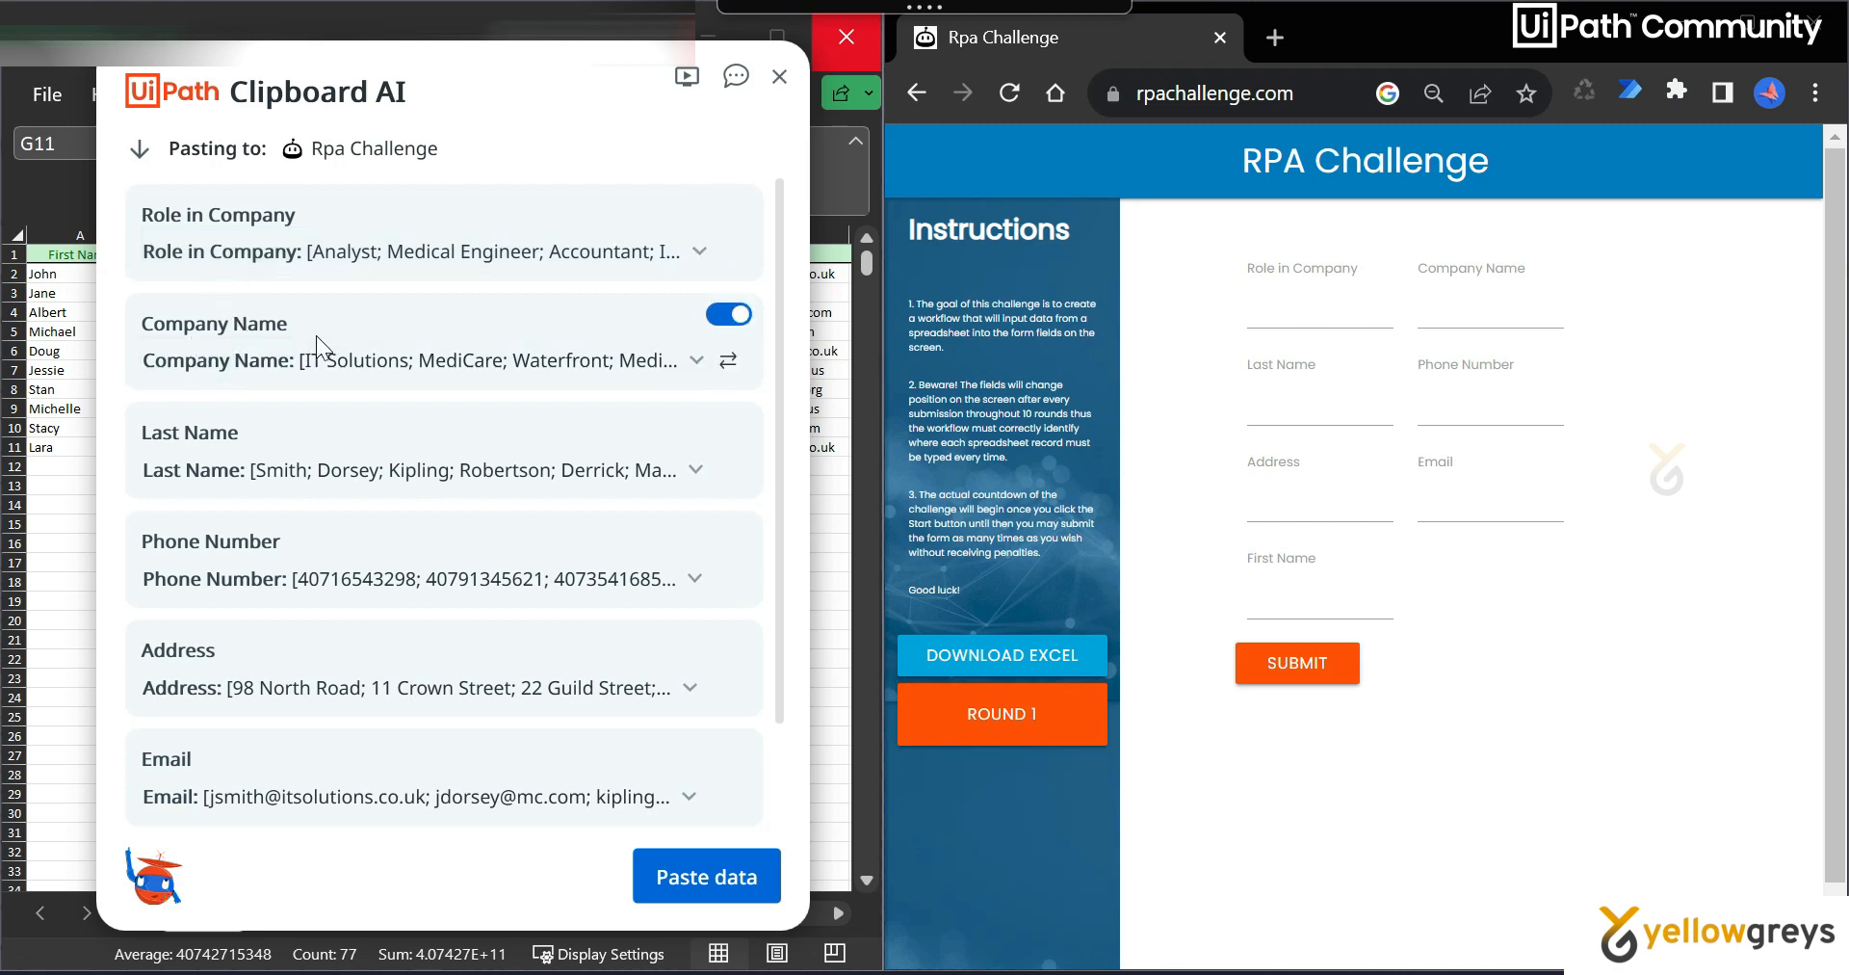
{"action": "left_click", "coordinate": [728, 424]}
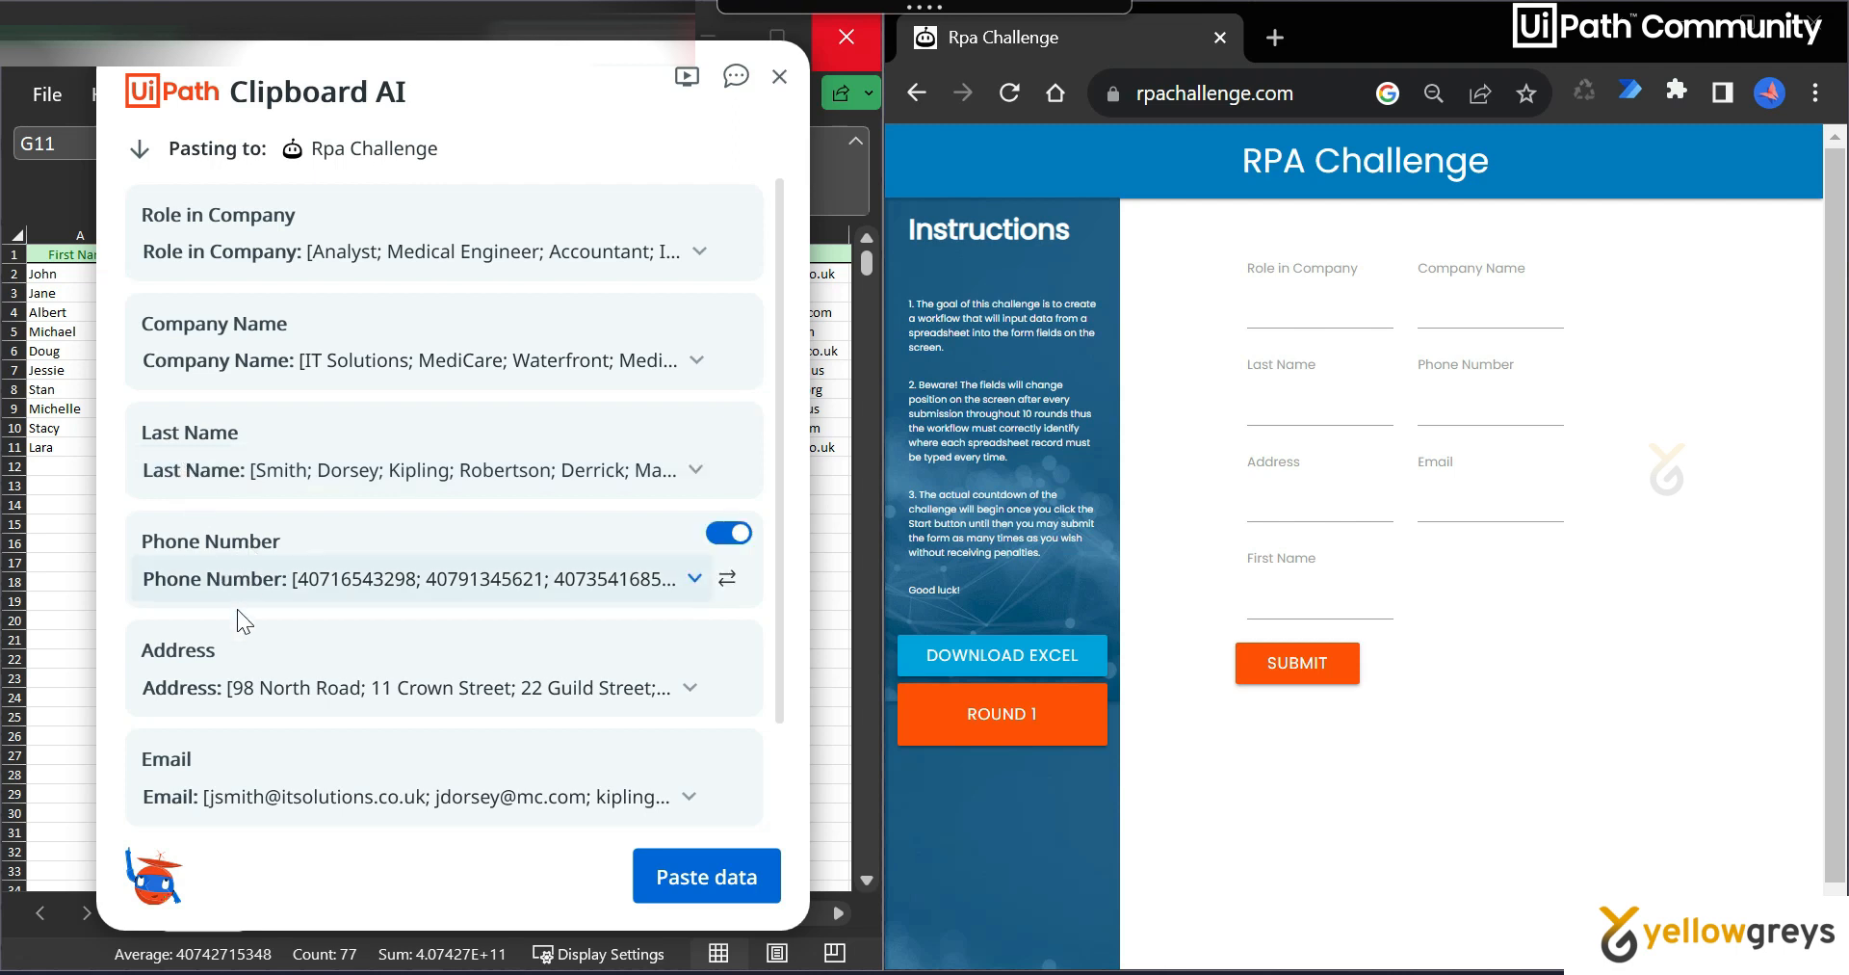
{"action": "scroll", "scroll_direction": "down", "scroll_amount": 3}
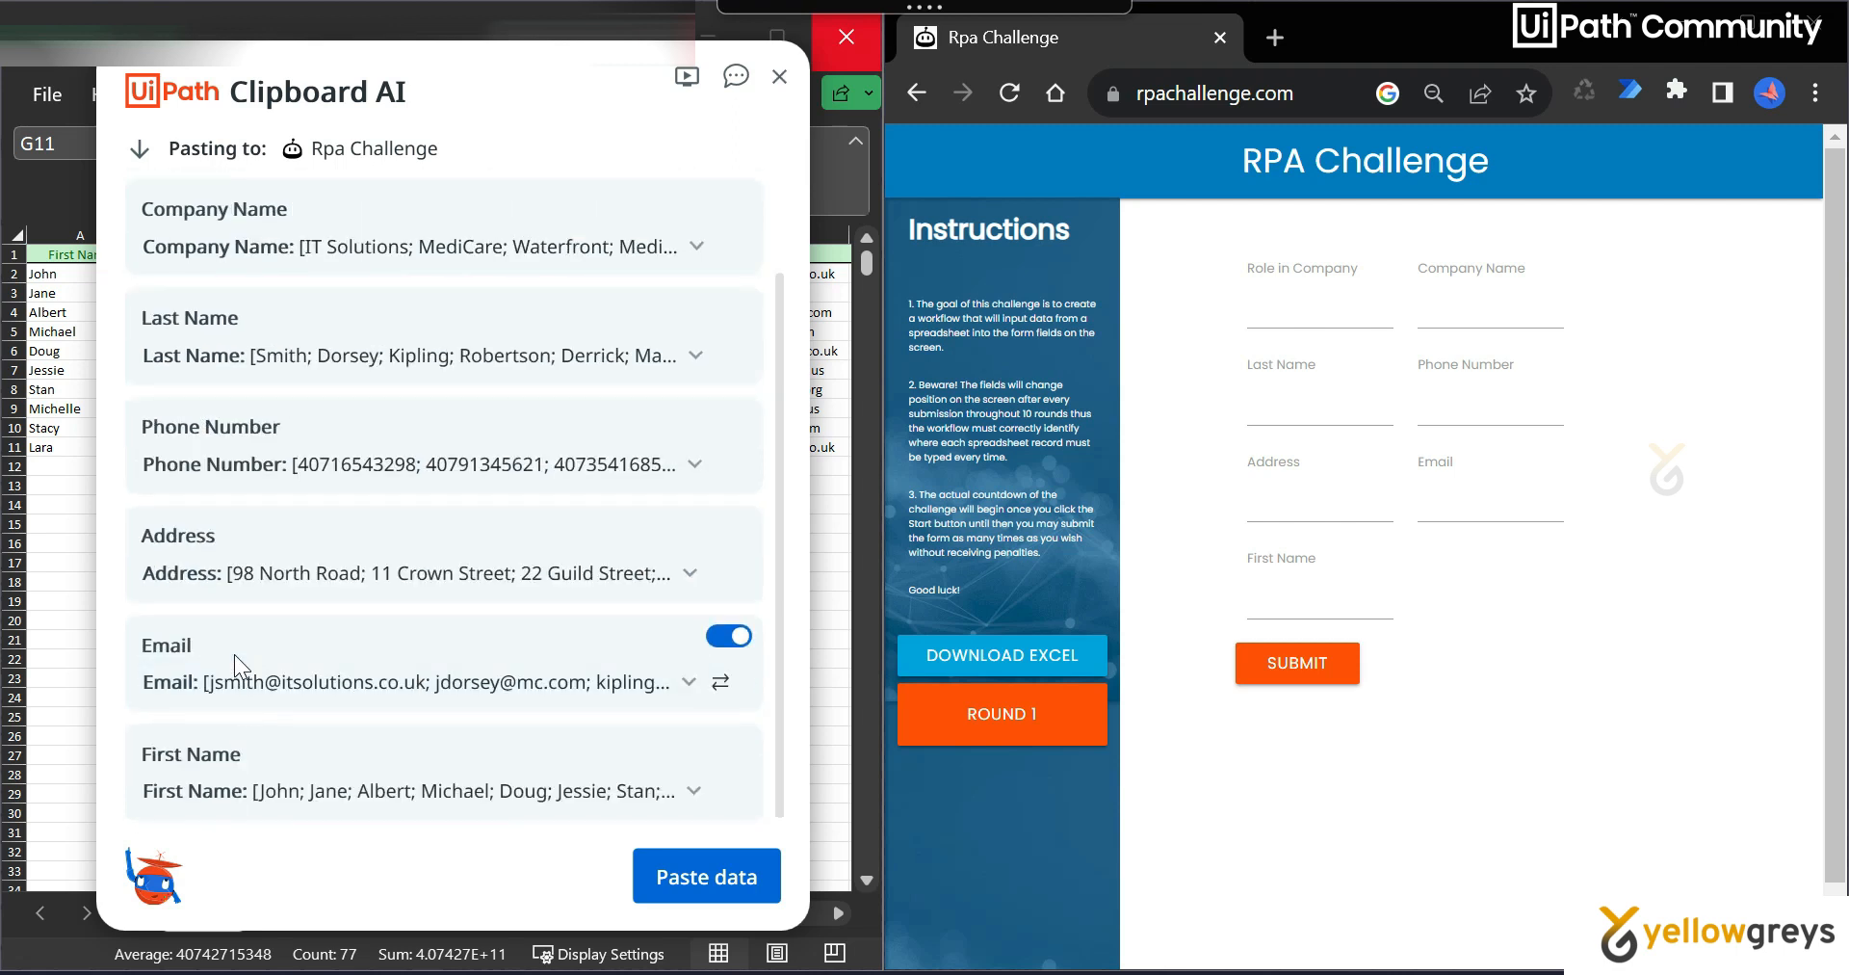
{"action": "left_click", "coordinate": [729, 744]}
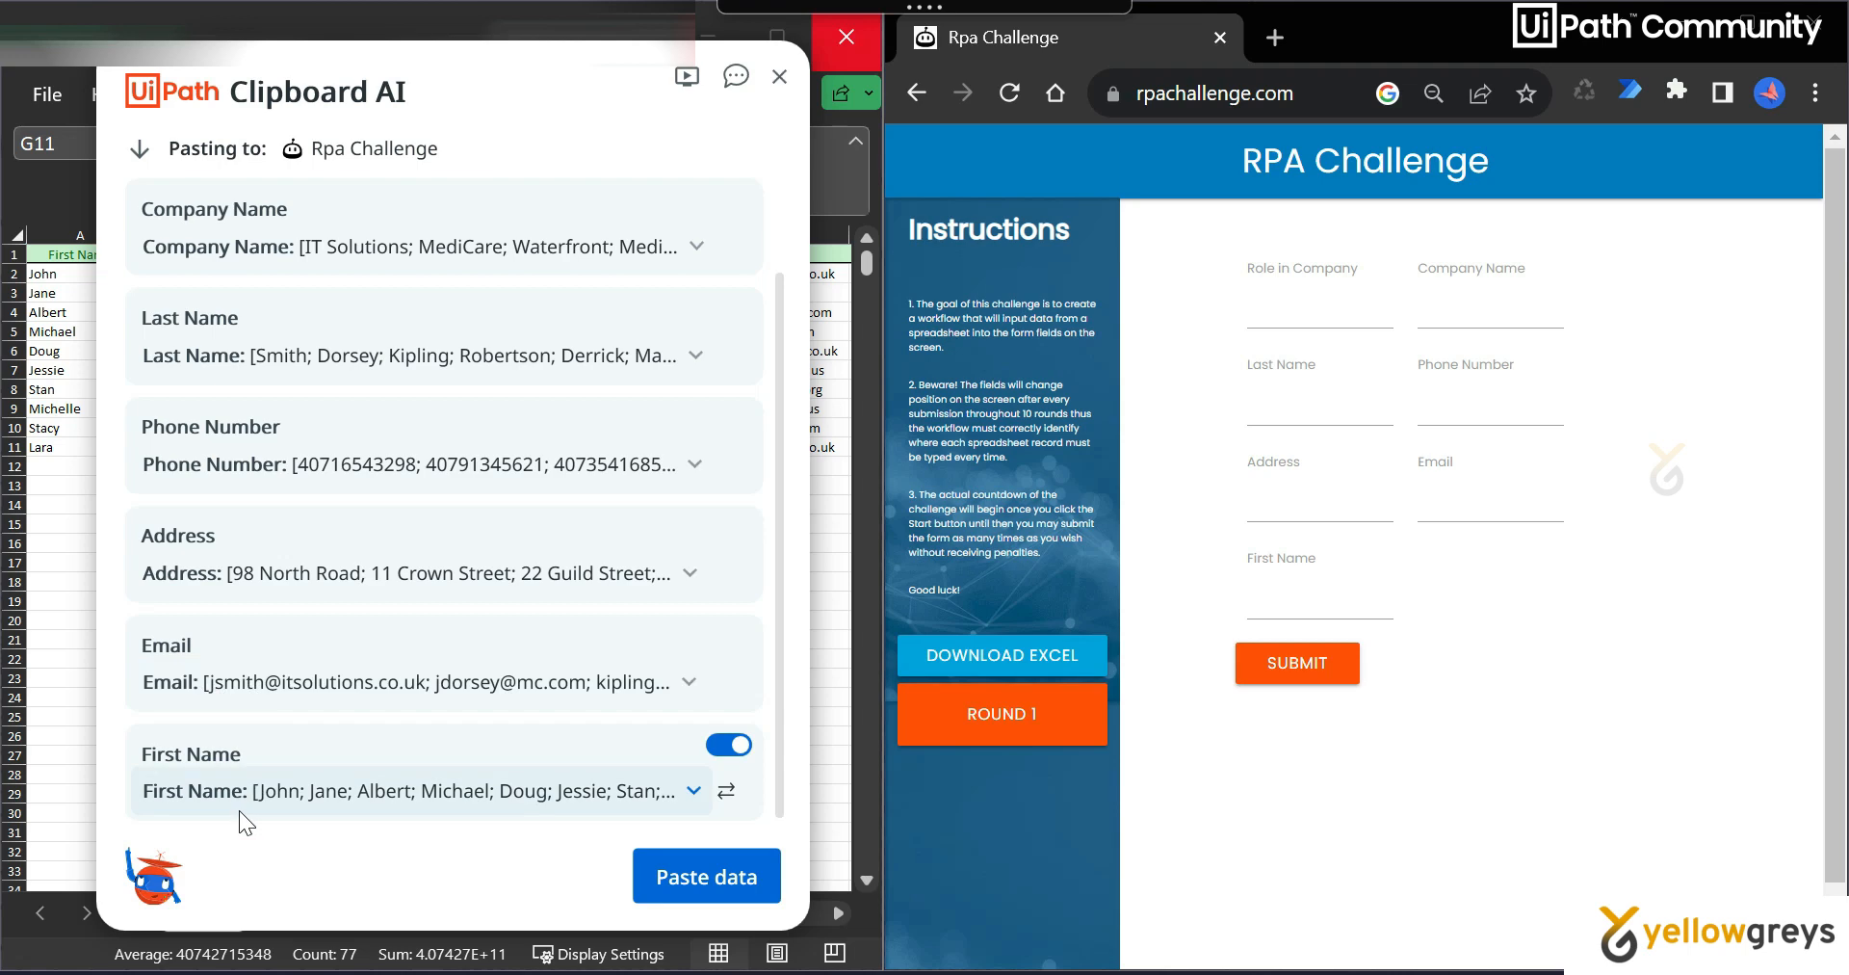
{"action": "left_click", "coordinate": [729, 743]}
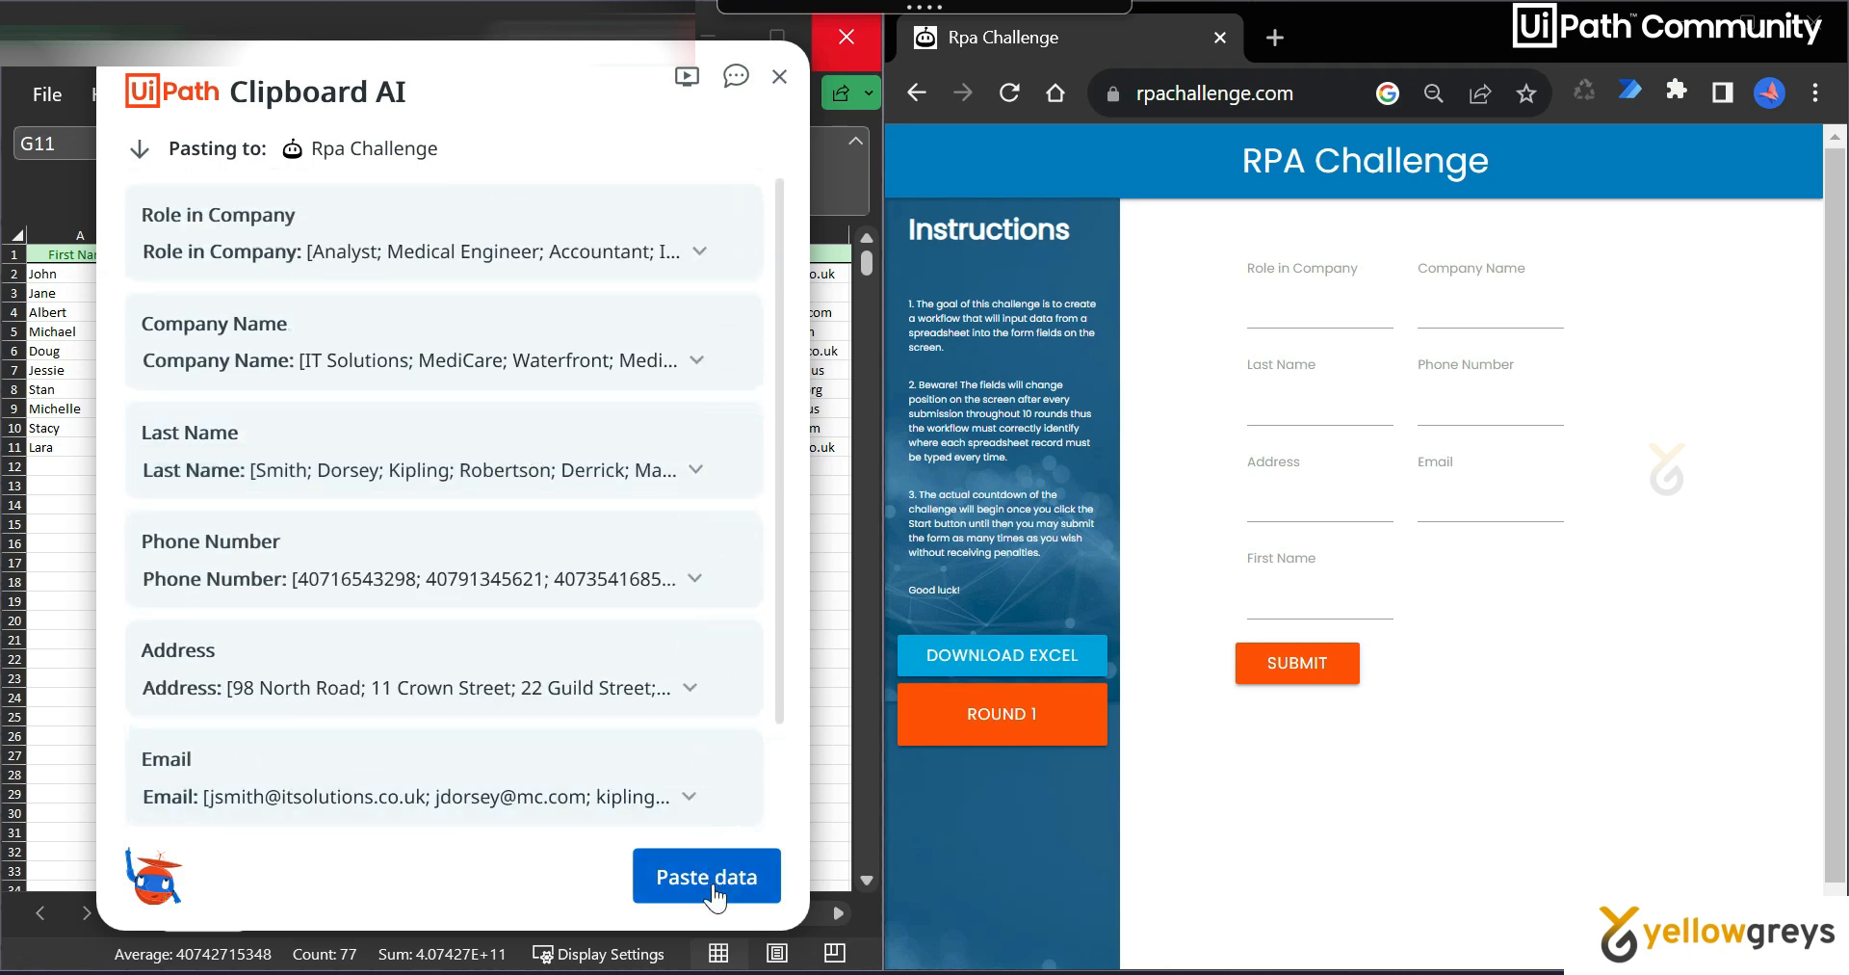
{"action": "left_click", "coordinate": [706, 875]}
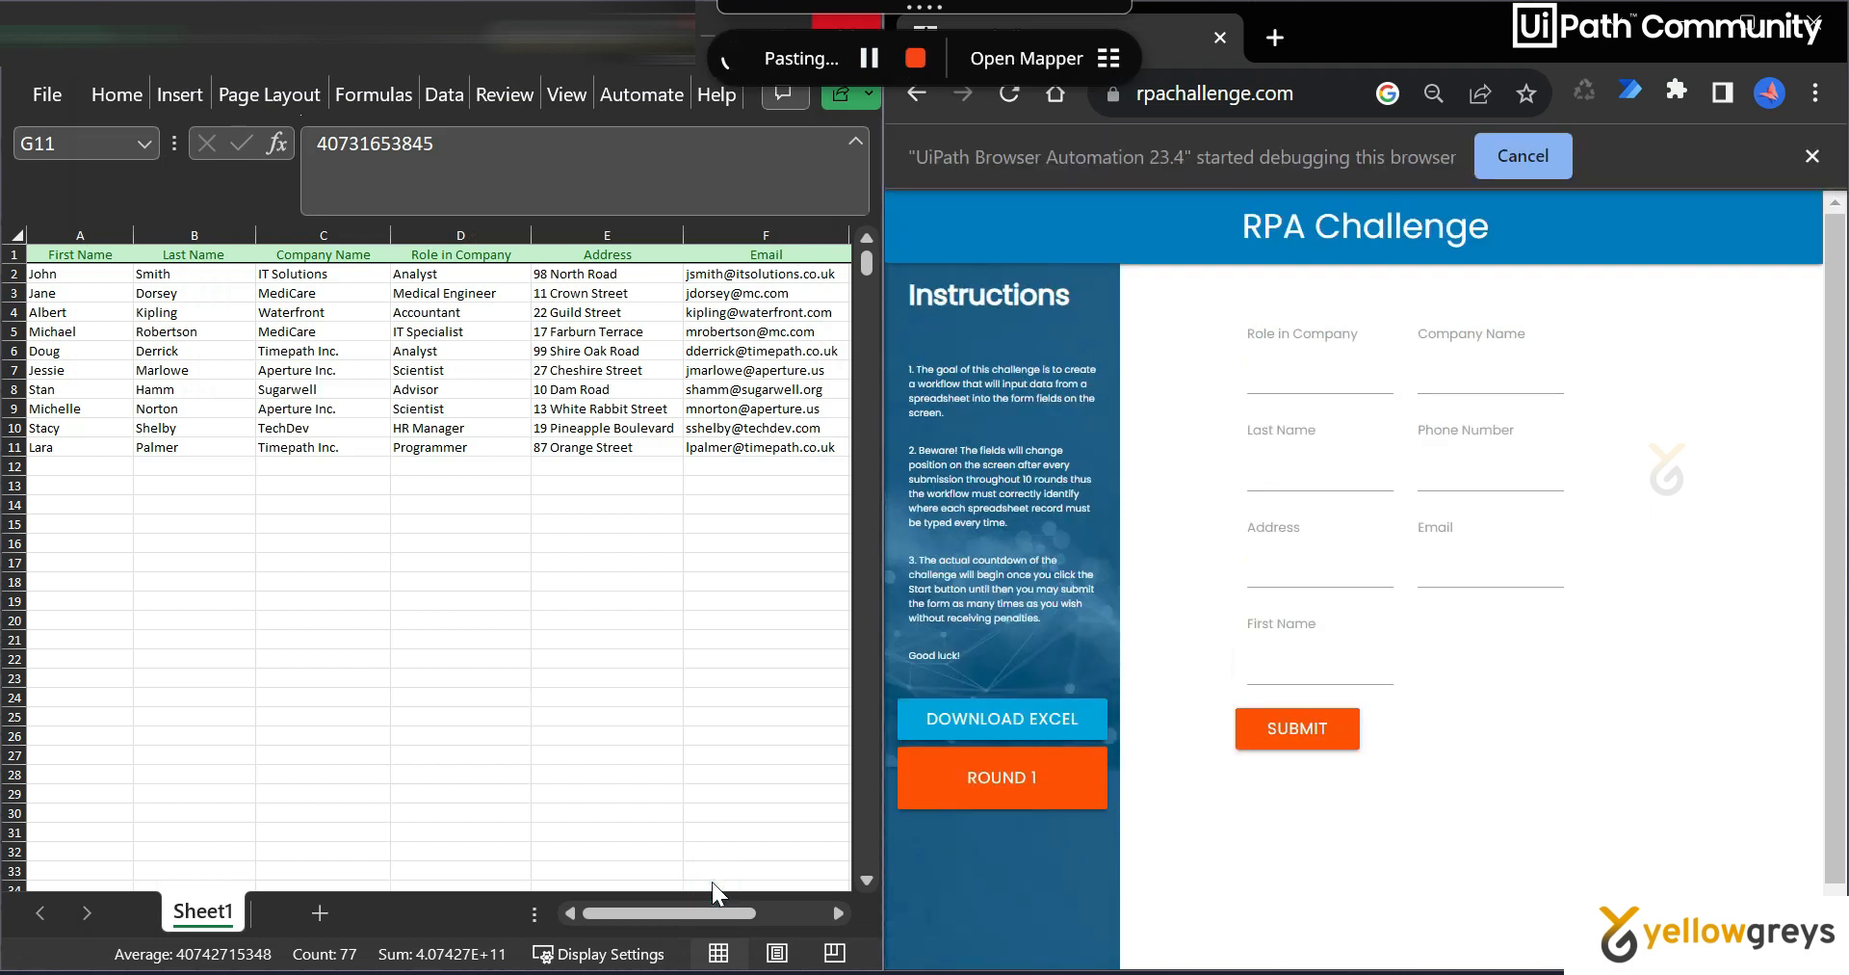
{"action": "mouse_move", "coordinate": [1666, 849]}
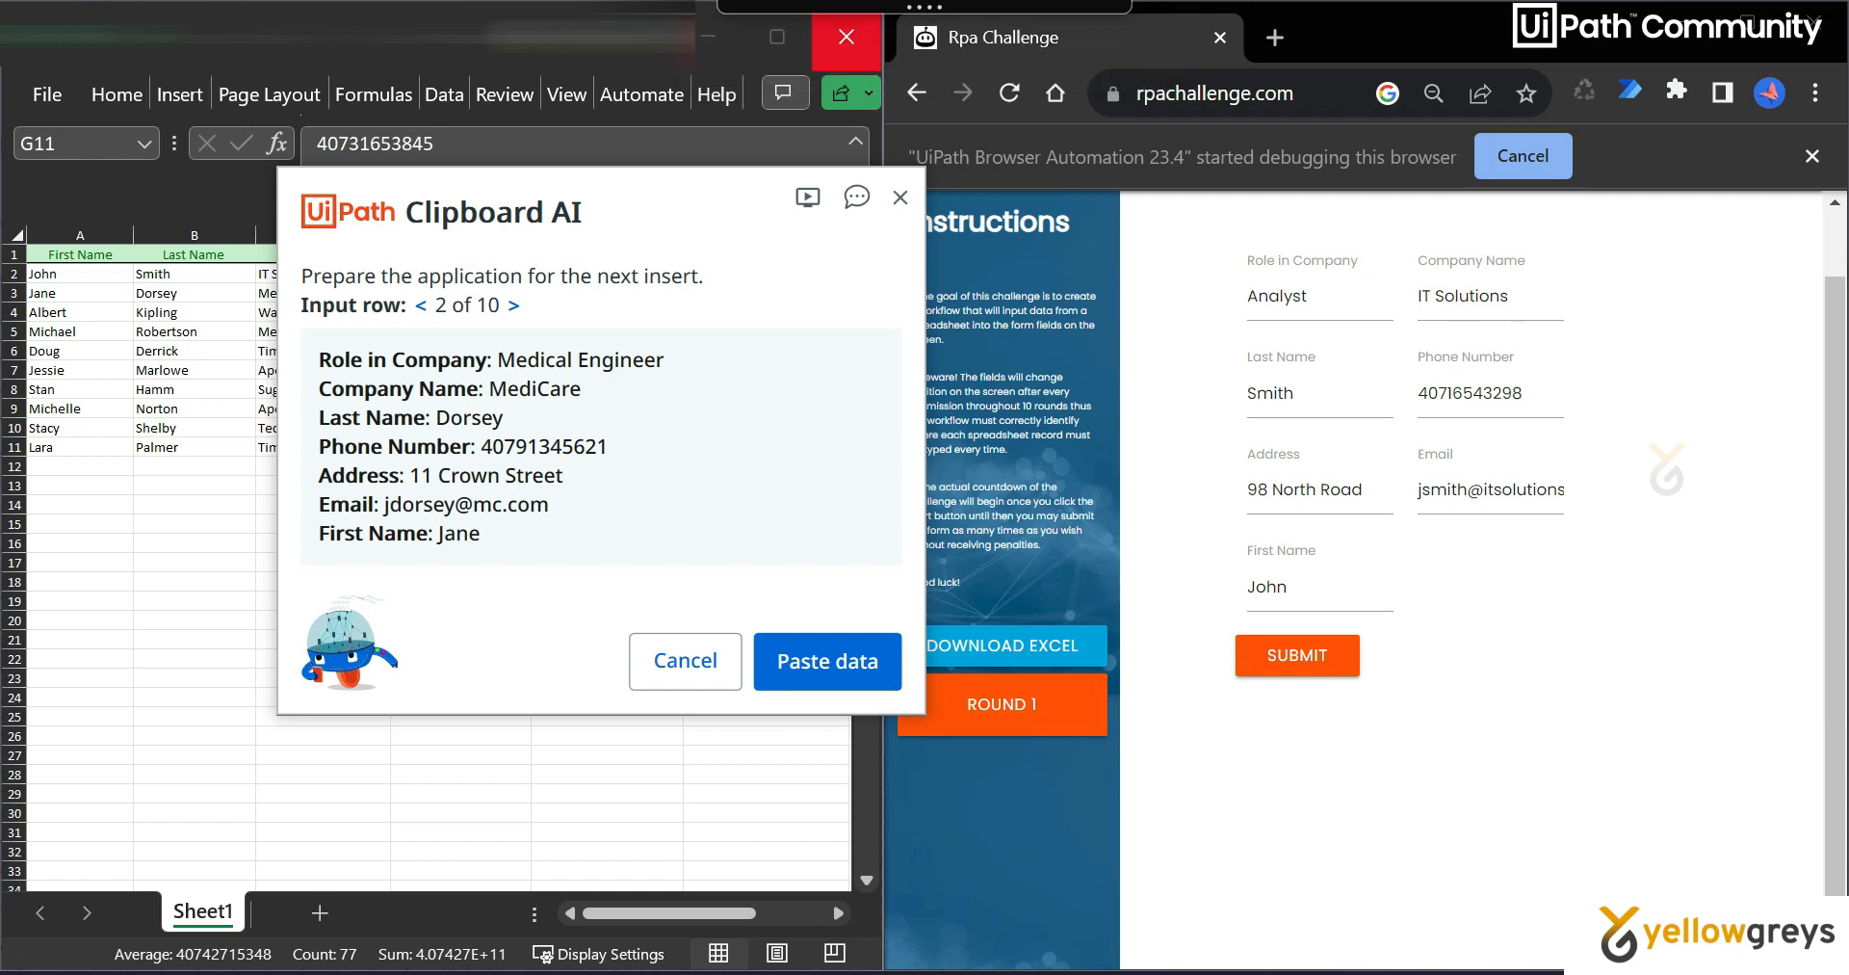
{"action": "mouse_move", "coordinate": [1435, 530]}
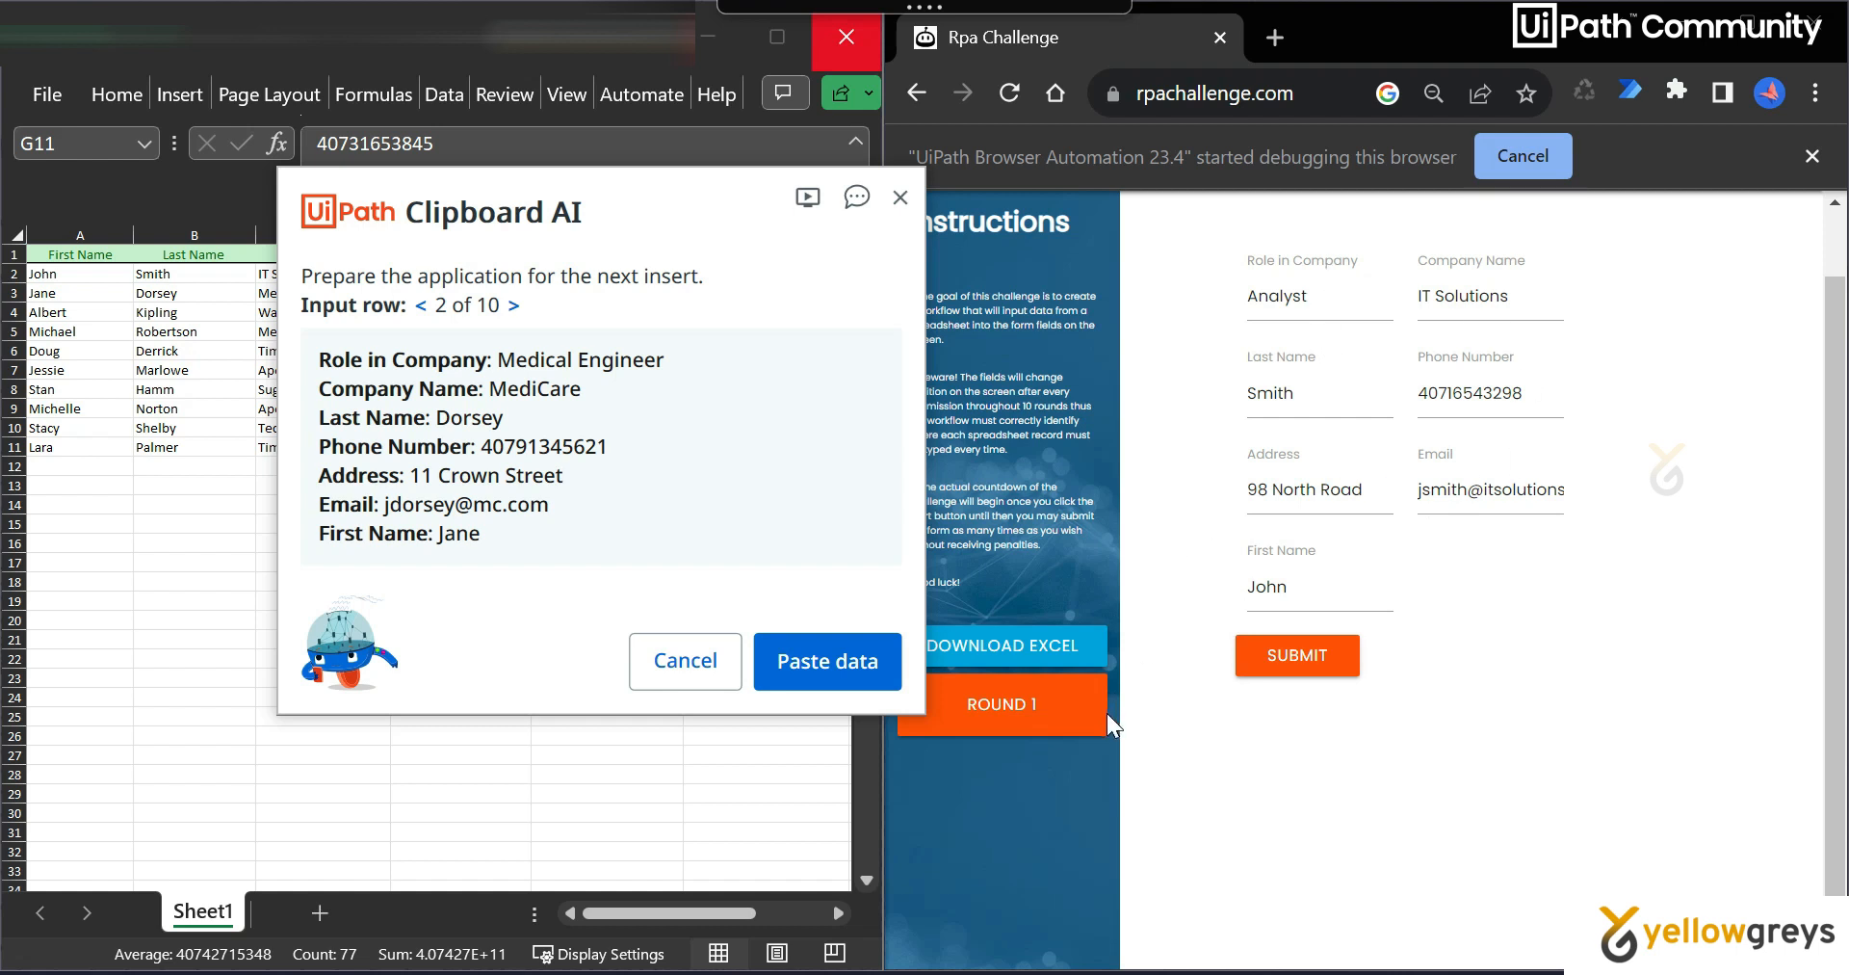
{"action": "mouse_move", "coordinate": [1415, 368]}
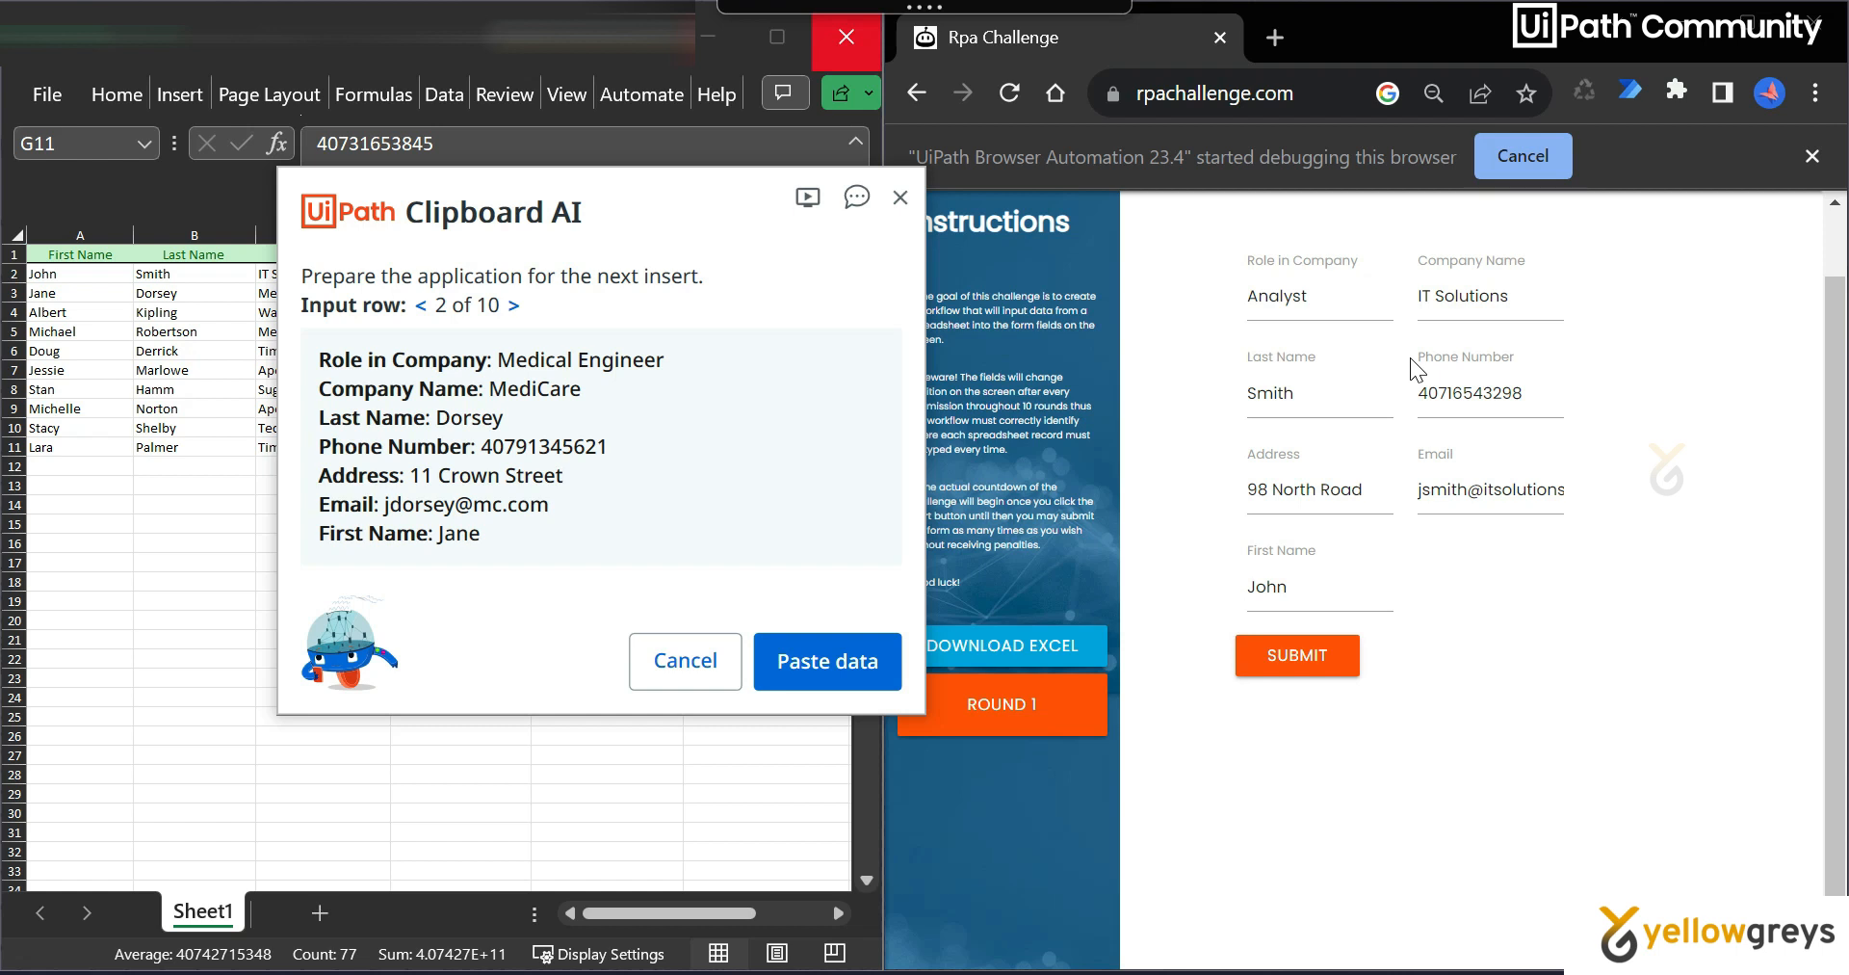
{"action": "mouse_move", "coordinate": [421, 294]}
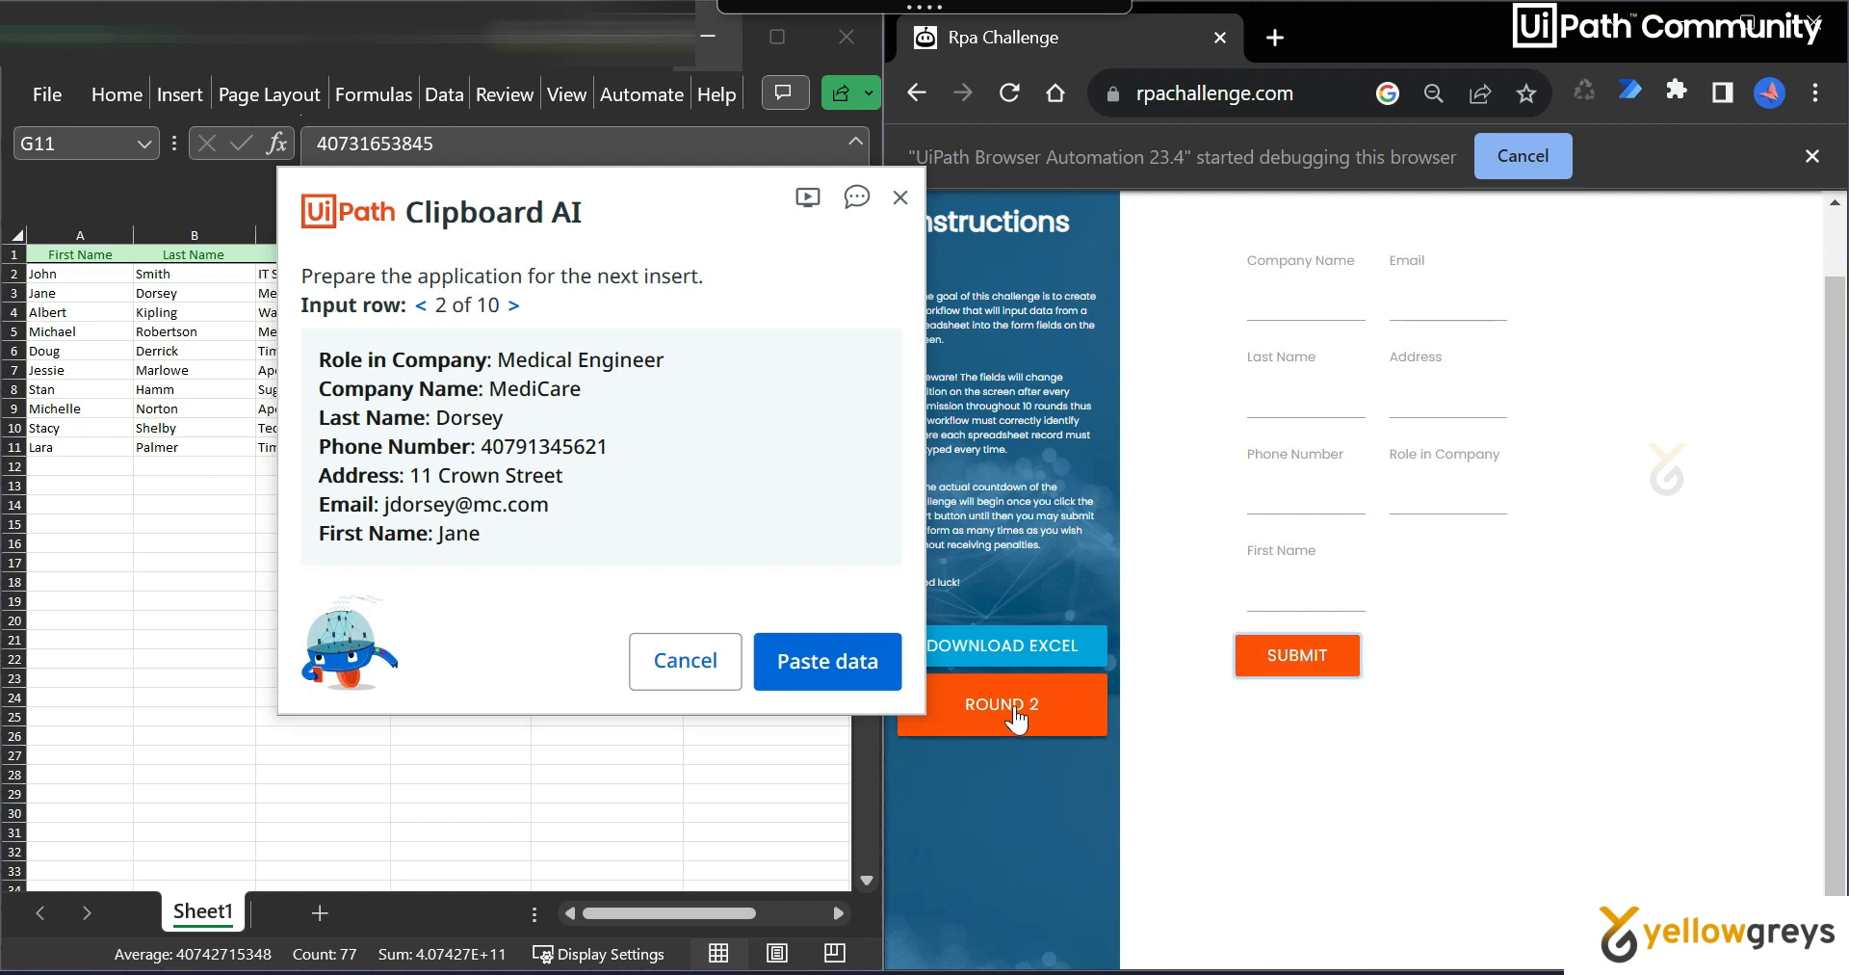
{"action": "mouse_move", "coordinate": [1317, 801]}
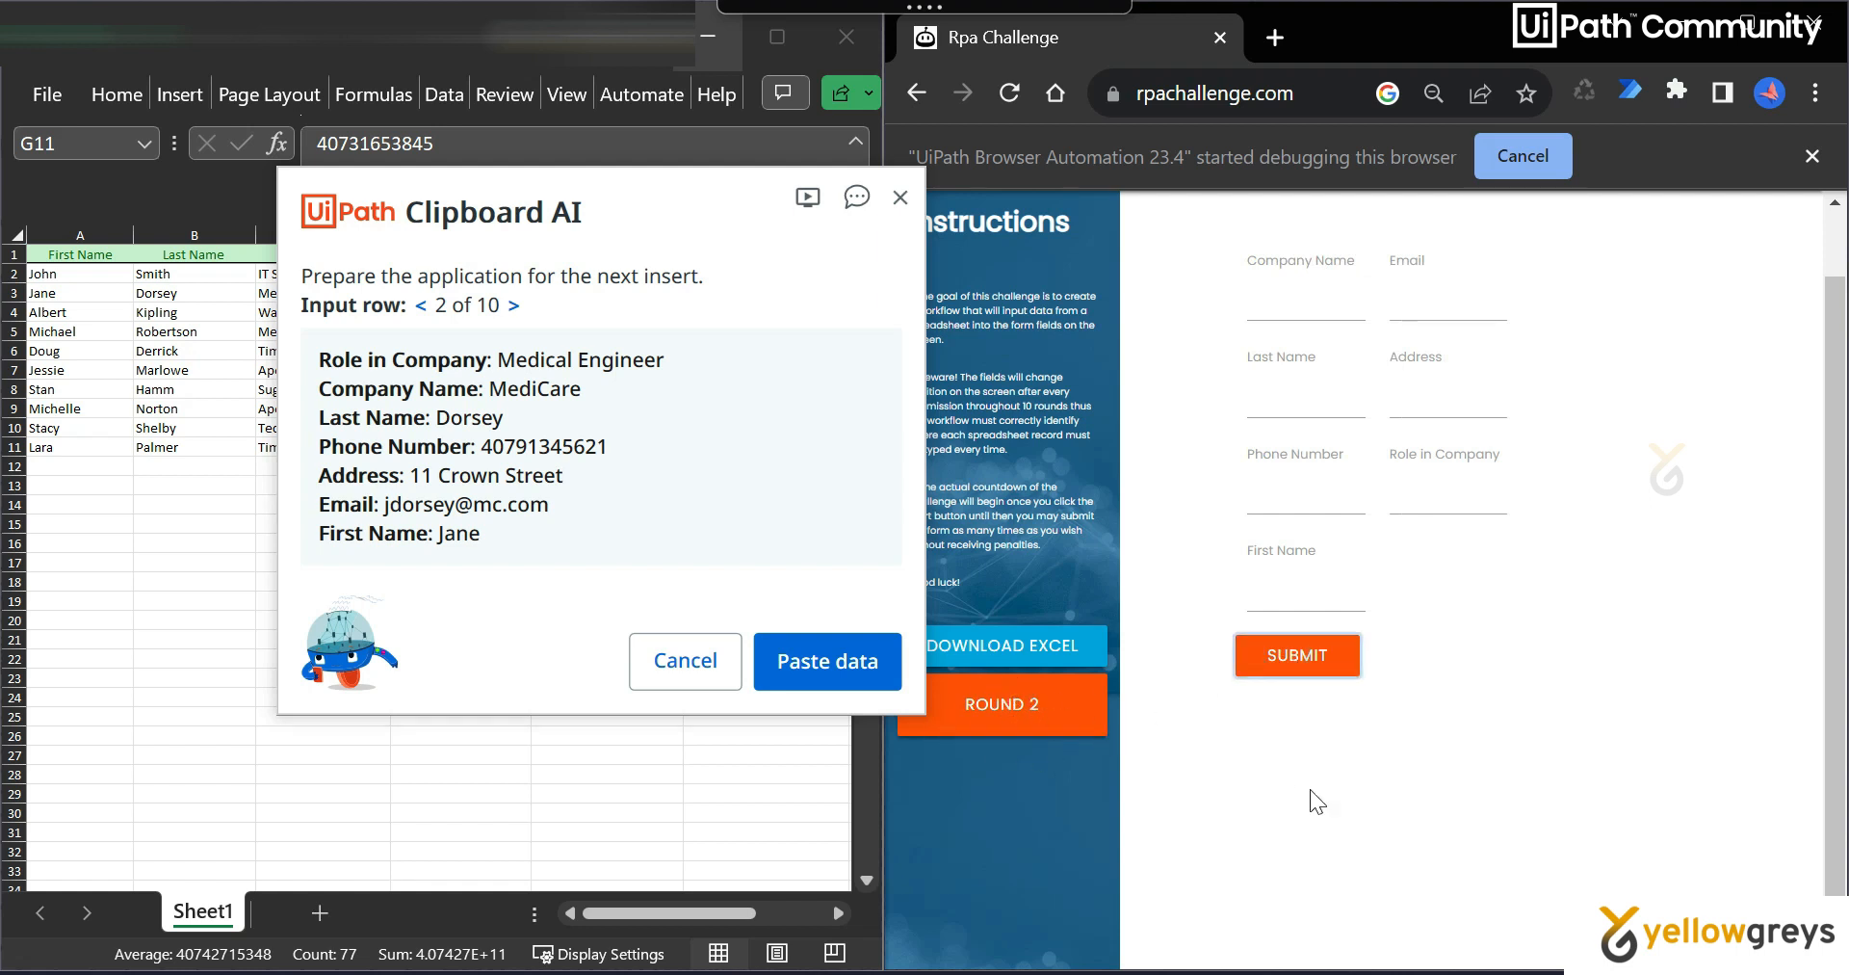
{"action": "mouse_move", "coordinate": [1003, 703]}
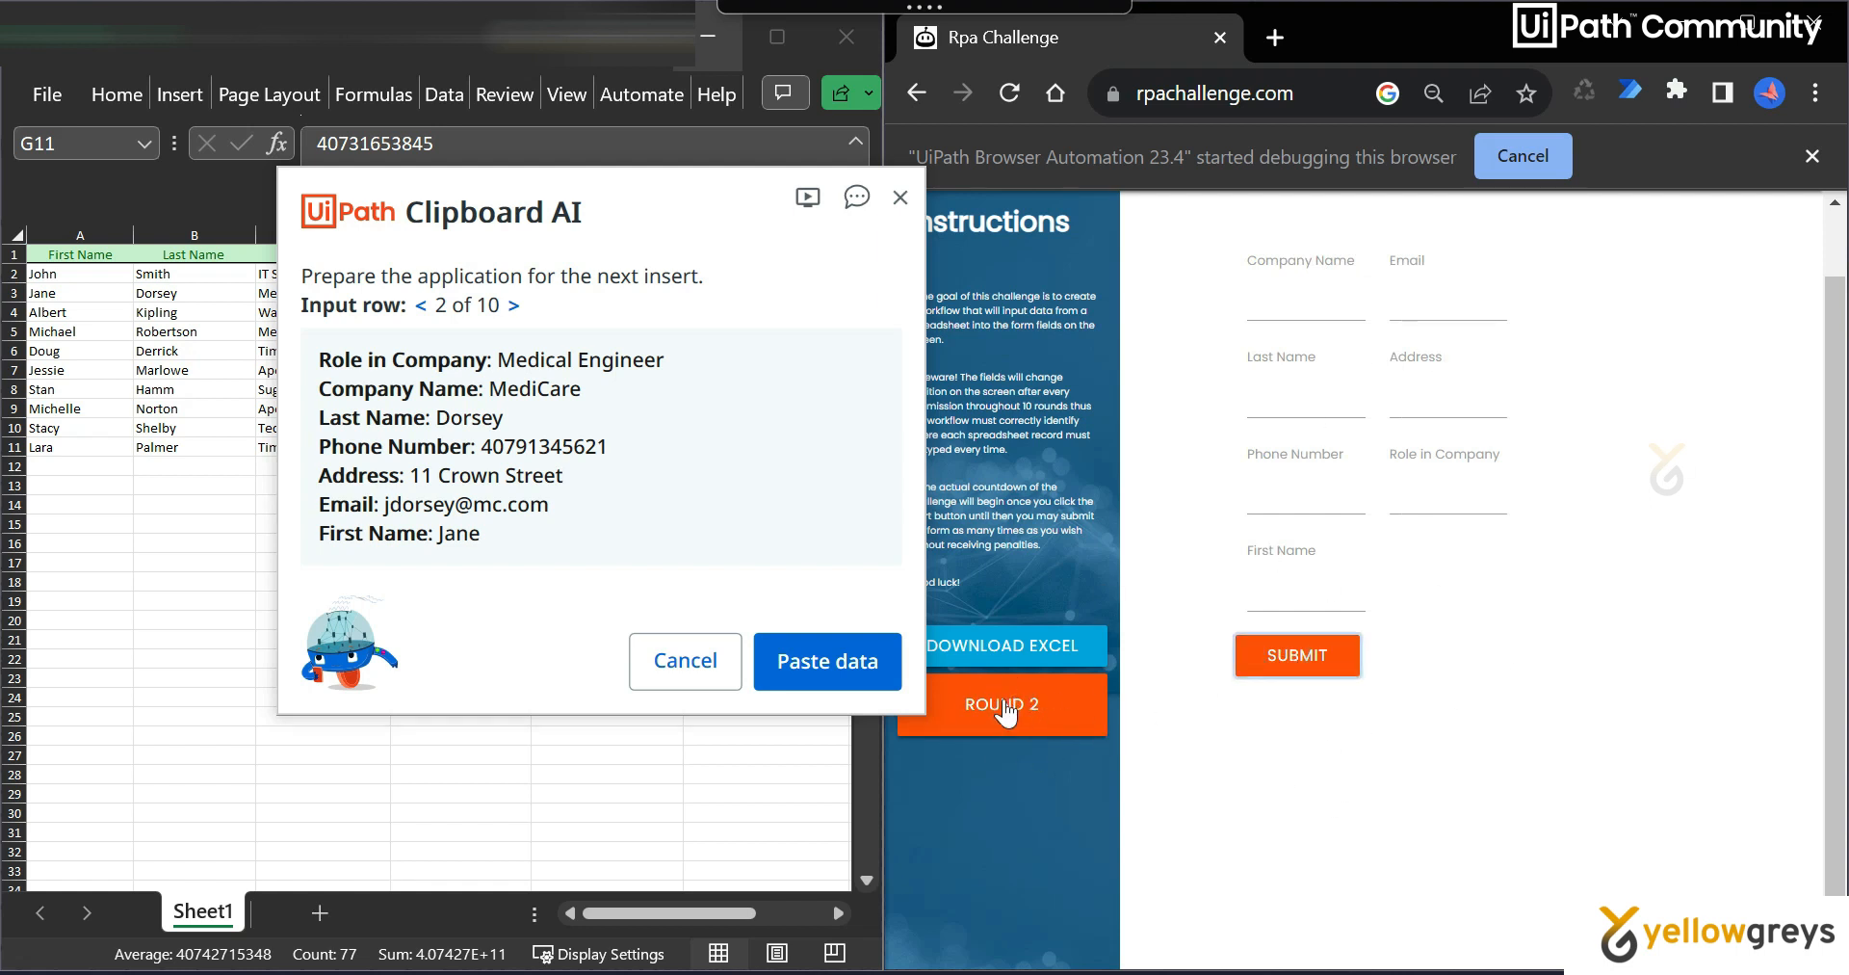
{"action": "mouse_move", "coordinate": [472, 377]}
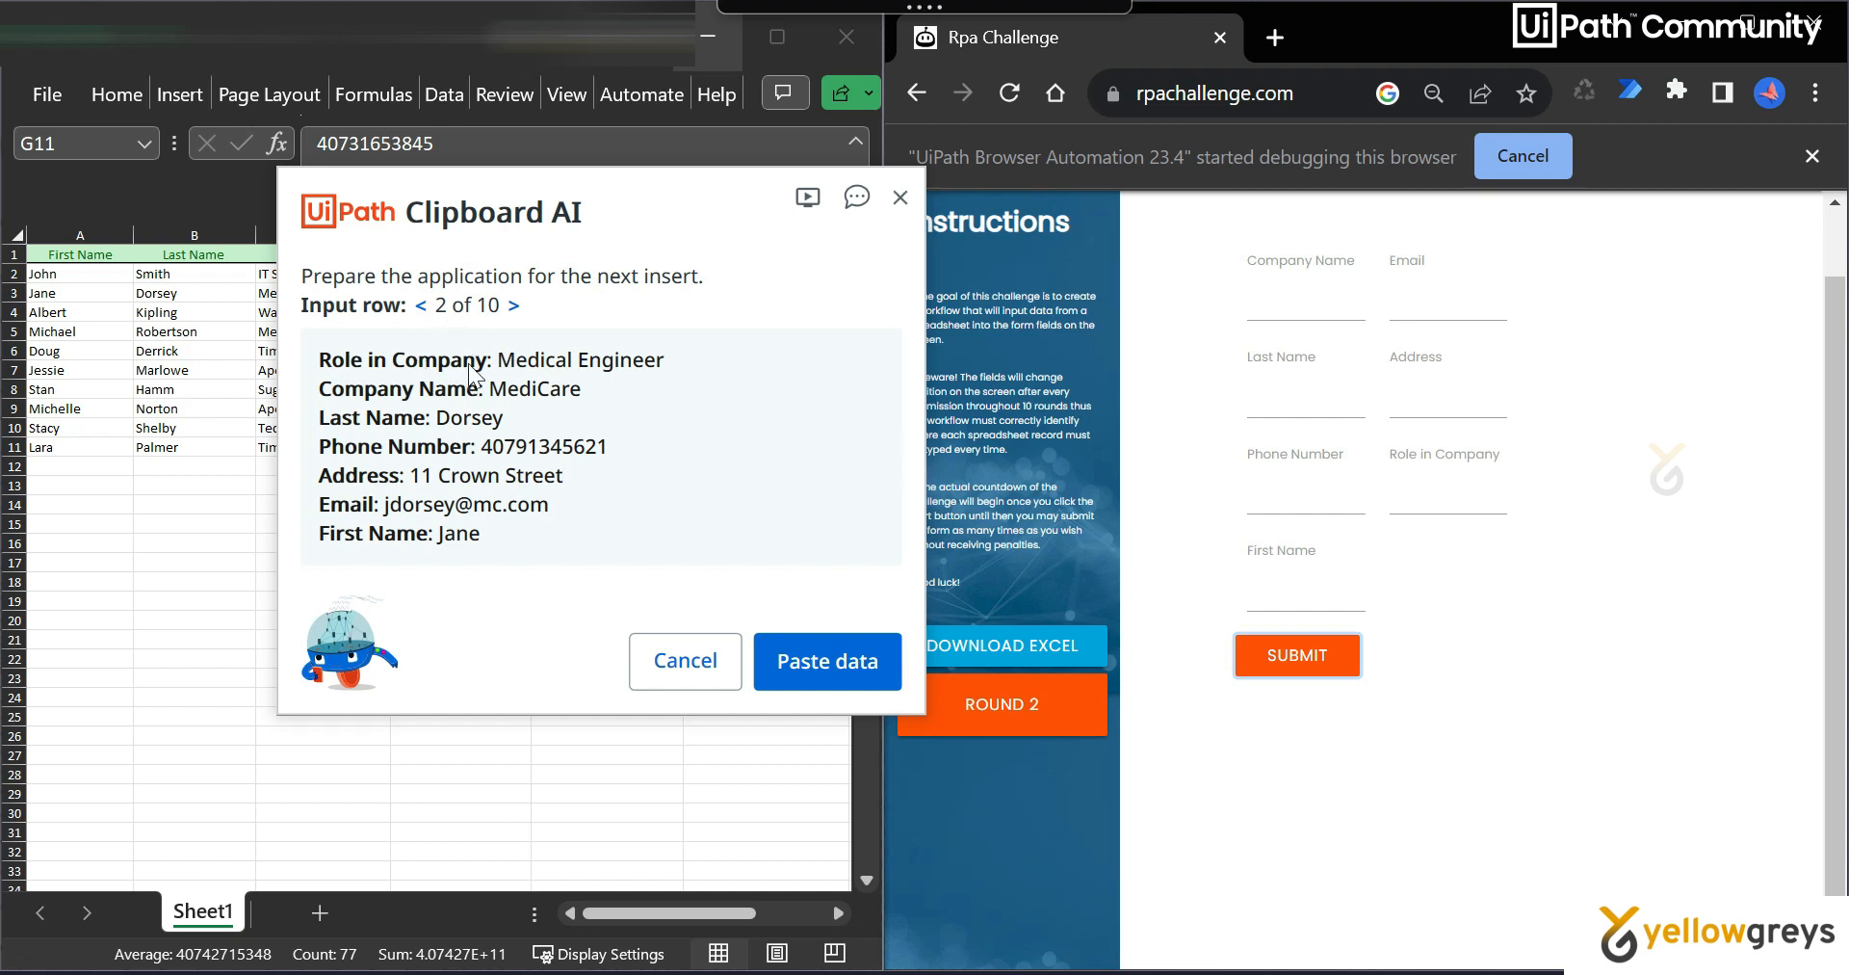
{"action": "mouse_move", "coordinate": [109, 319]}
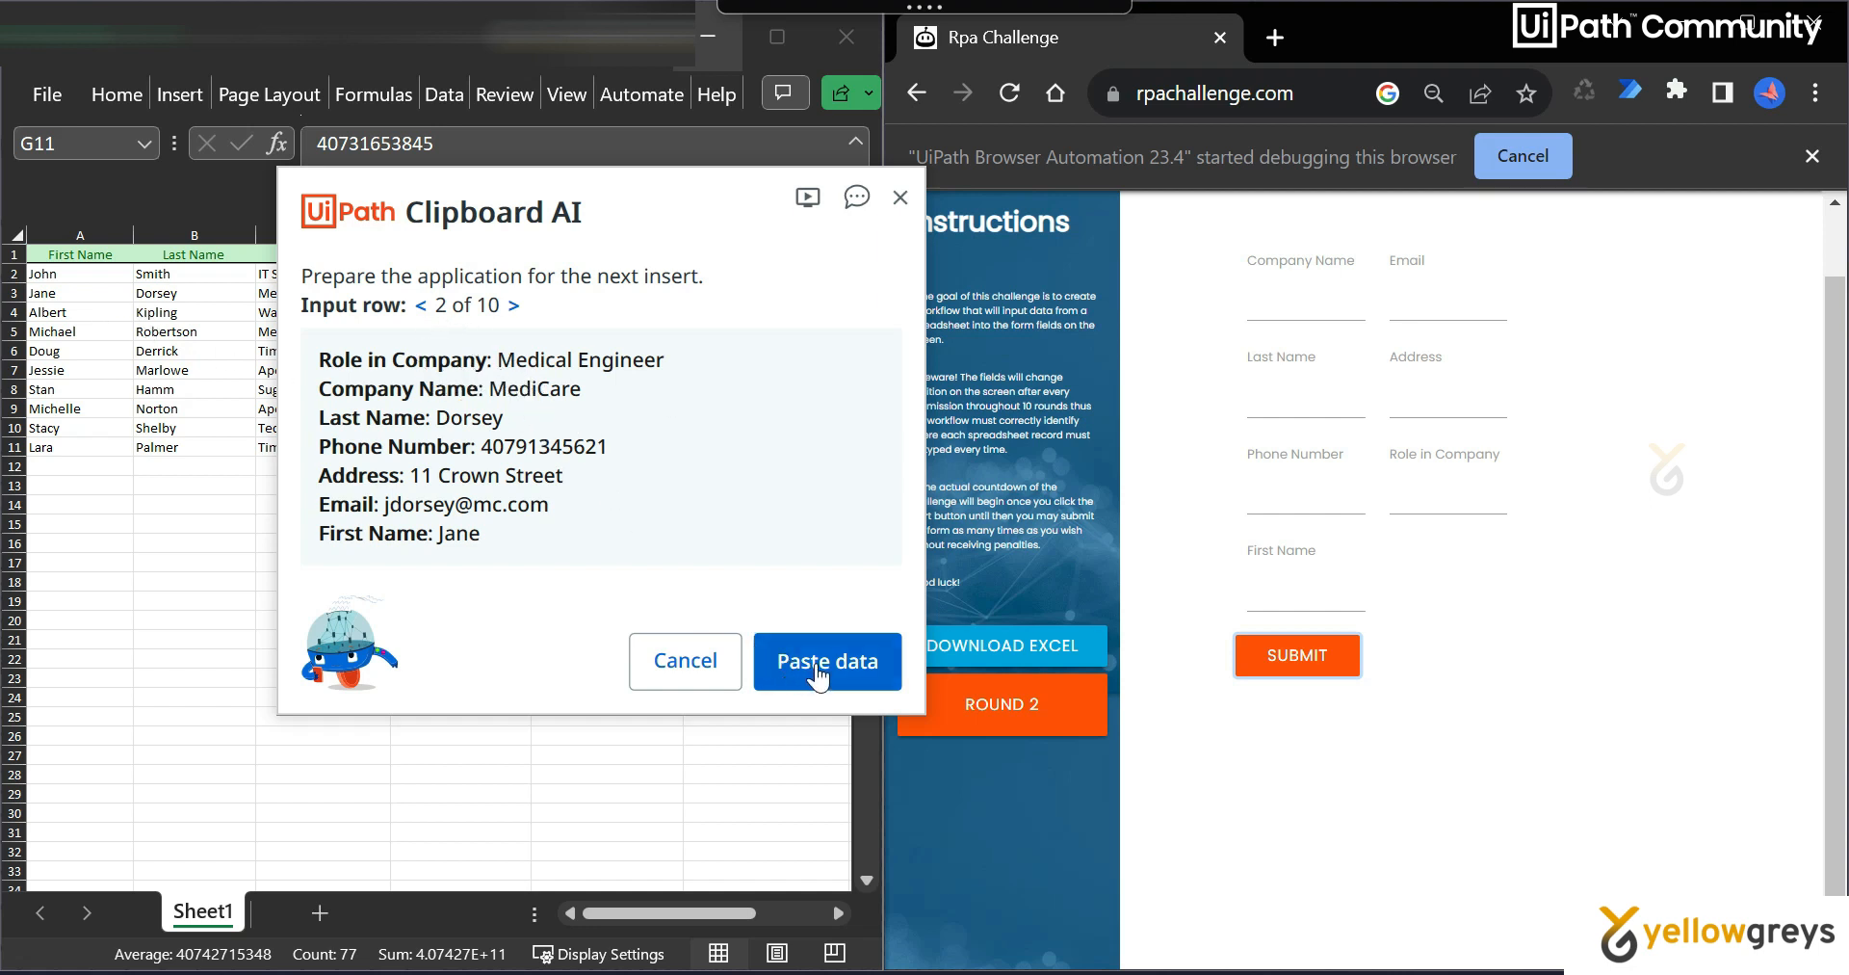
{"action": "left_click", "coordinate": [826, 660]}
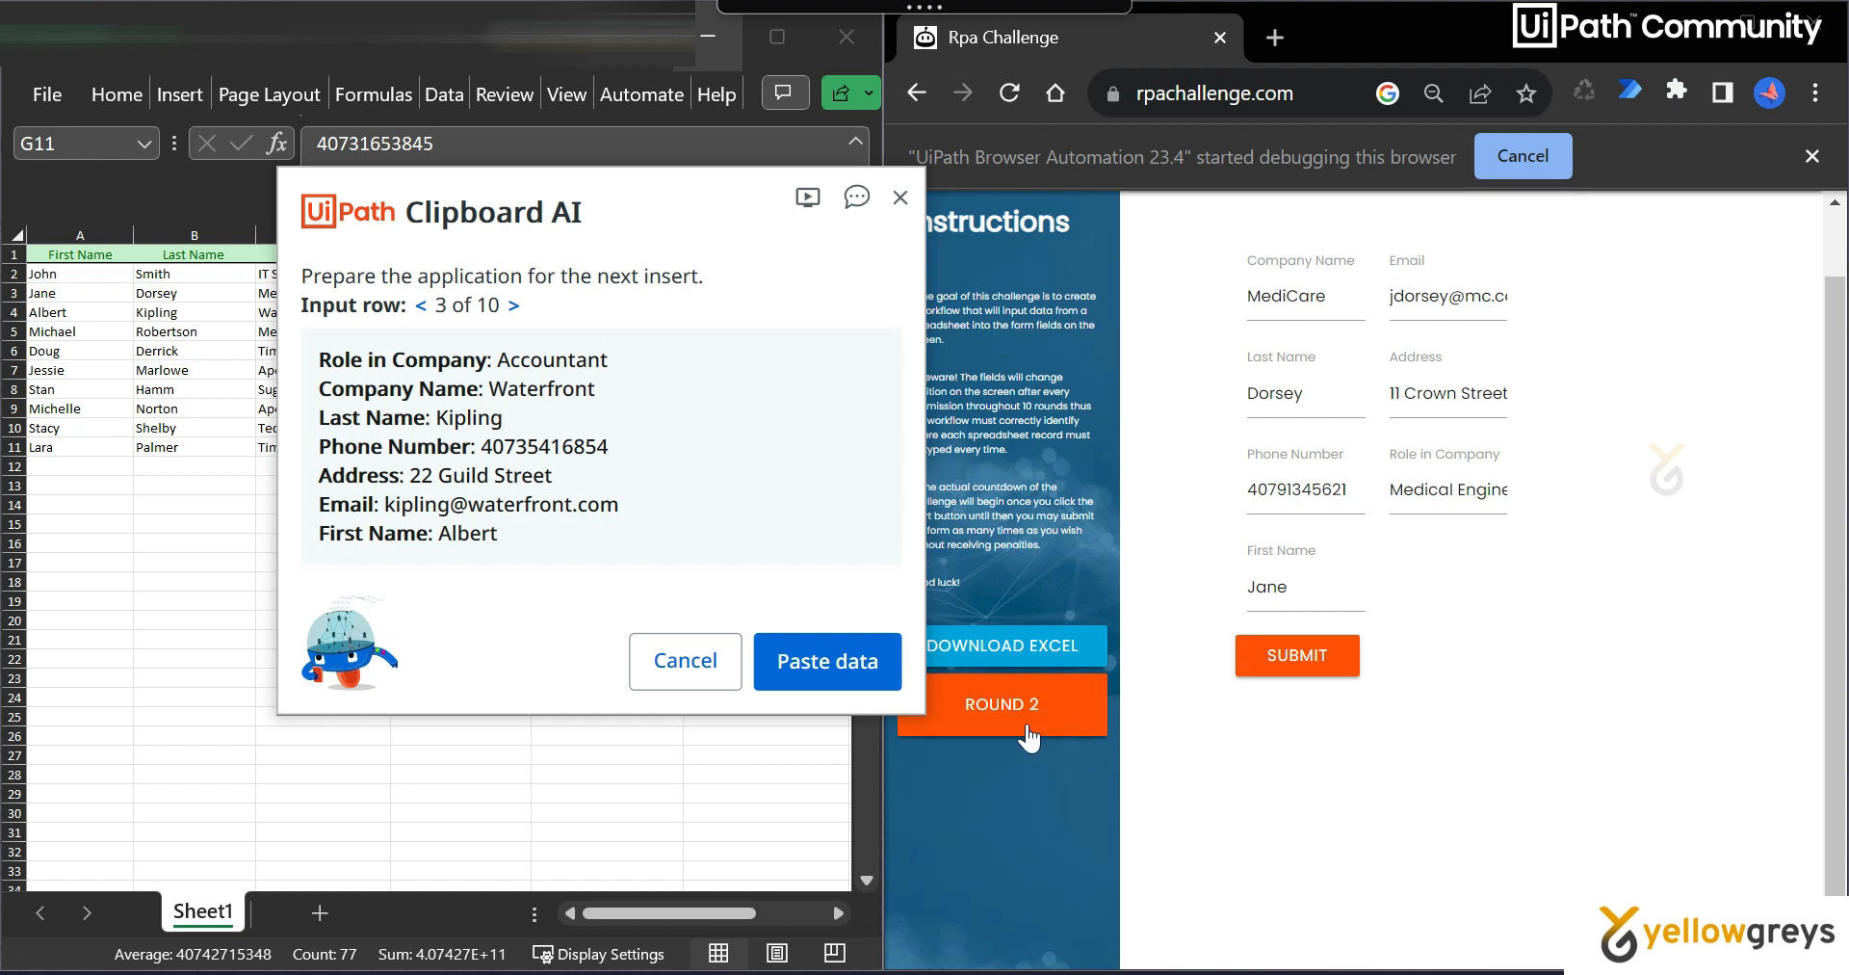
{"action": "left_click", "coordinate": [1296, 655]}
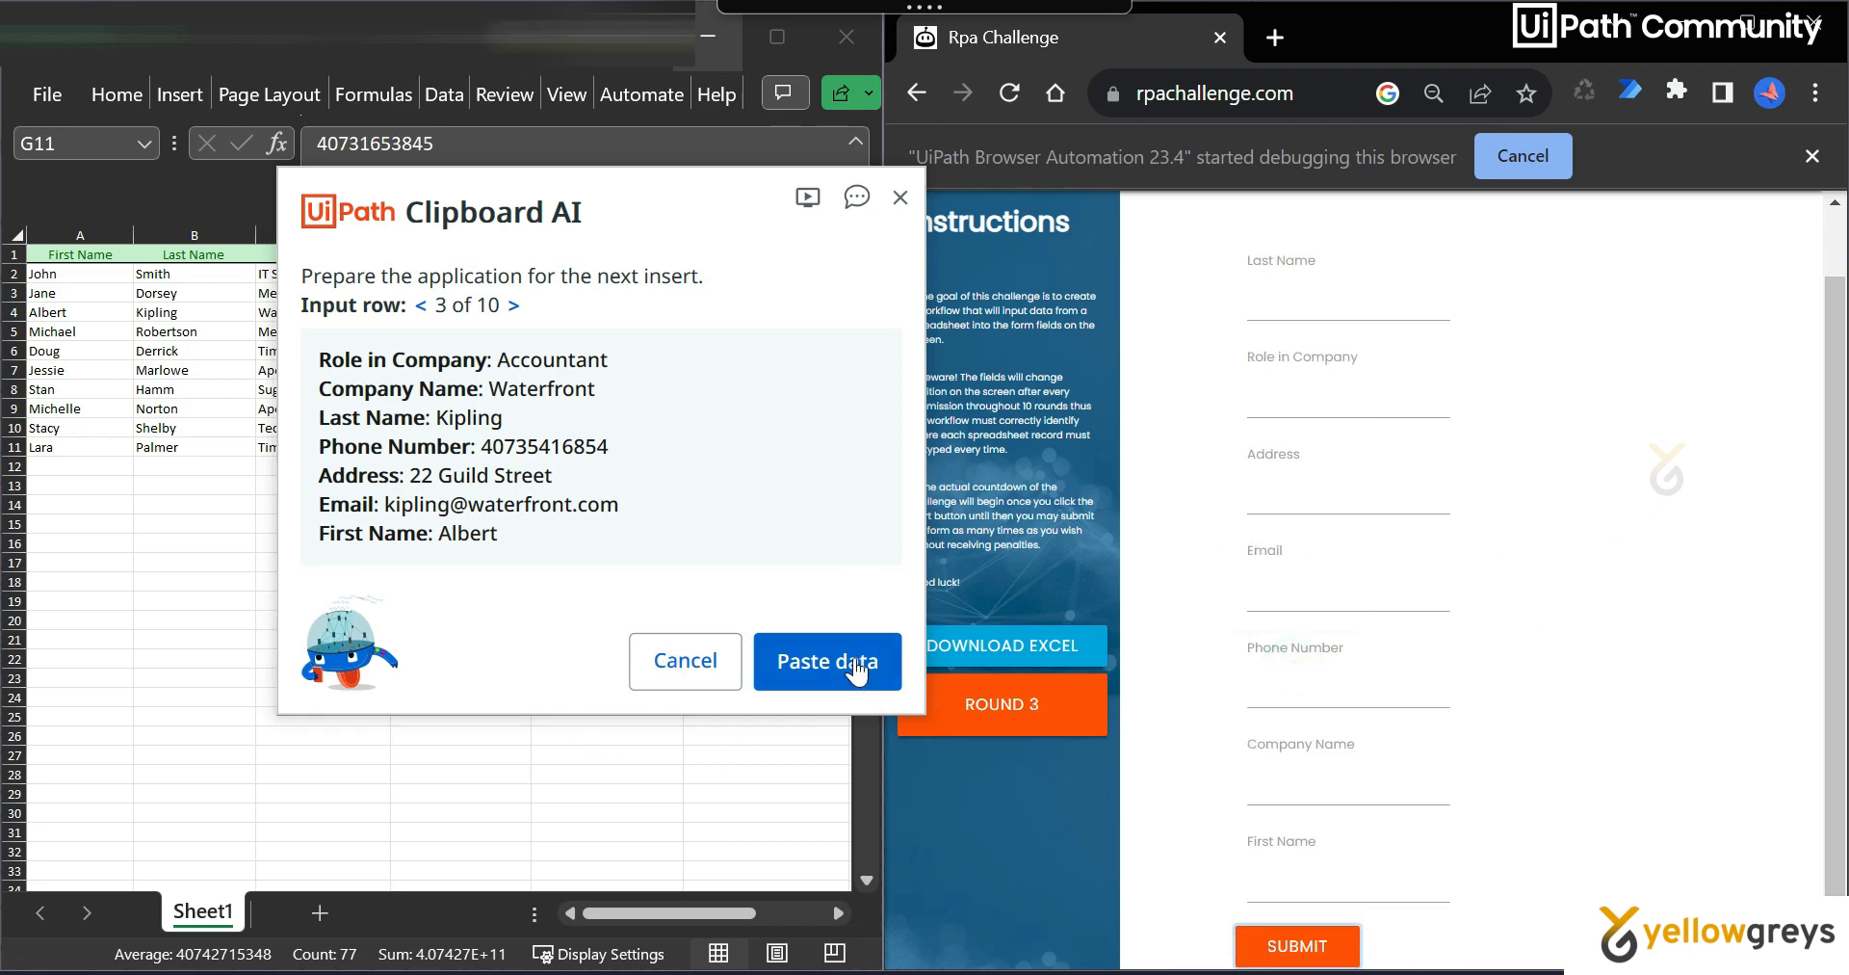
{"action": "left_click", "coordinate": [826, 660]}
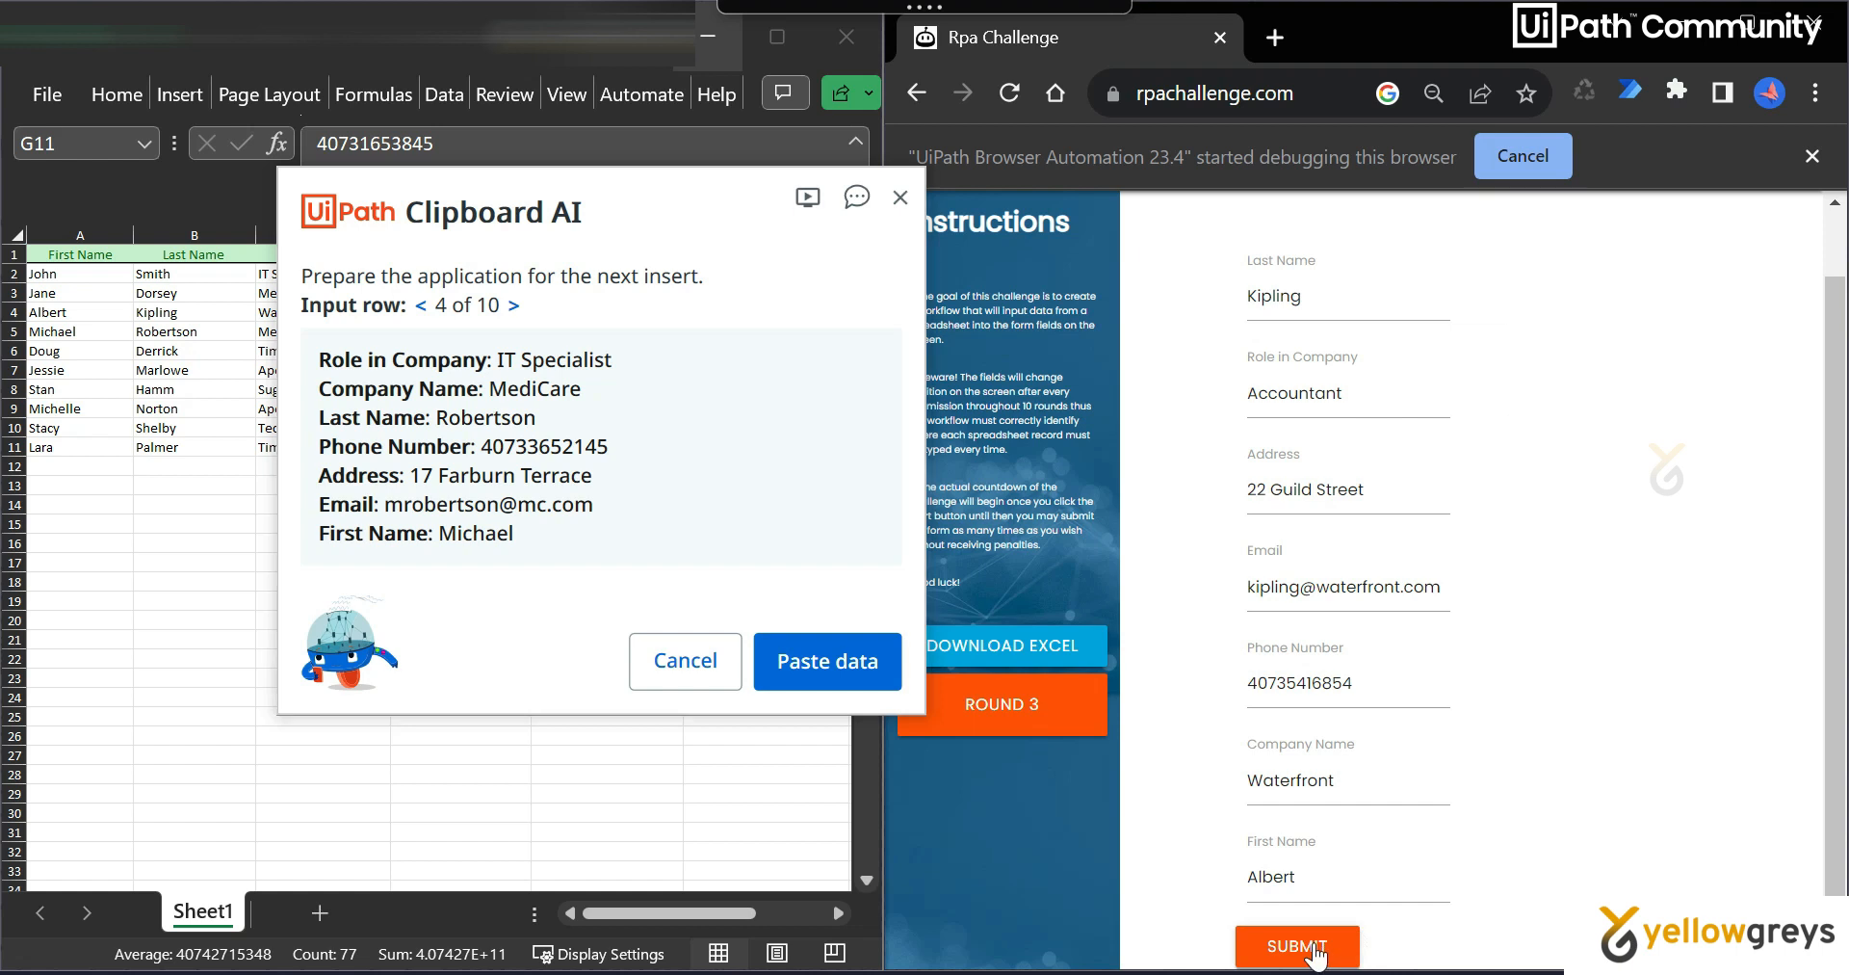
{"action": "left_click", "coordinate": [1296, 945]}
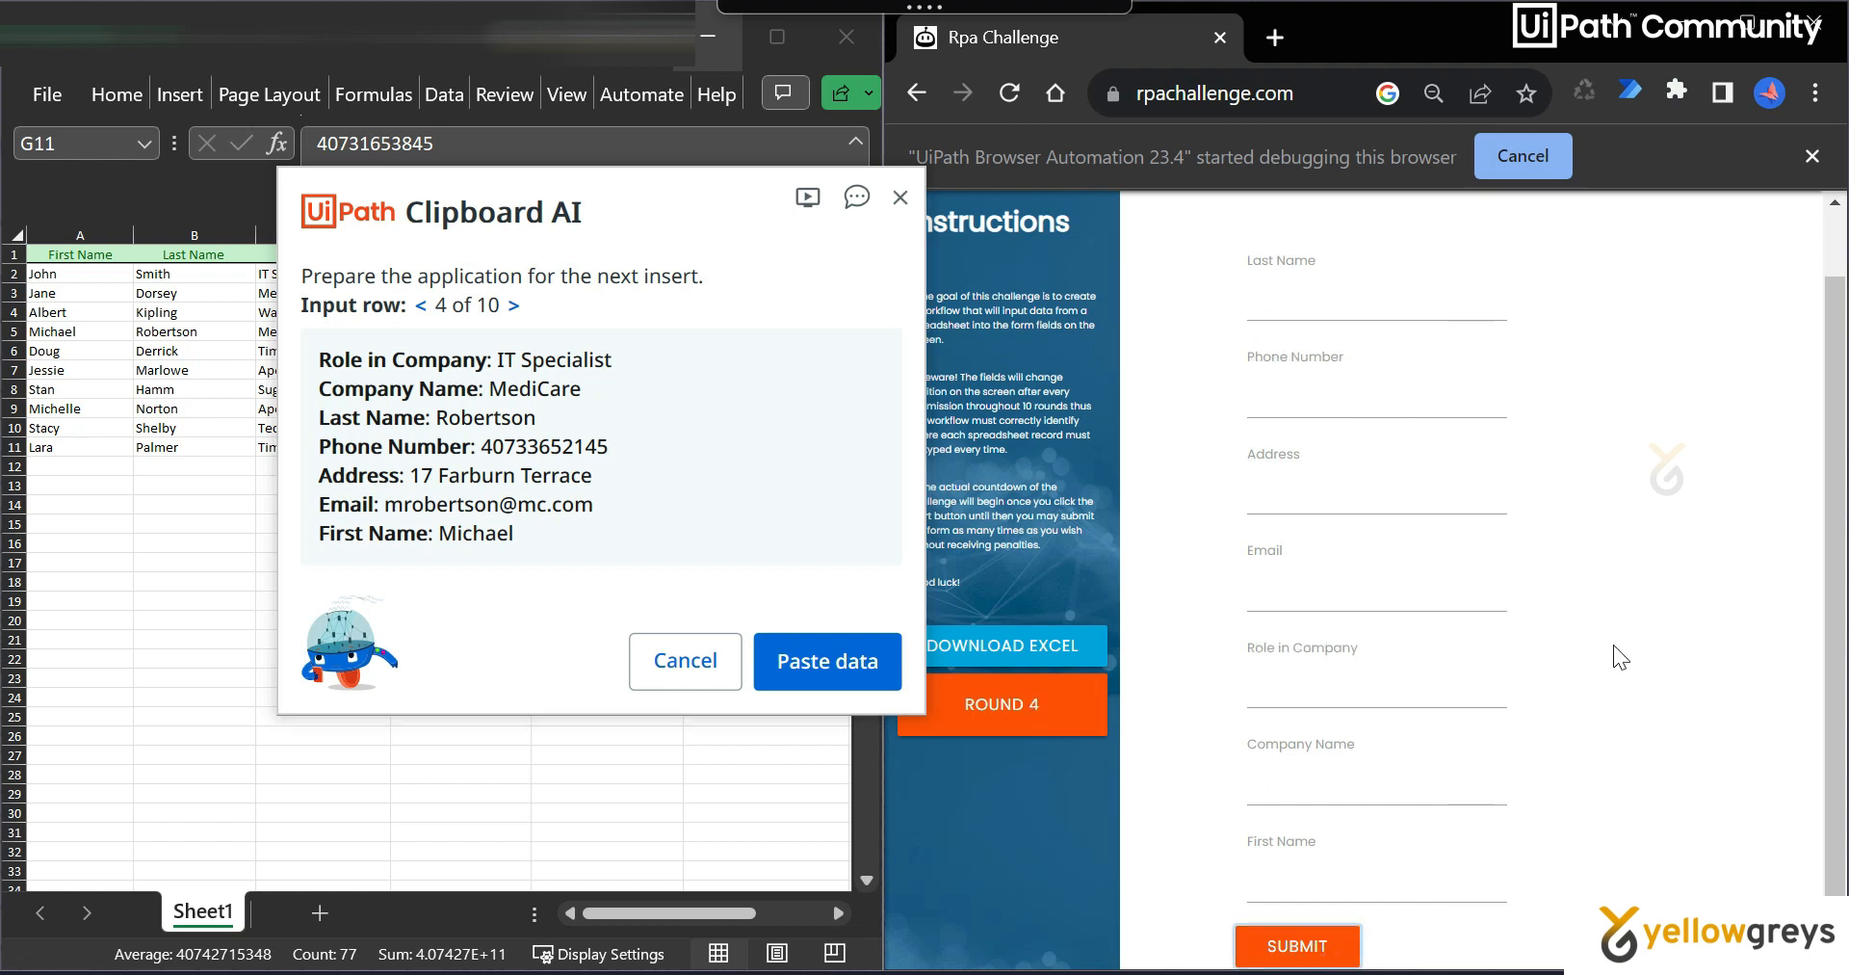
{"action": "mouse_move", "coordinate": [1065, 758]}
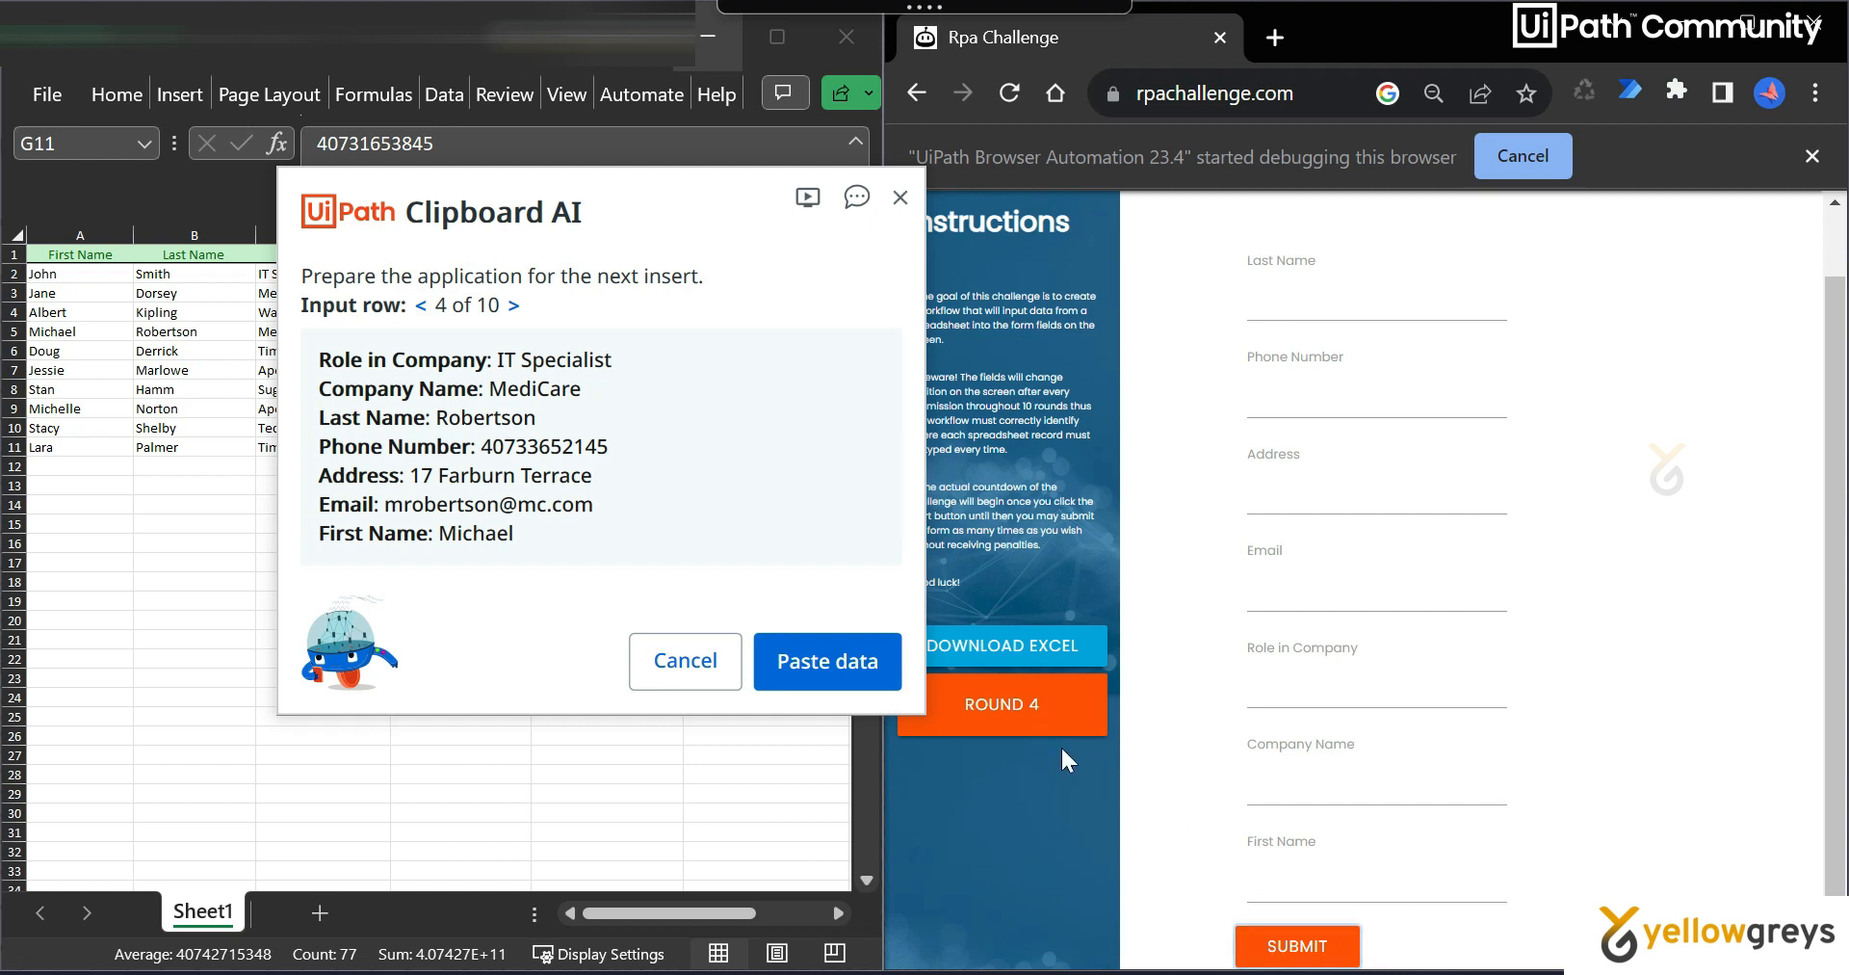
{"action": "mouse_move", "coordinate": [1525, 768]}
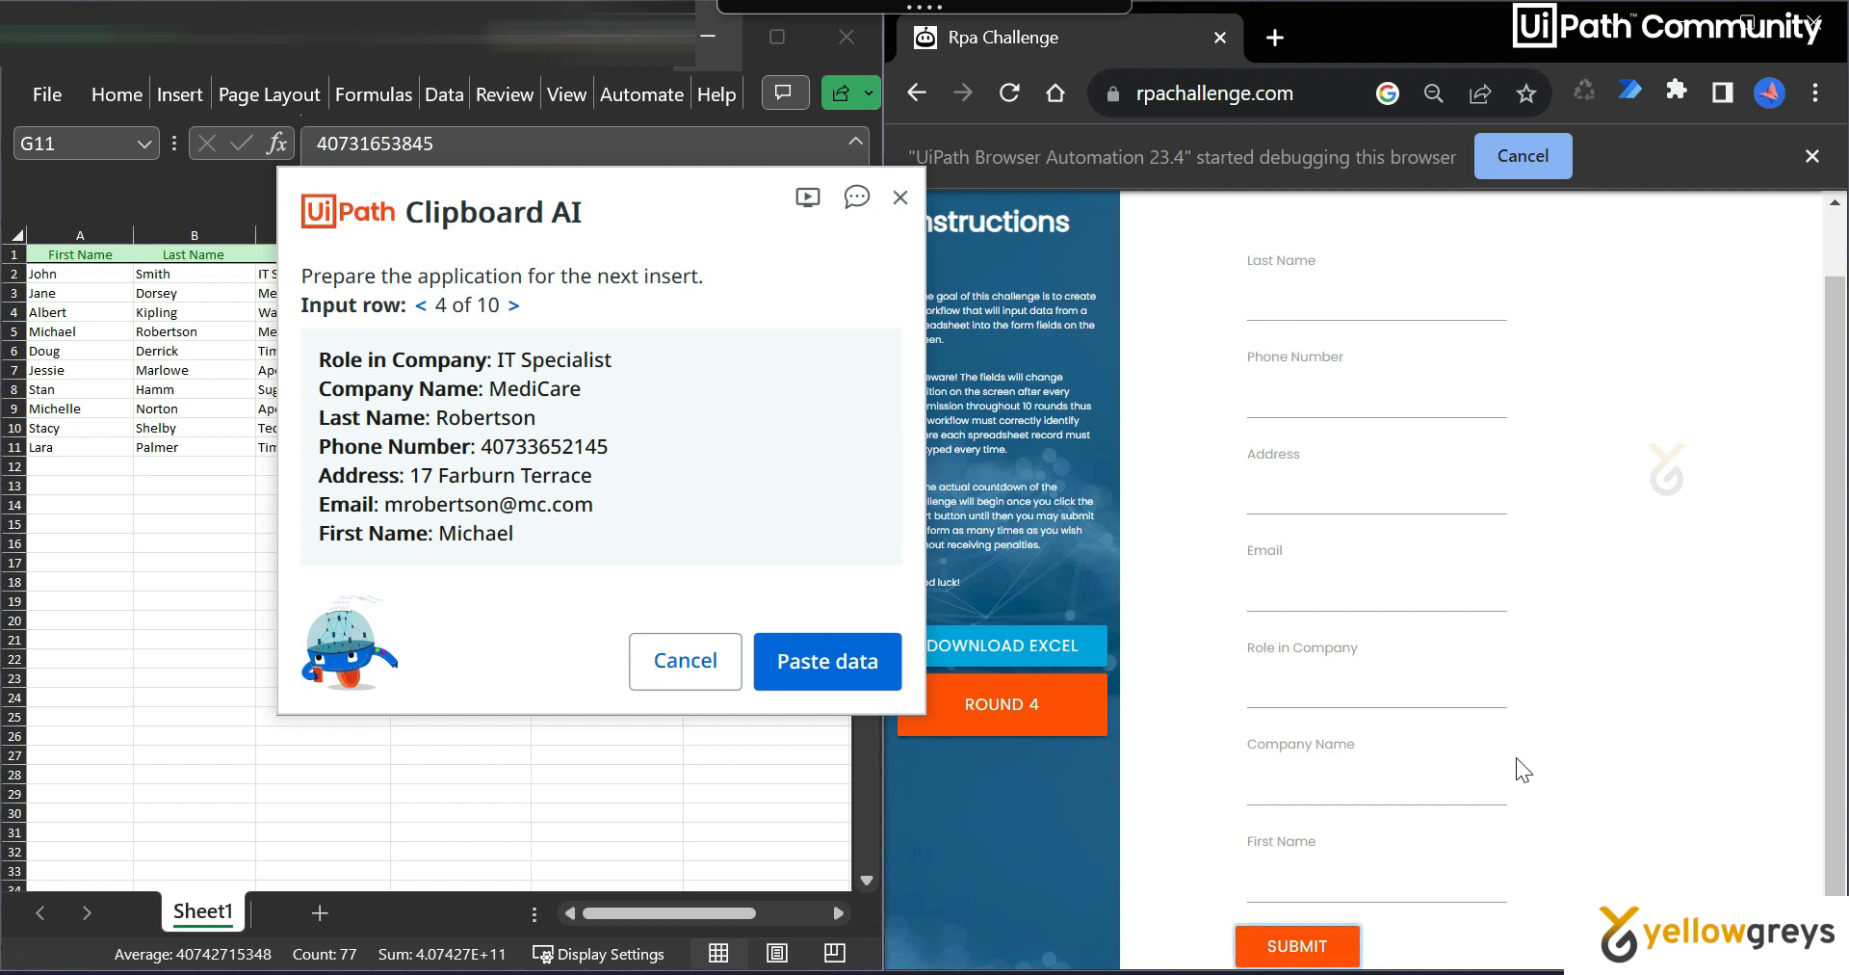
{"action": "left_click", "coordinate": [827, 661]}
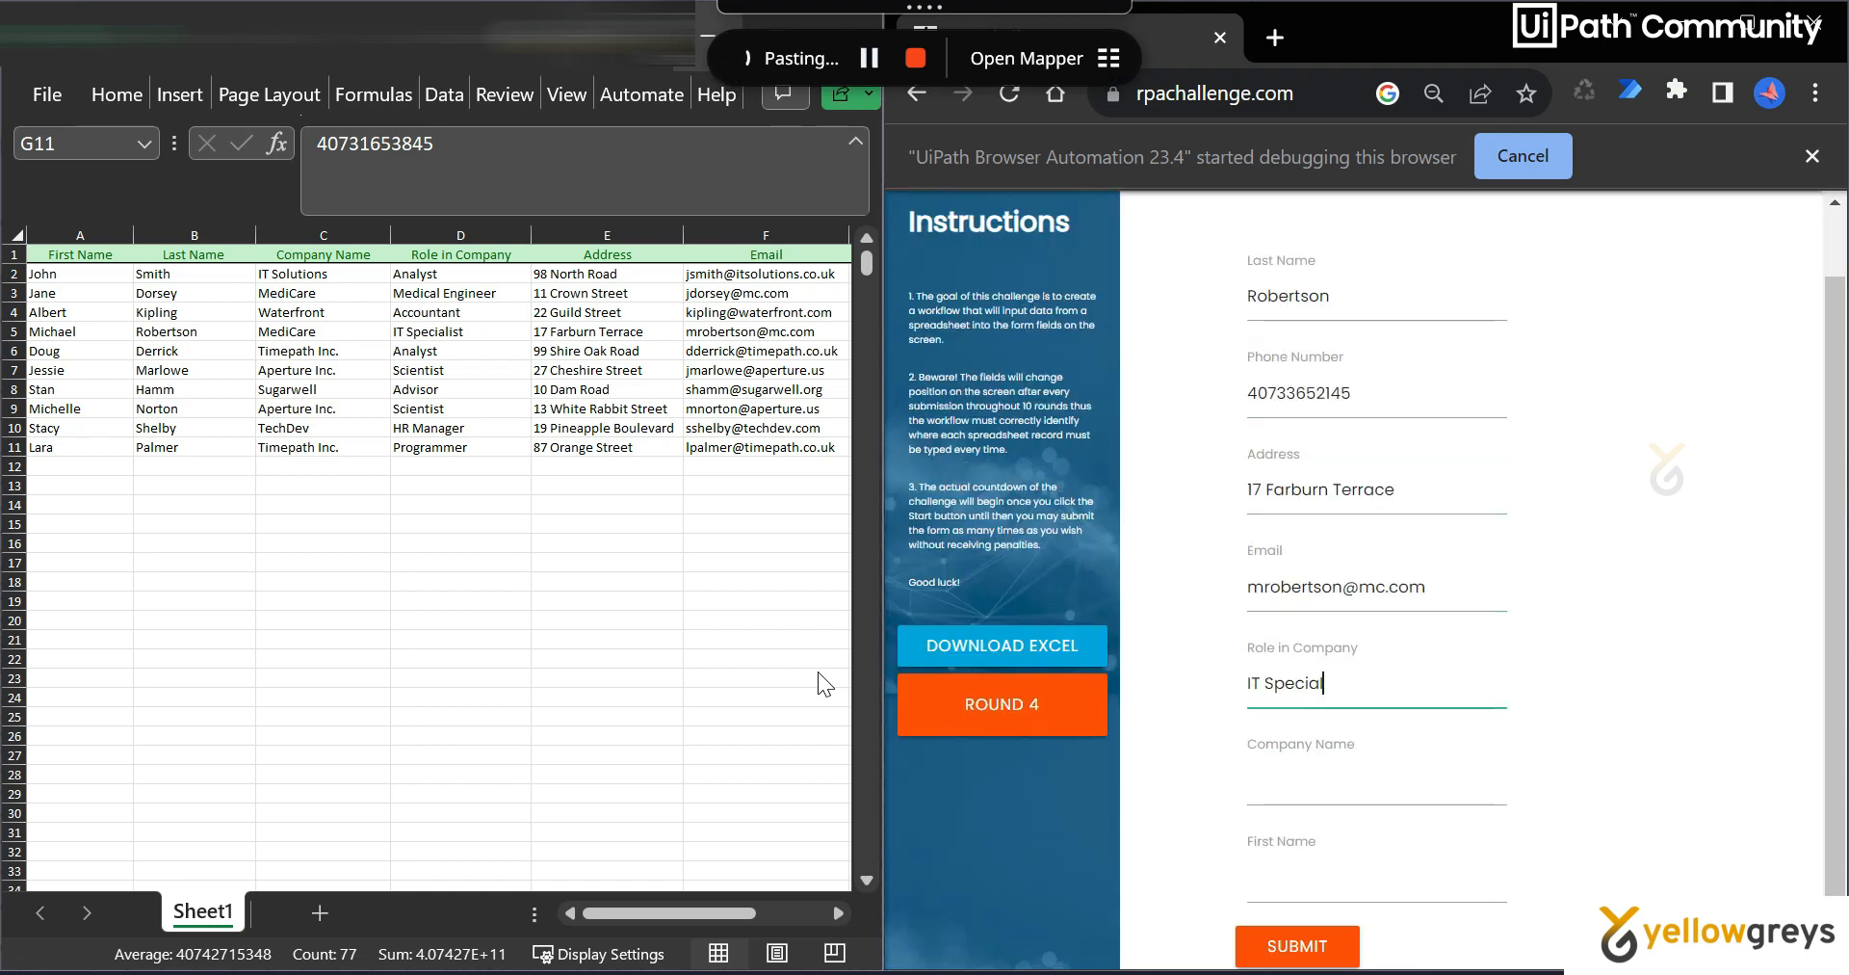
{"action": "left_click", "coordinate": [1296, 944]}
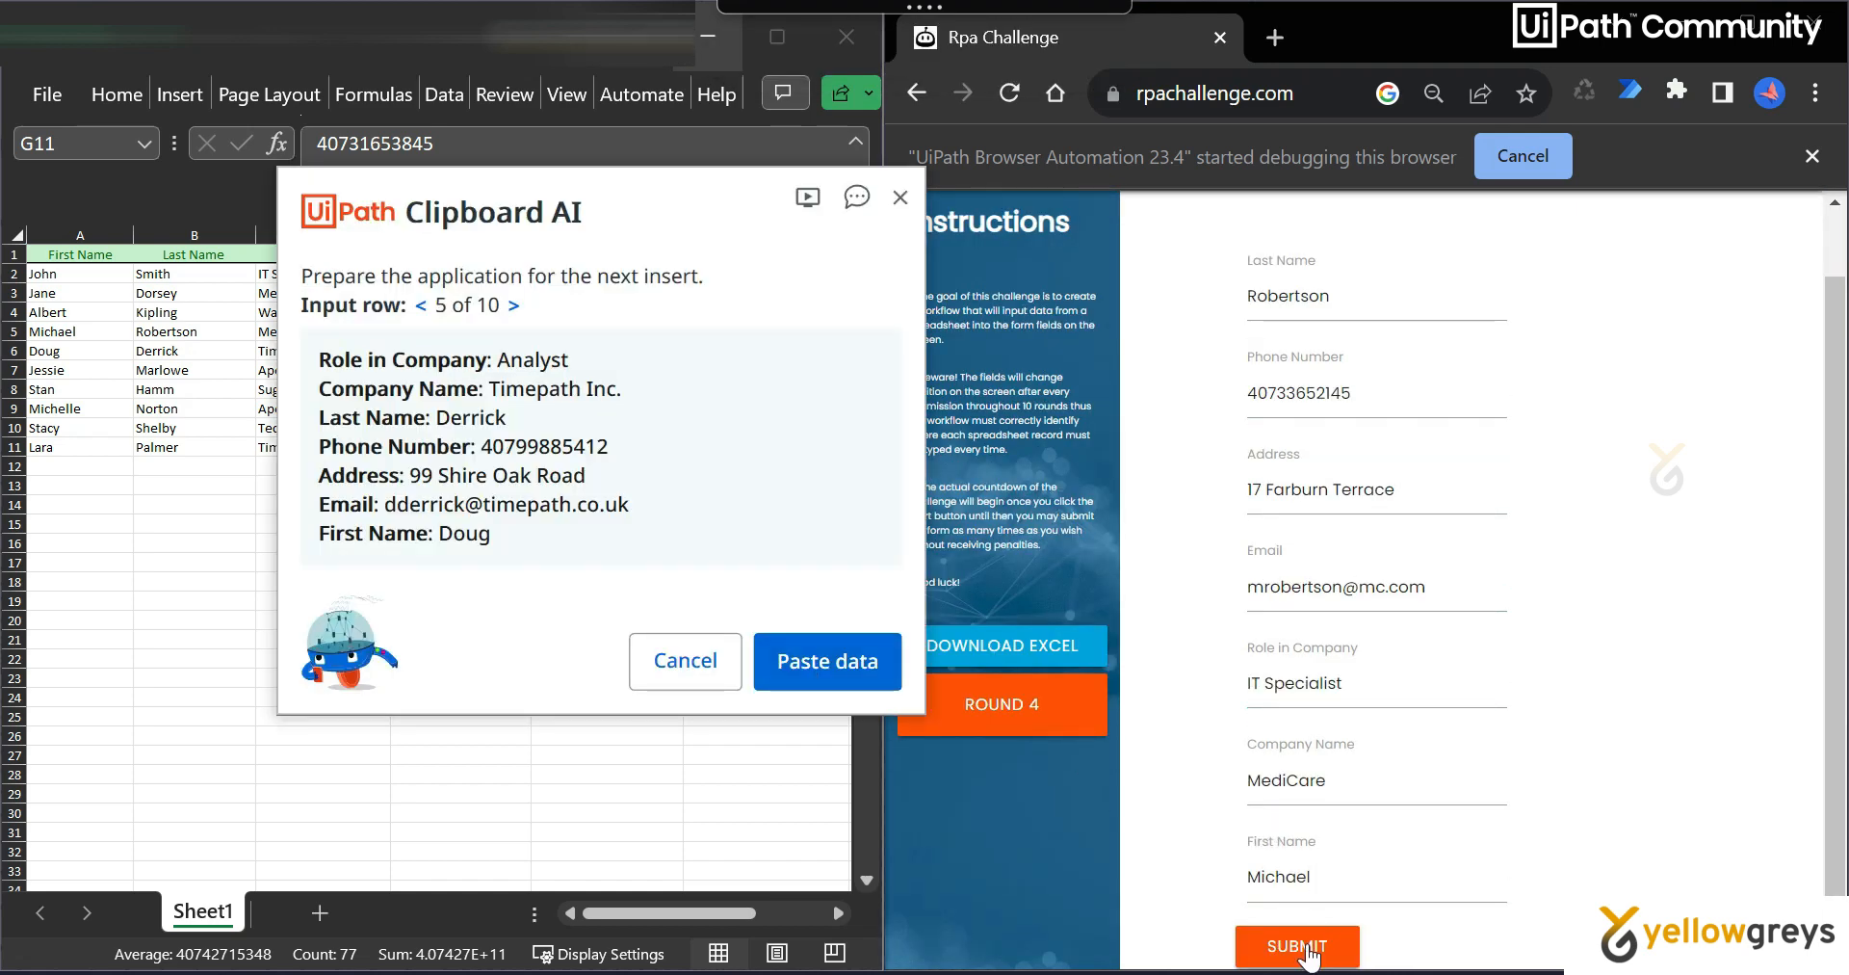
{"action": "left_click", "coordinate": [1296, 945]}
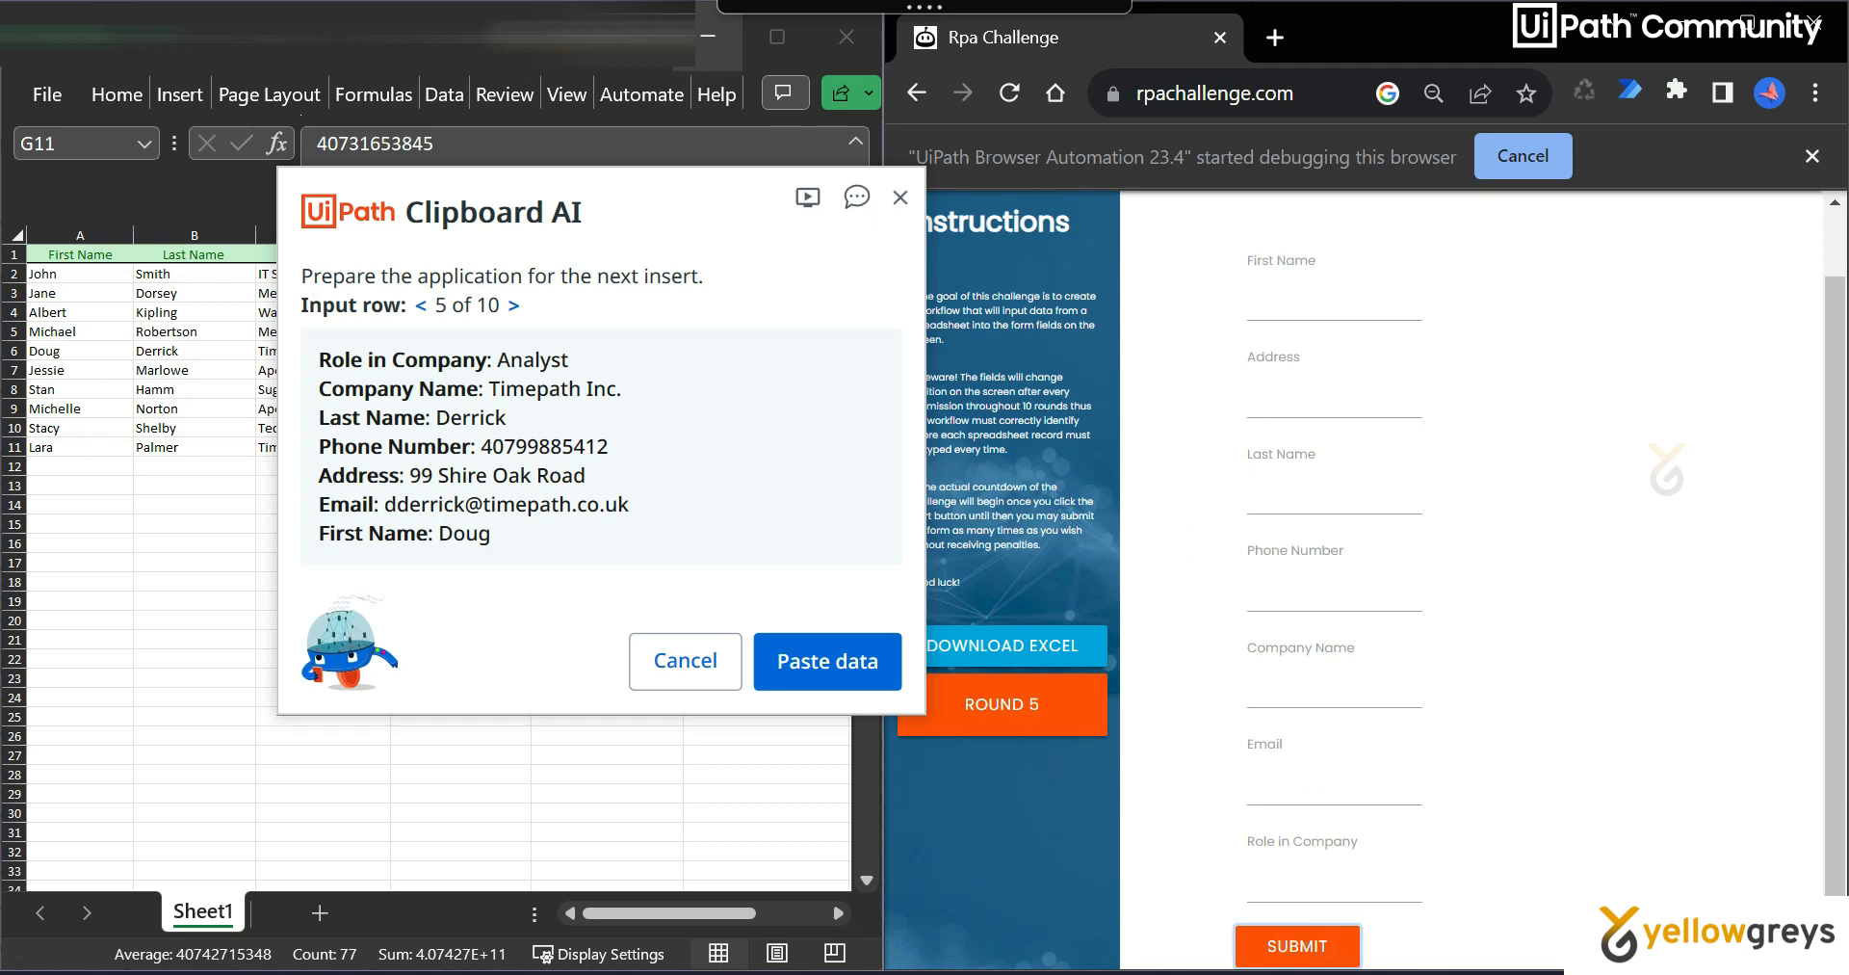
{"action": "left_click", "coordinate": [826, 660]}
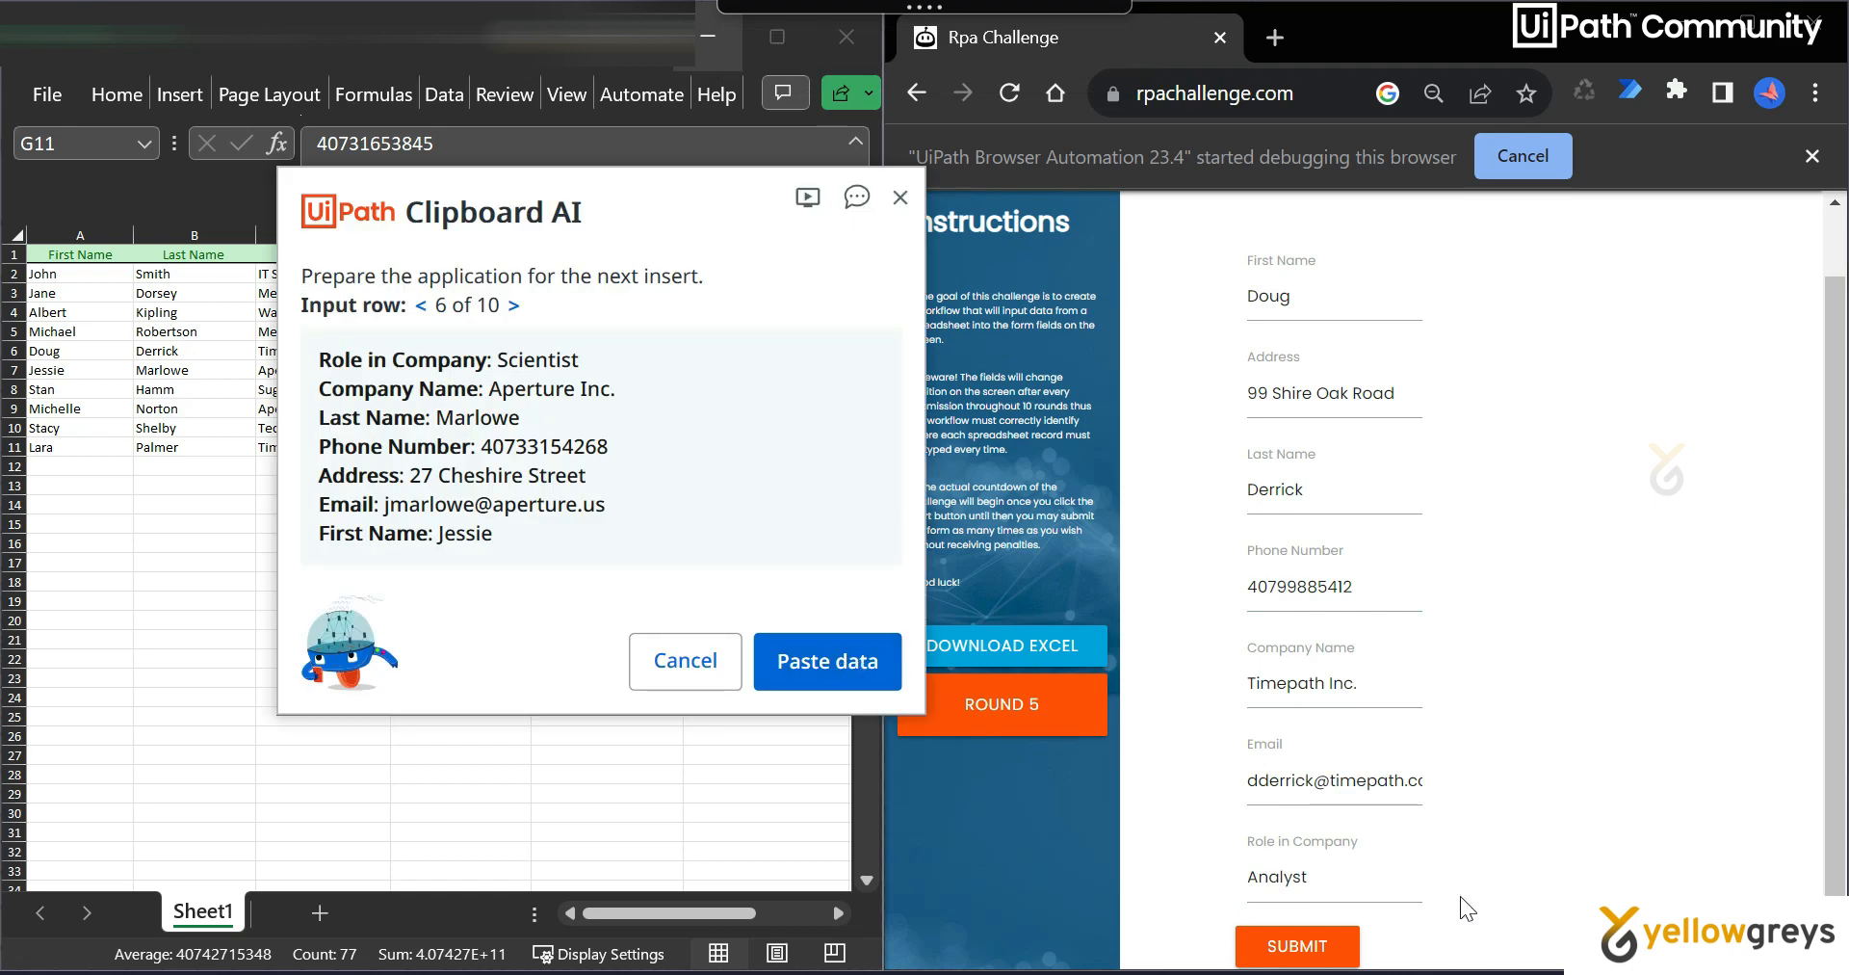
{"action": "mouse_move", "coordinate": [1344, 956]}
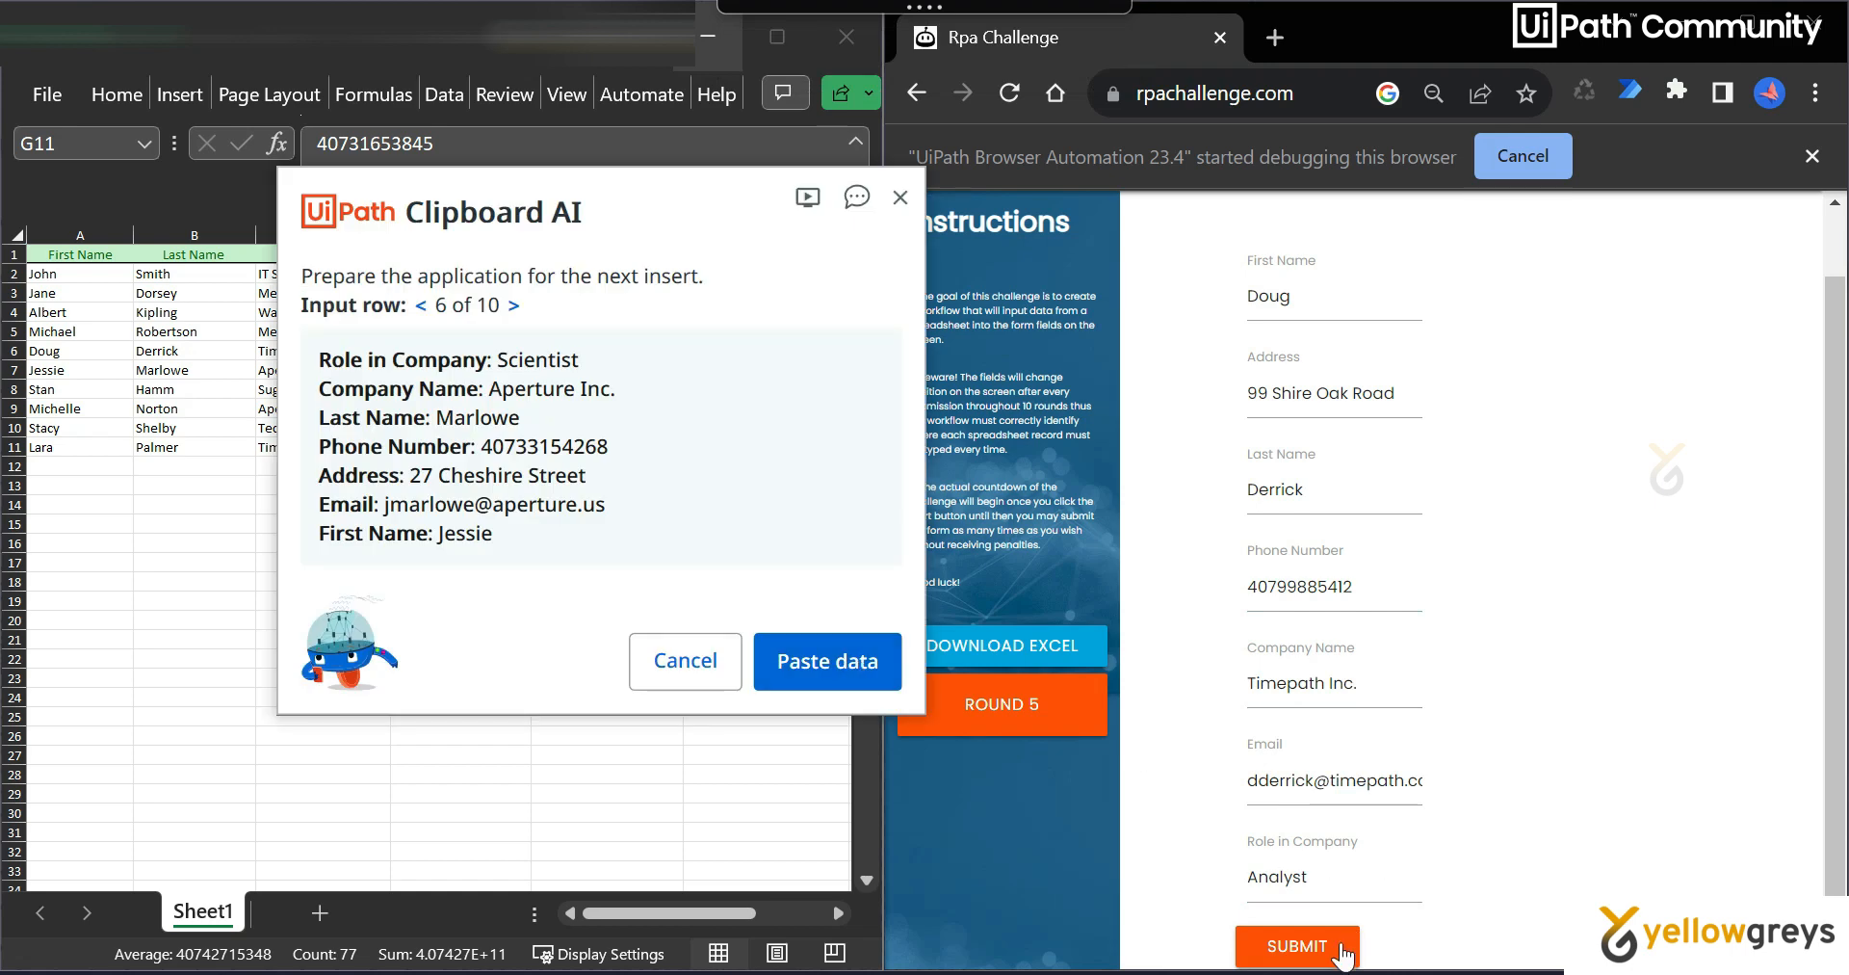
{"action": "left_click", "coordinate": [1297, 945]}
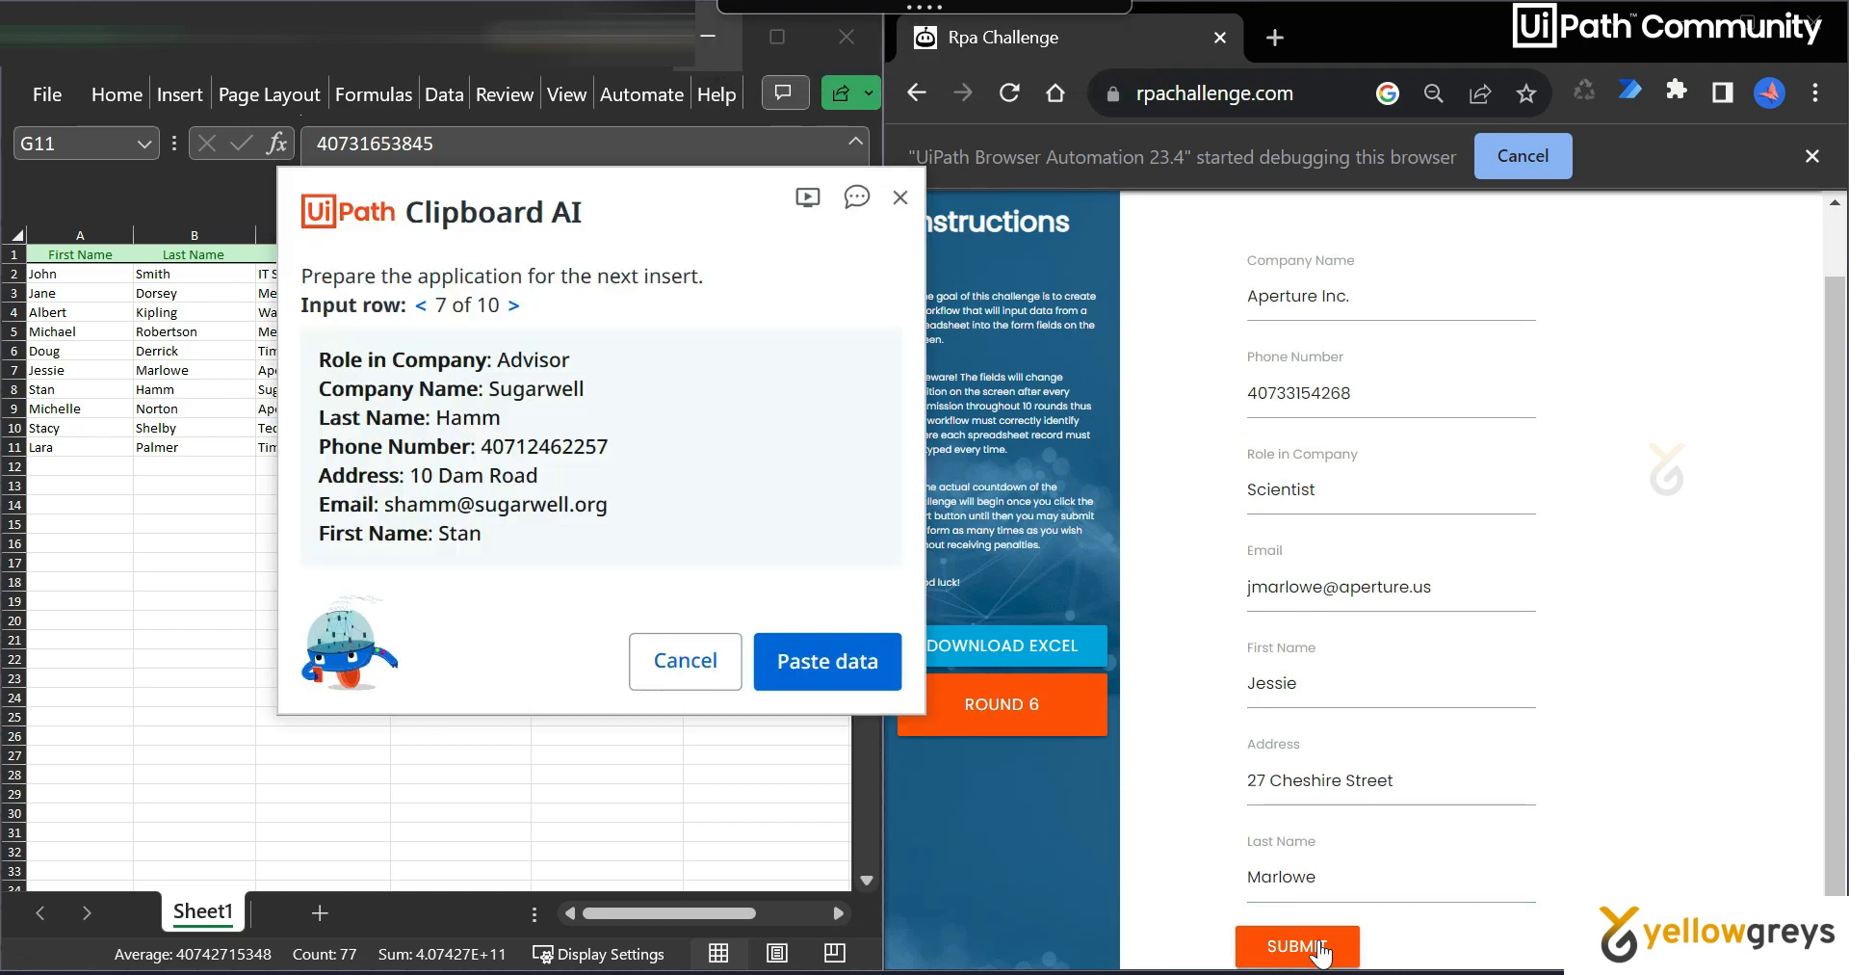
{"action": "left_click", "coordinate": [1297, 945]}
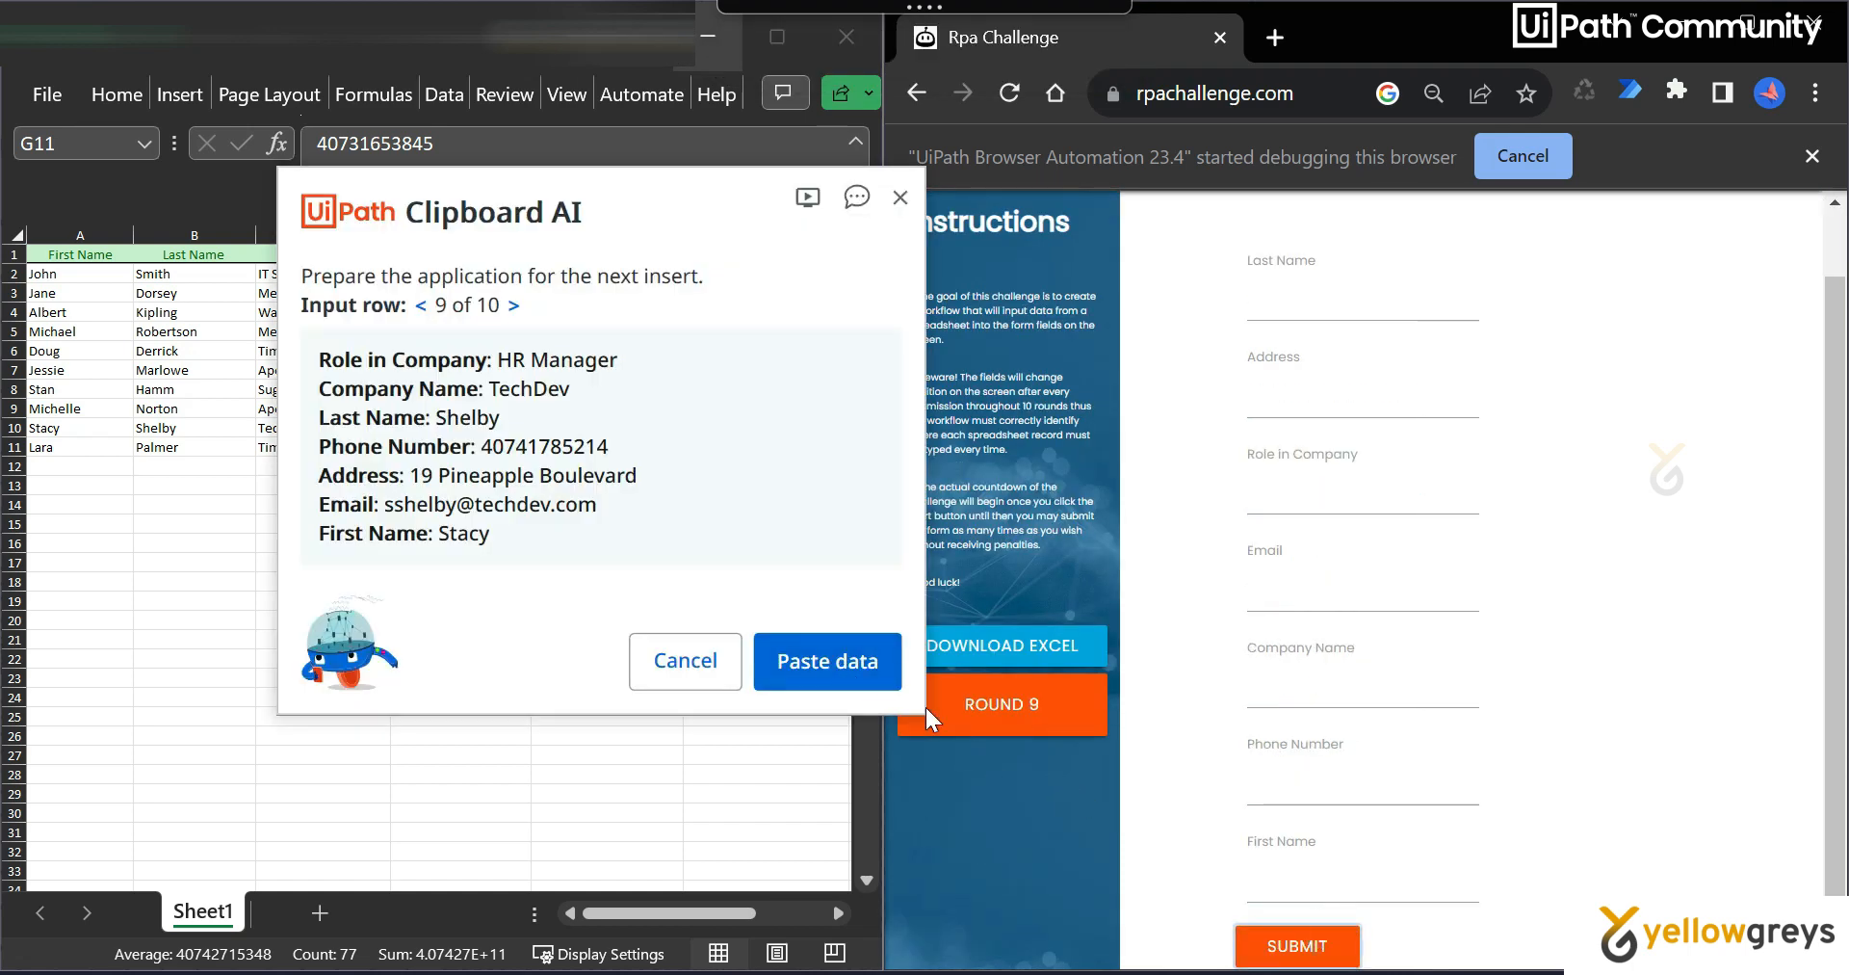
{"action": "left_click", "coordinate": [826, 661]}
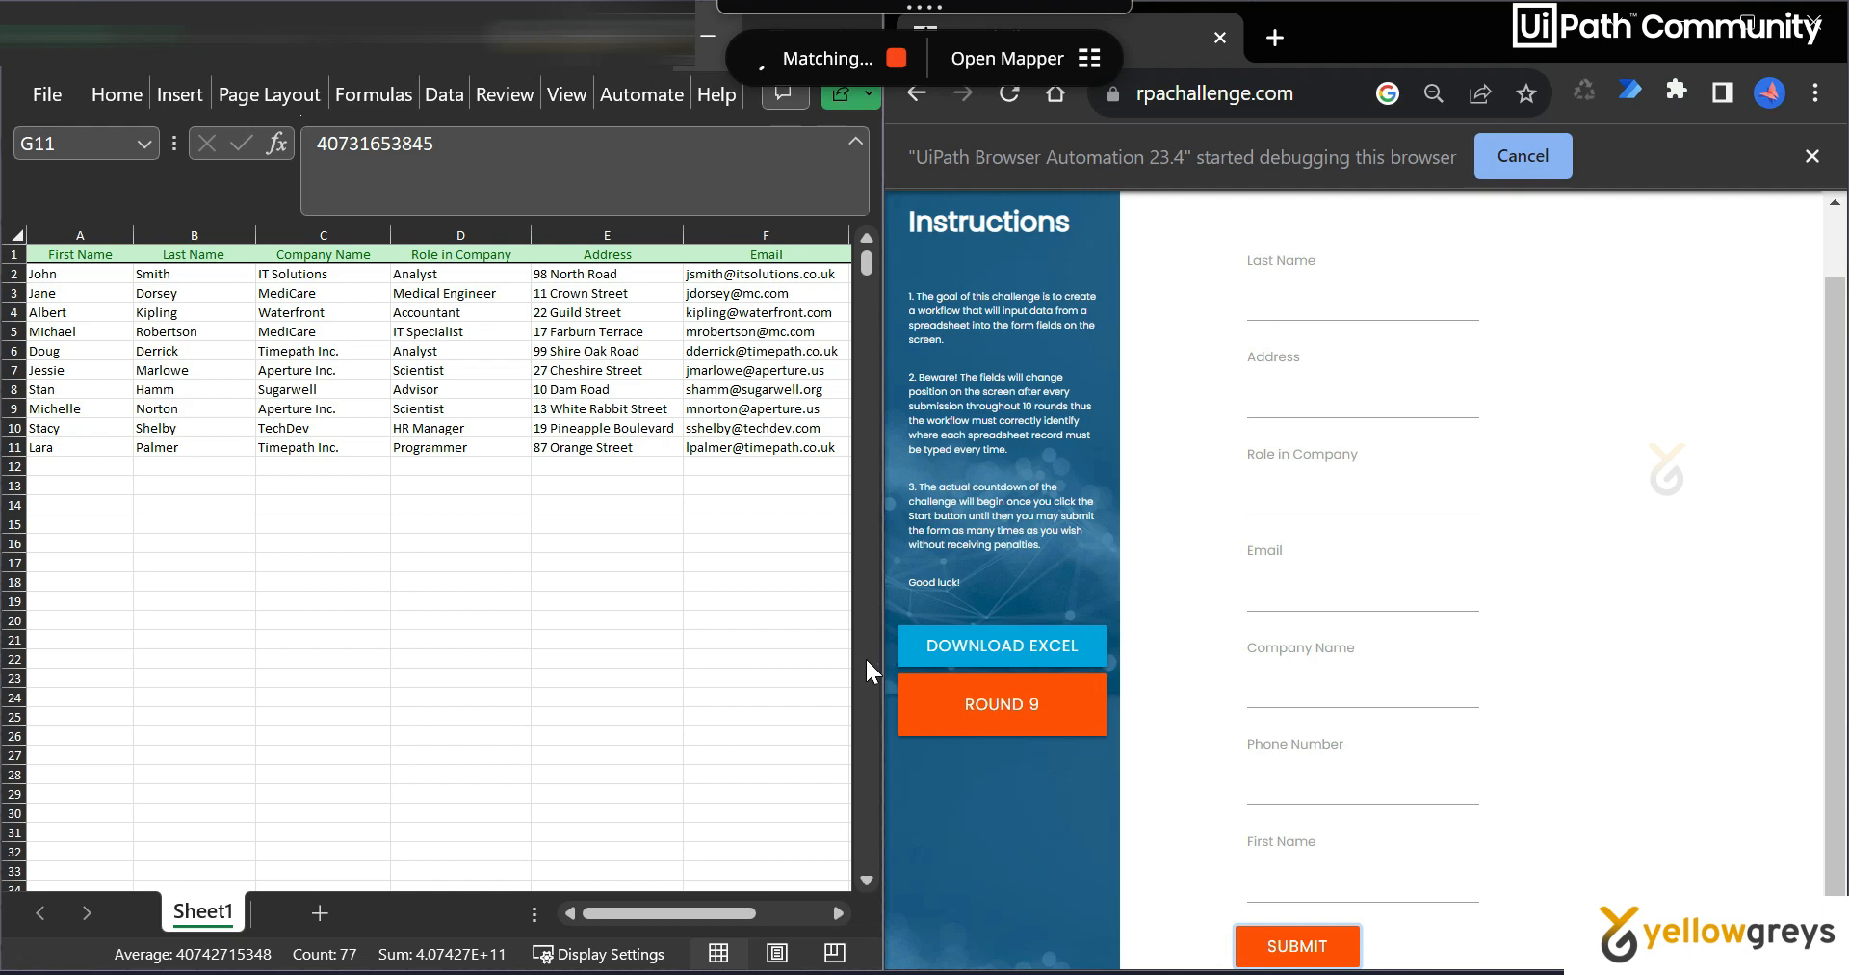
{"action": "type", "text": "sshe"}
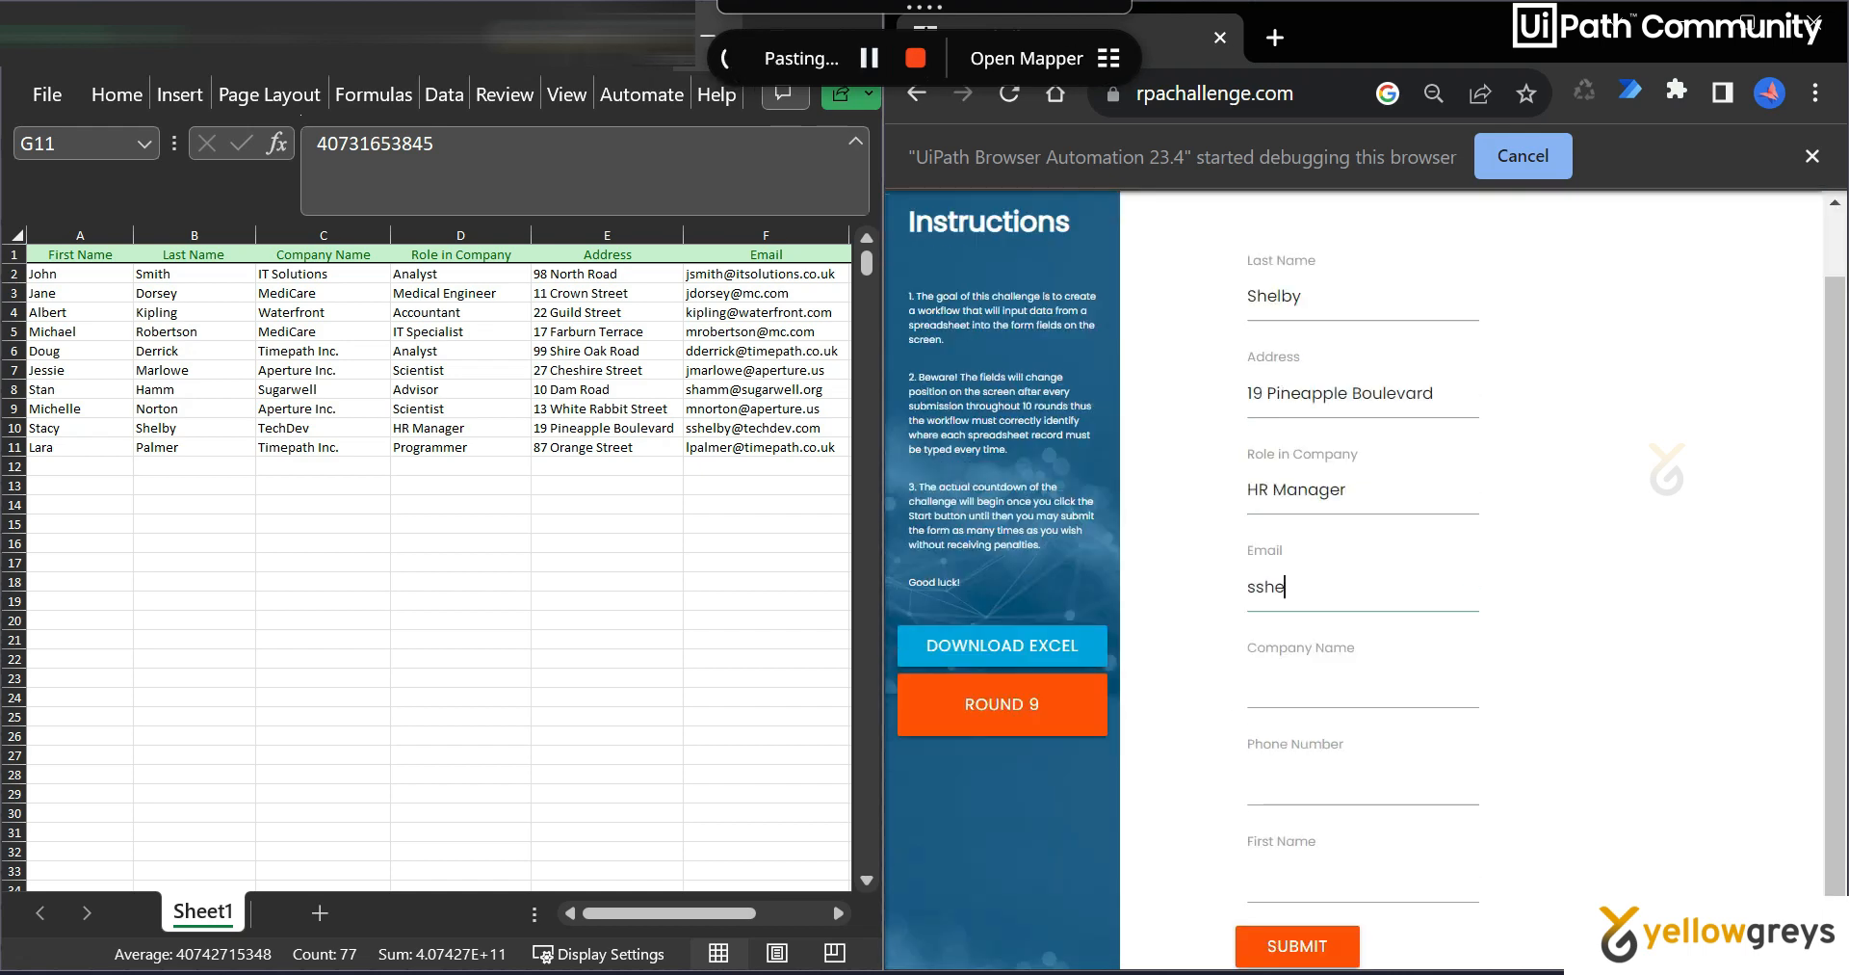
{"action": "left_click", "coordinate": [1296, 945]}
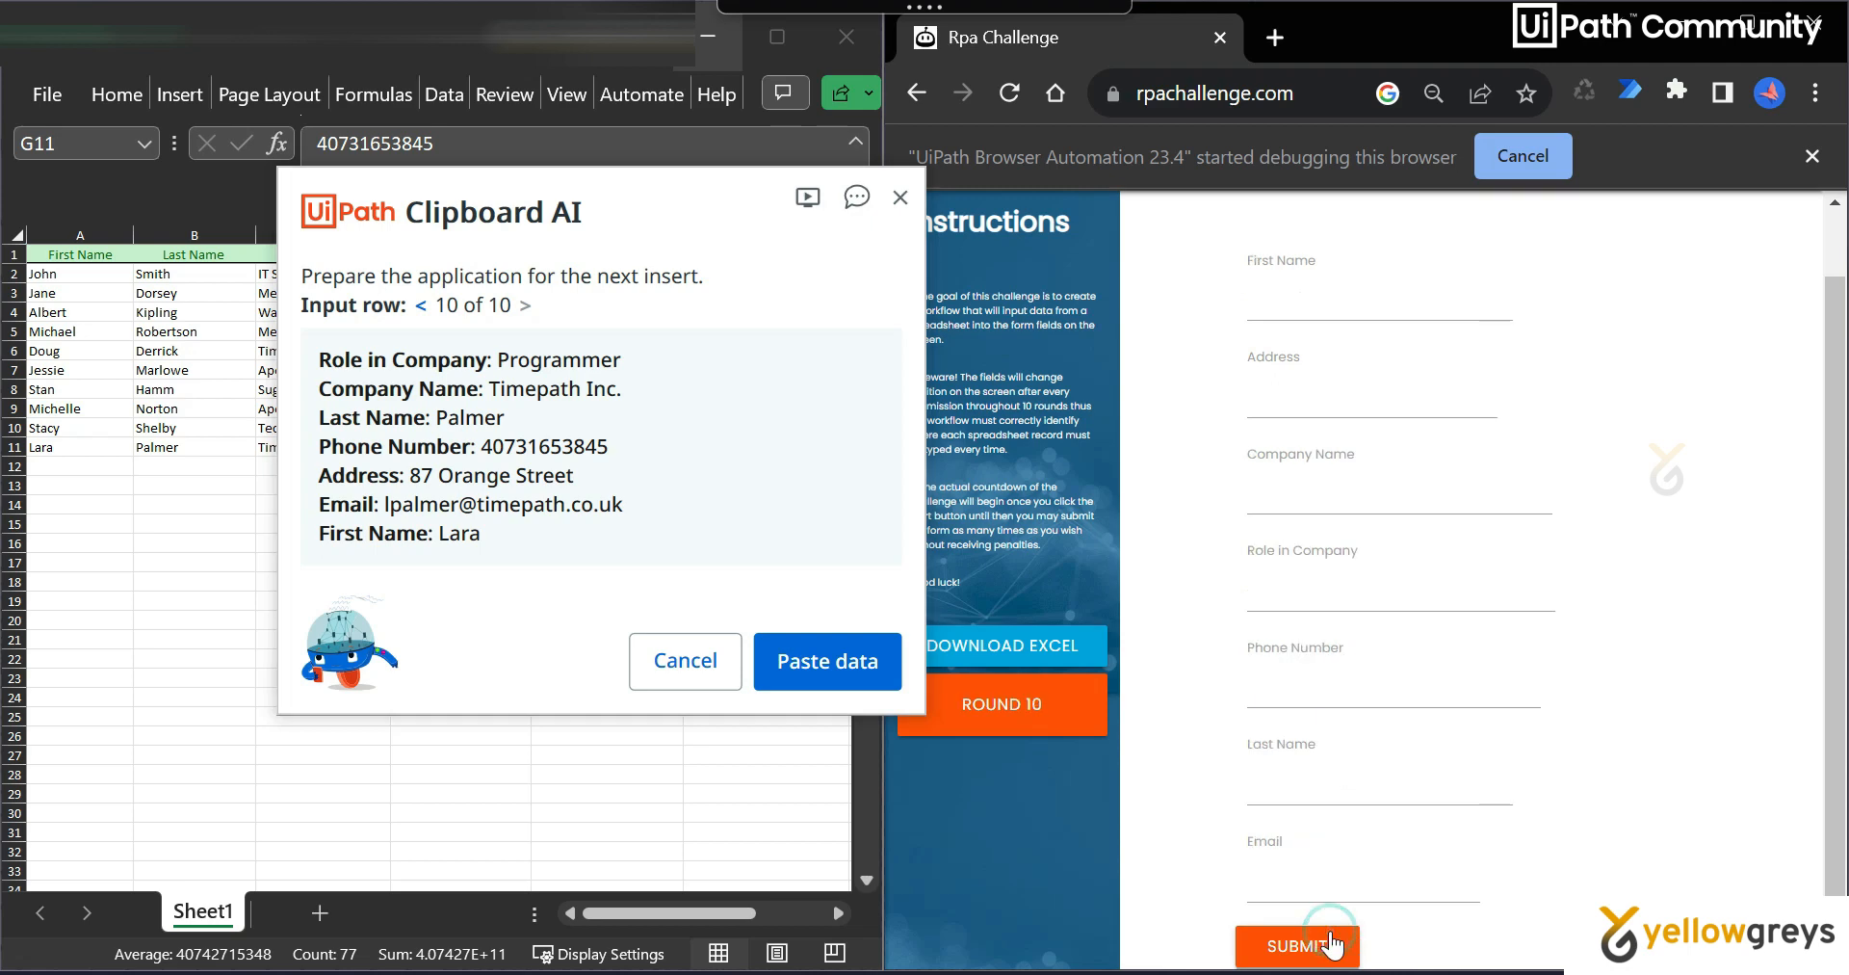
{"action": "mouse_move", "coordinate": [903, 704]}
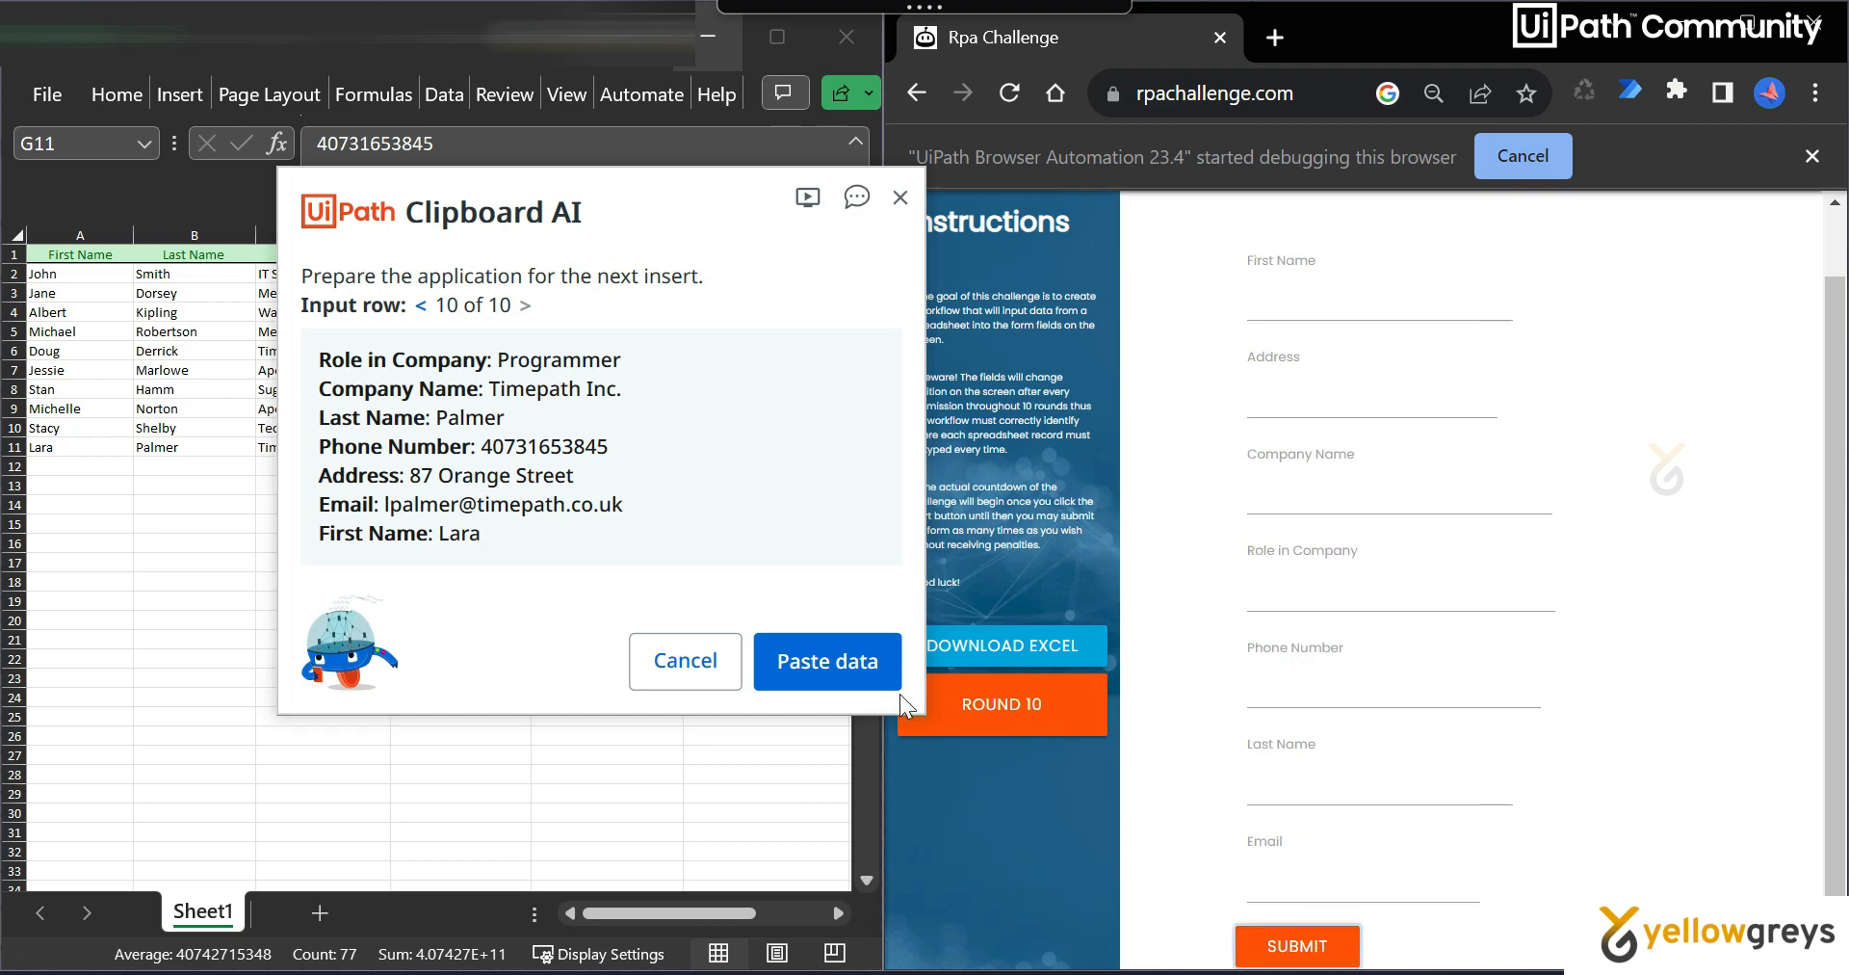
{"action": "left_click", "coordinate": [826, 660]}
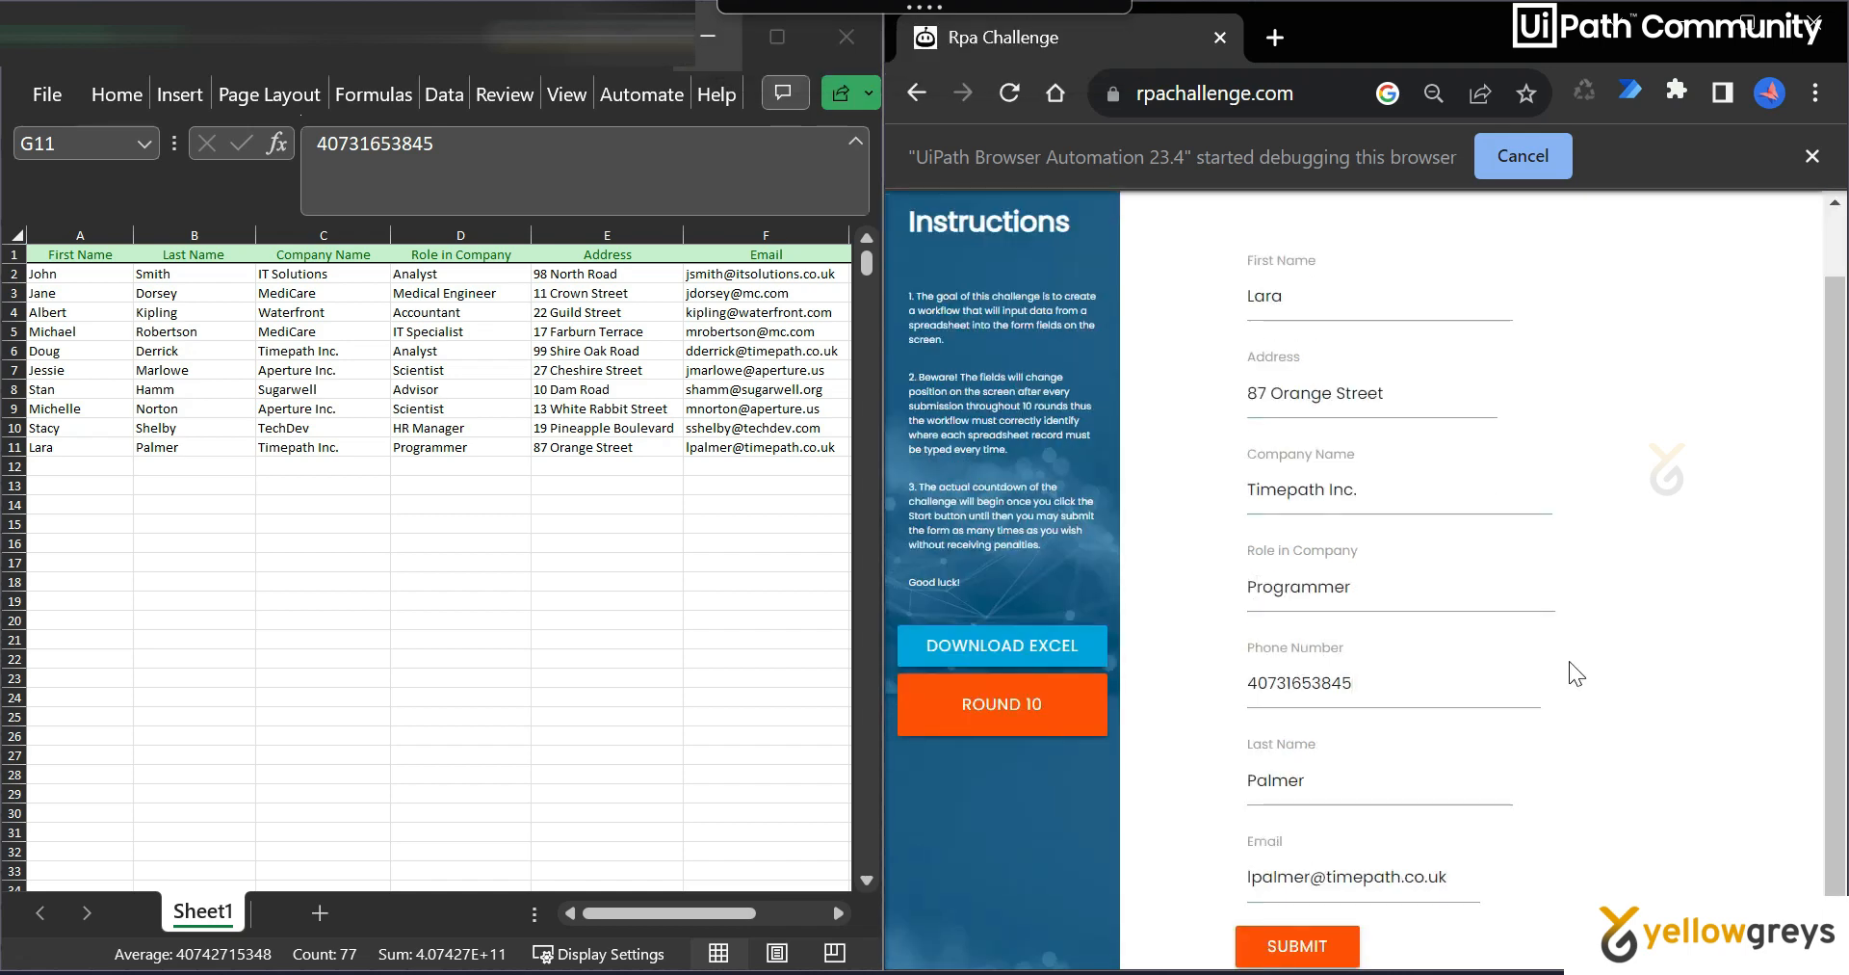
{"action": "left_click", "coordinate": [1294, 945]}
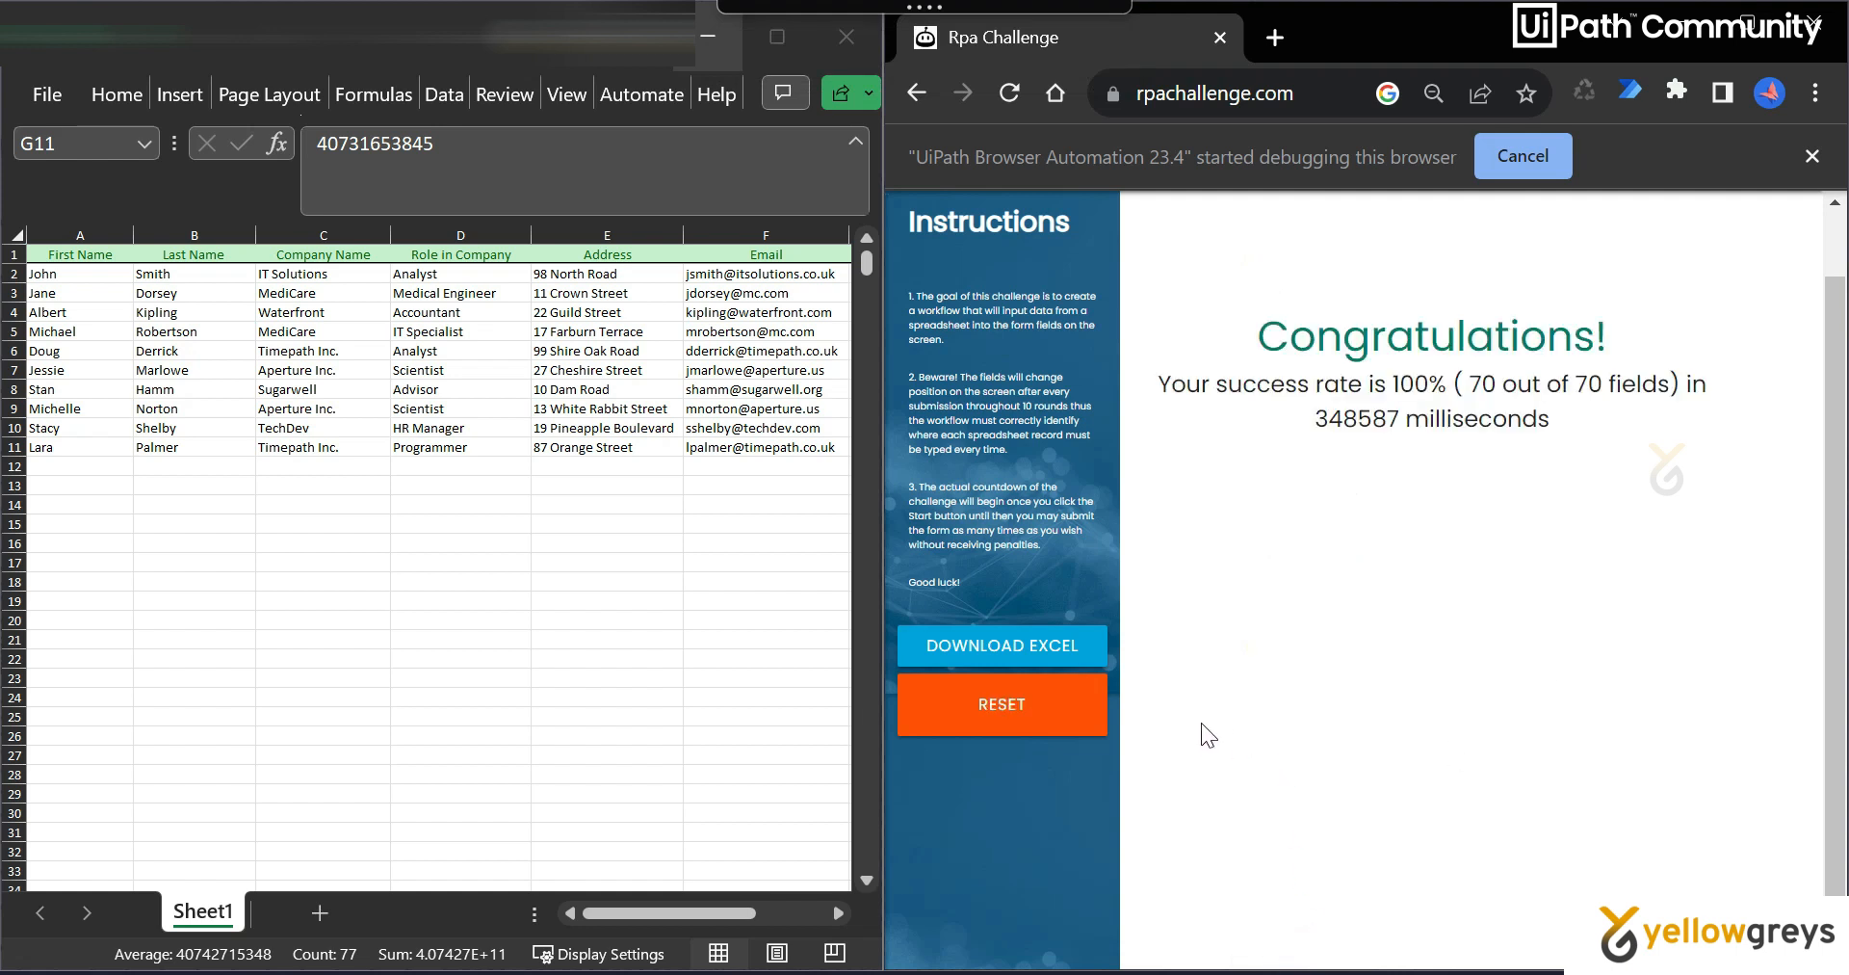